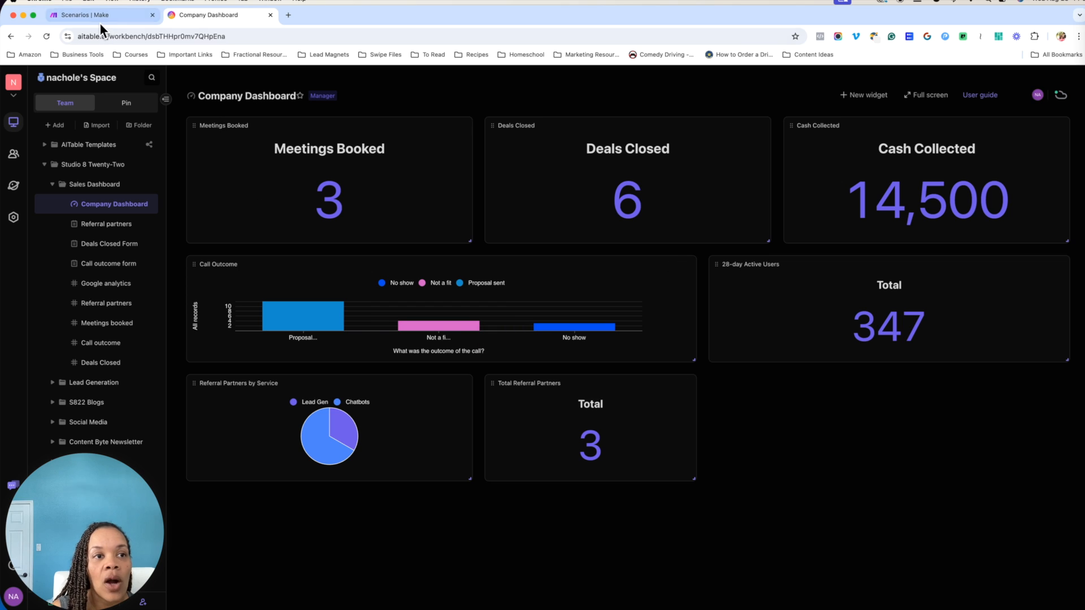
# Show Make's Client dashboard 1:4 scenario, where Moxie Watch Events feed an AITable Create a Record module.
pyautogui.click(100, 15)
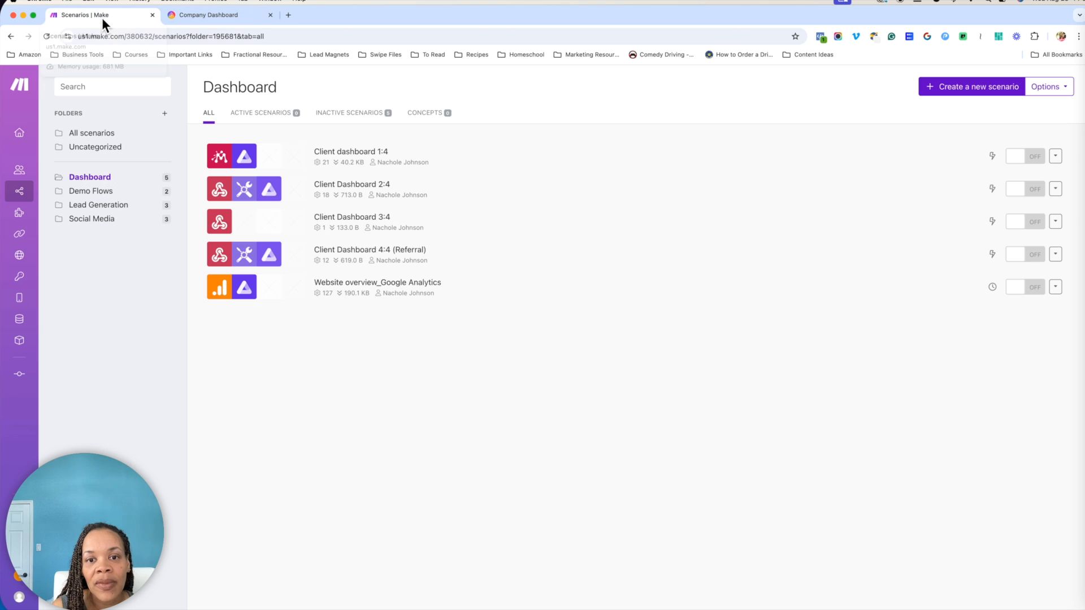
pyautogui.moveTo(385, 302)
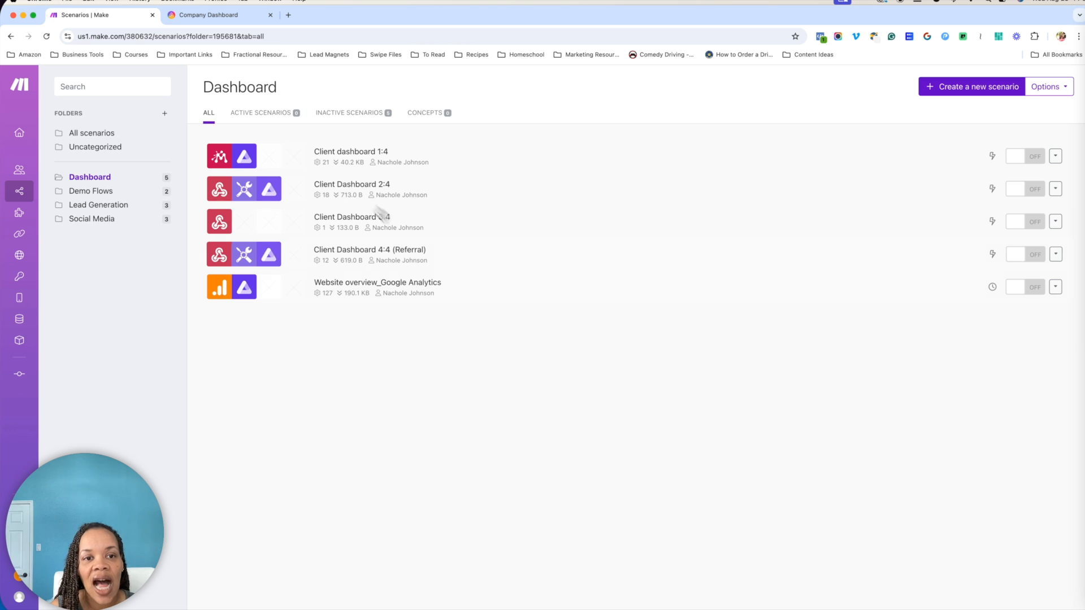
pyautogui.moveTo(354, 162)
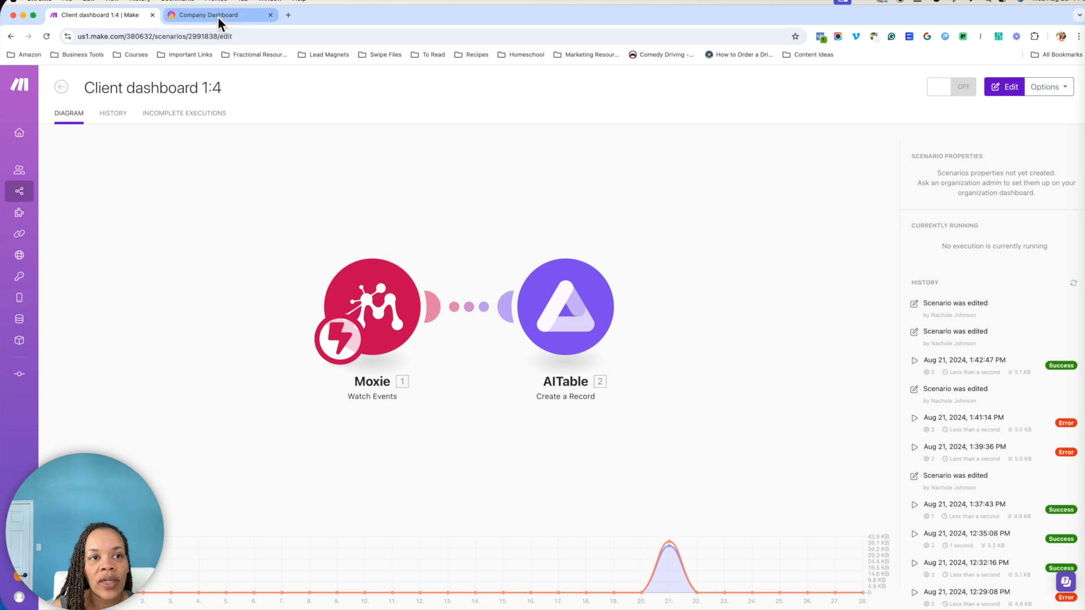
pyautogui.click(208, 15)
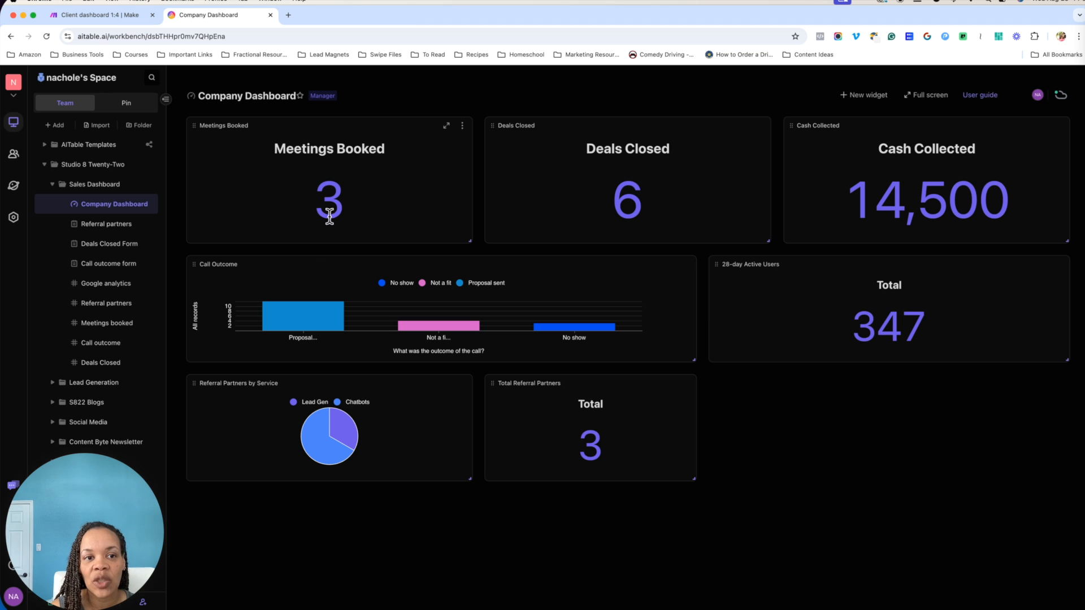
pyautogui.moveTo(141, 89)
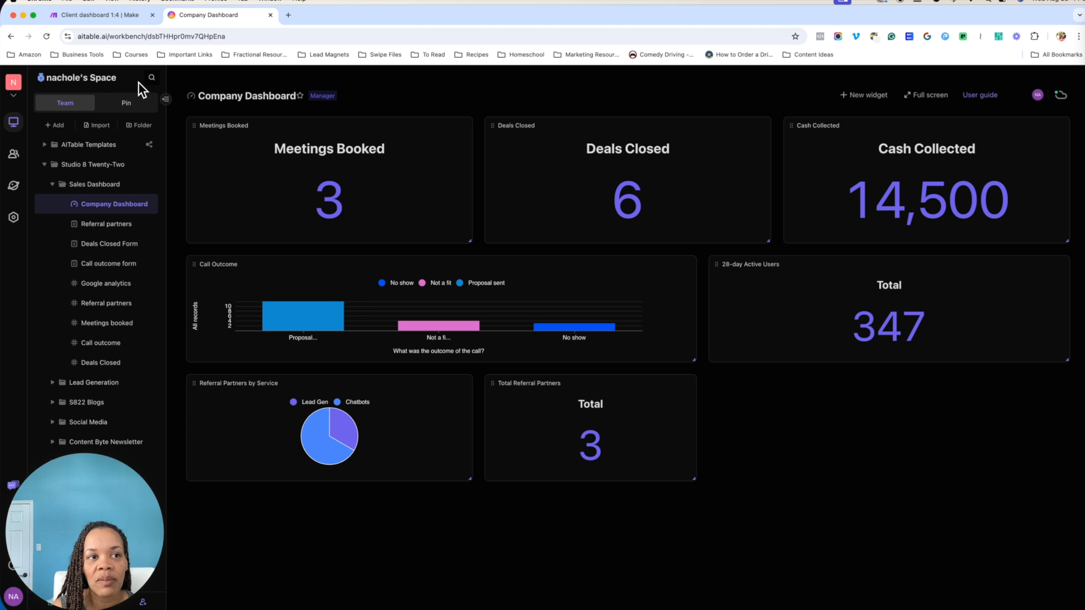
pyautogui.click(101, 14)
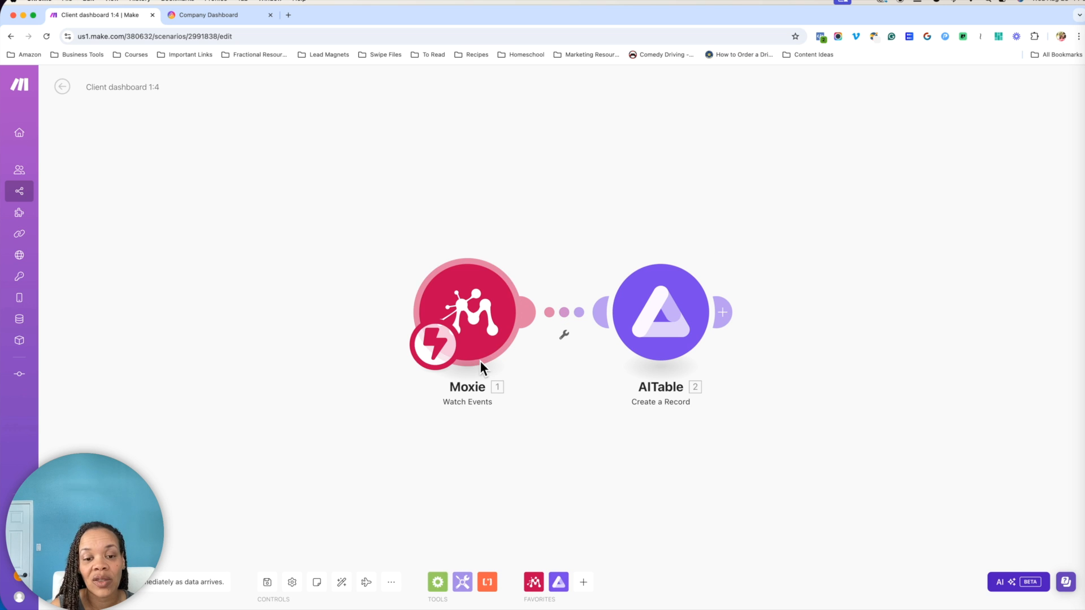
pyautogui.moveTo(484, 354)
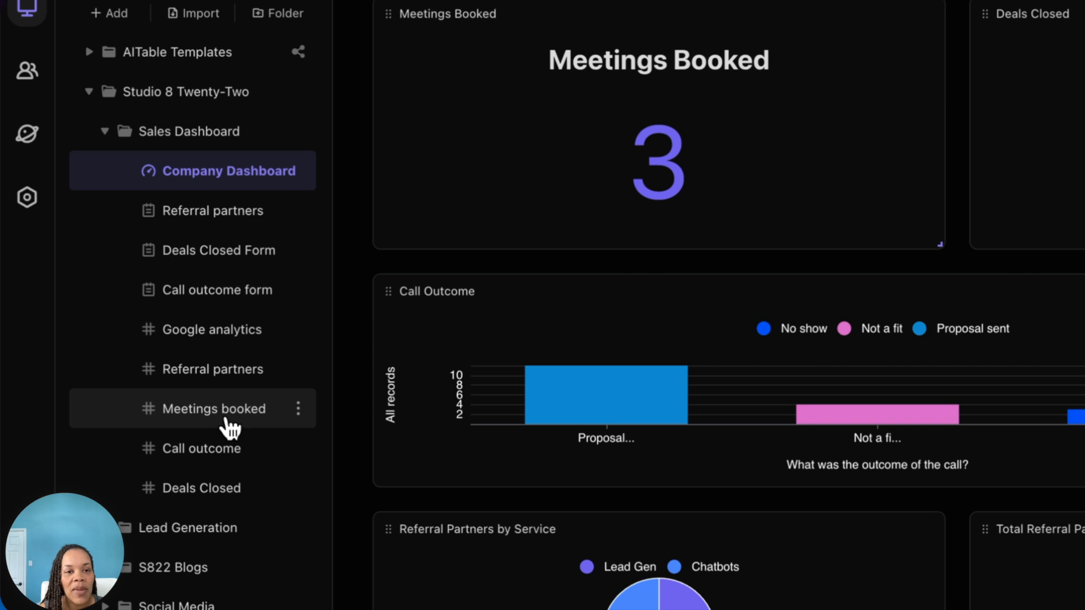
pyautogui.click(216, 408)
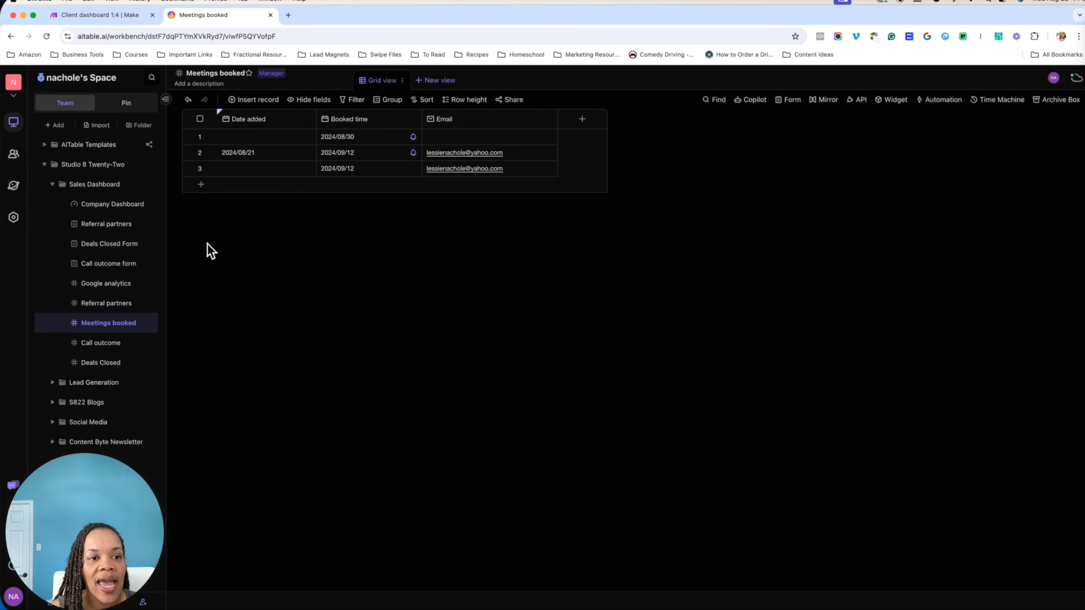
pyautogui.moveTo(120, 324)
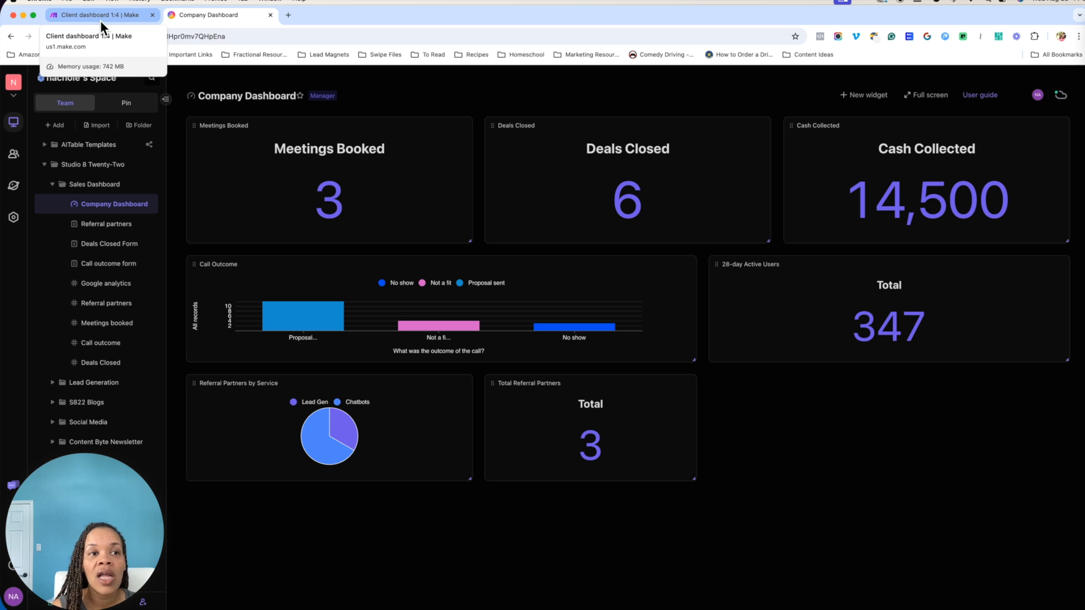
# Open Make's Client Dashboard 2:4 scenario editor (webhook, Sleep, AITable record), then return to AITable.
pyautogui.click(101, 14)
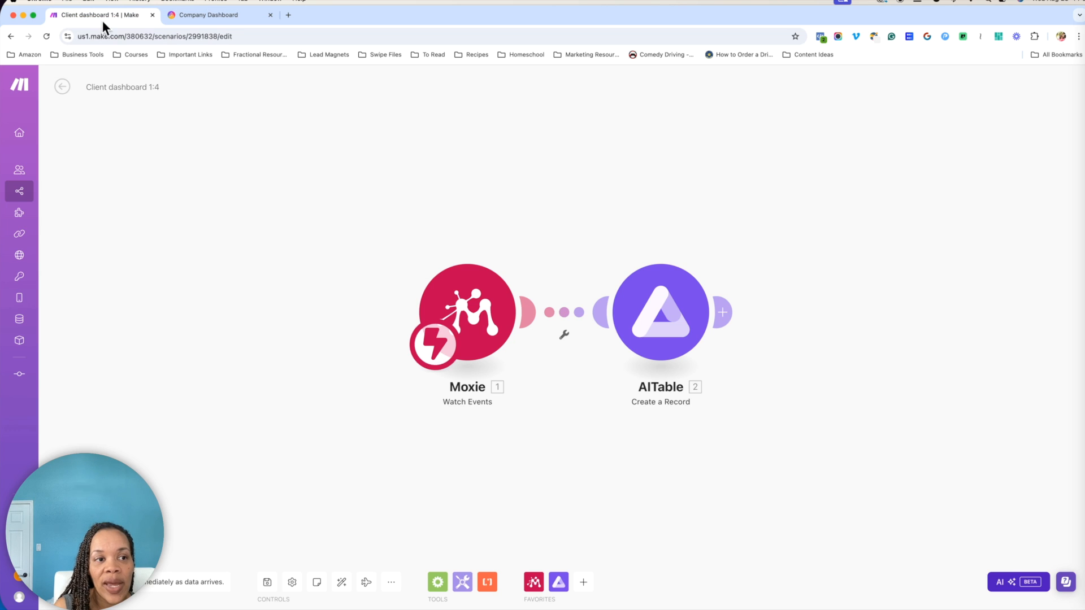
pyautogui.click(61, 87)
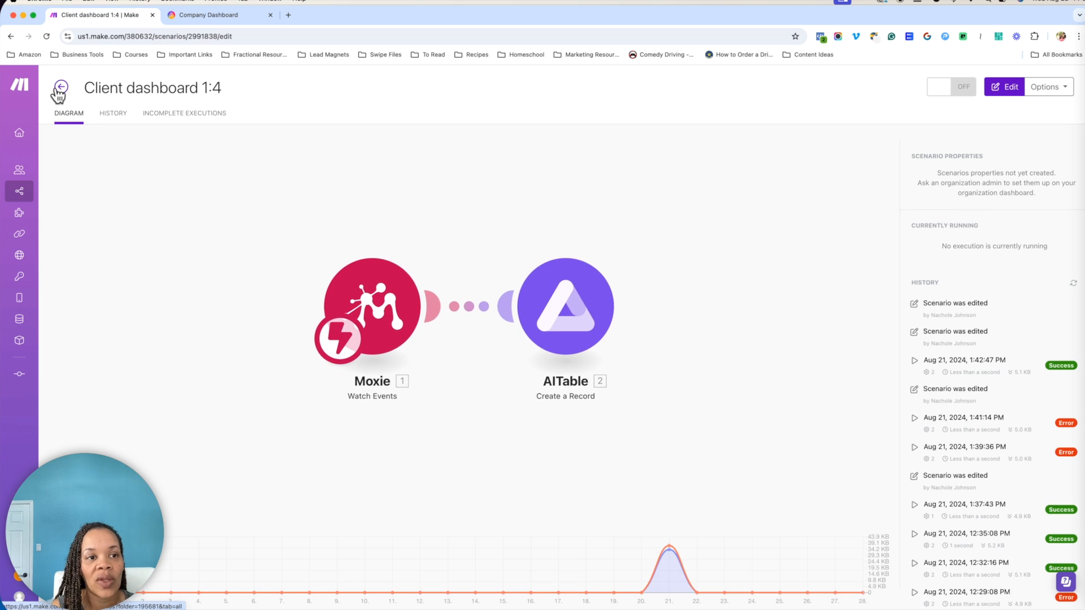
pyautogui.click(59, 88)
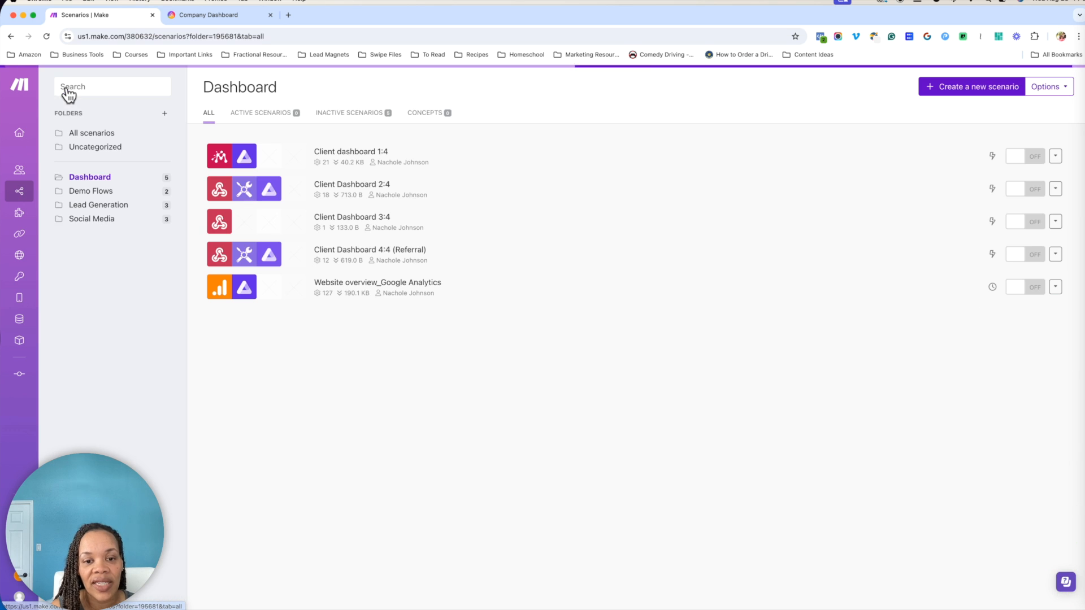
pyautogui.click(351, 185)
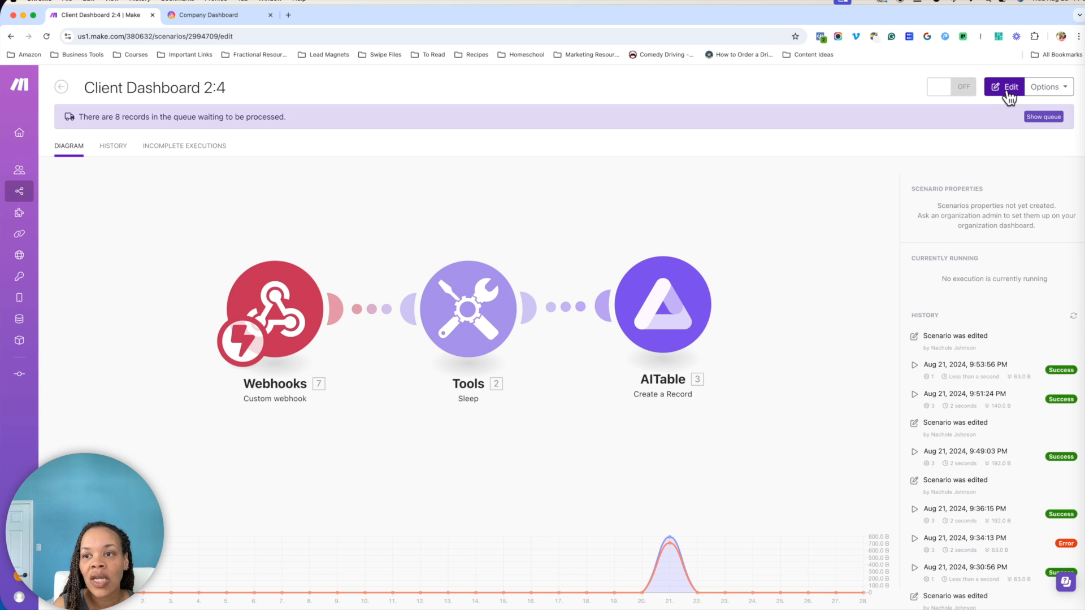
pyautogui.click(1006, 86)
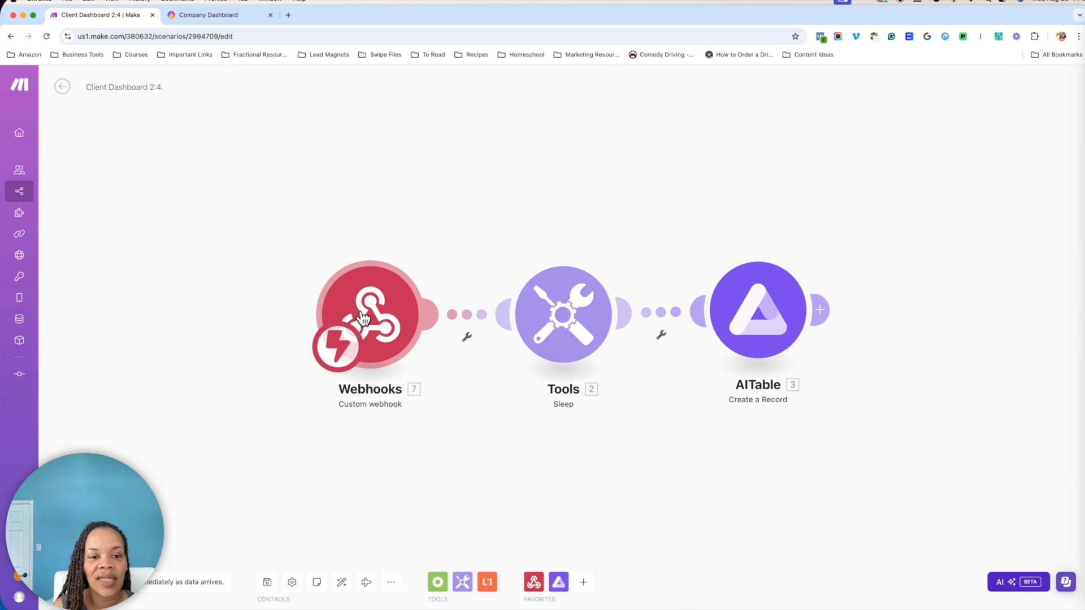
pyautogui.click(369, 314)
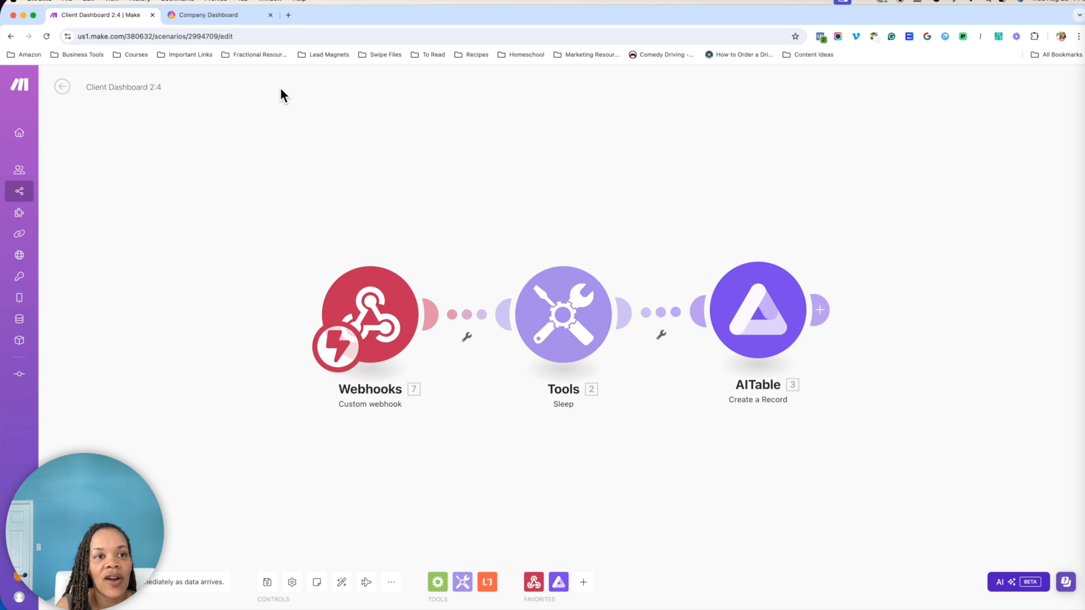
pyautogui.click(207, 15)
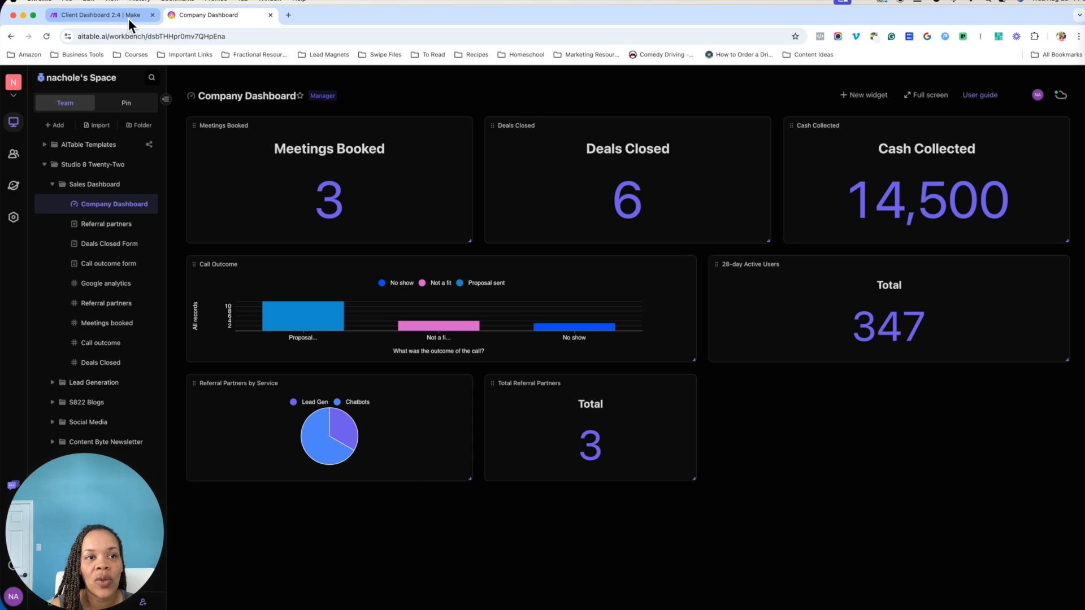
pyautogui.moveTo(97, 15)
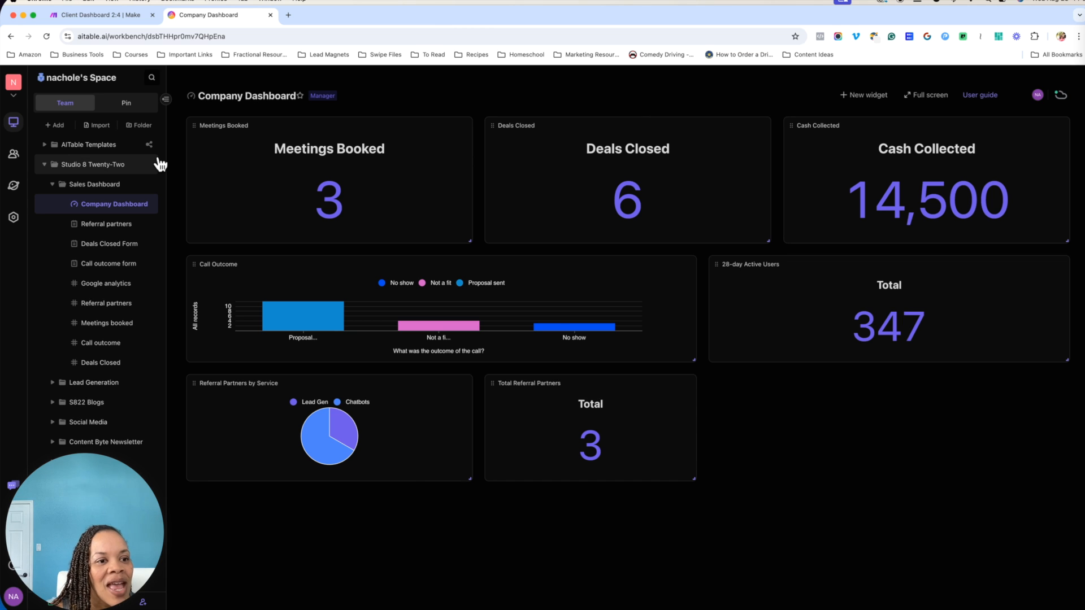
pyautogui.moveTo(164, 174)
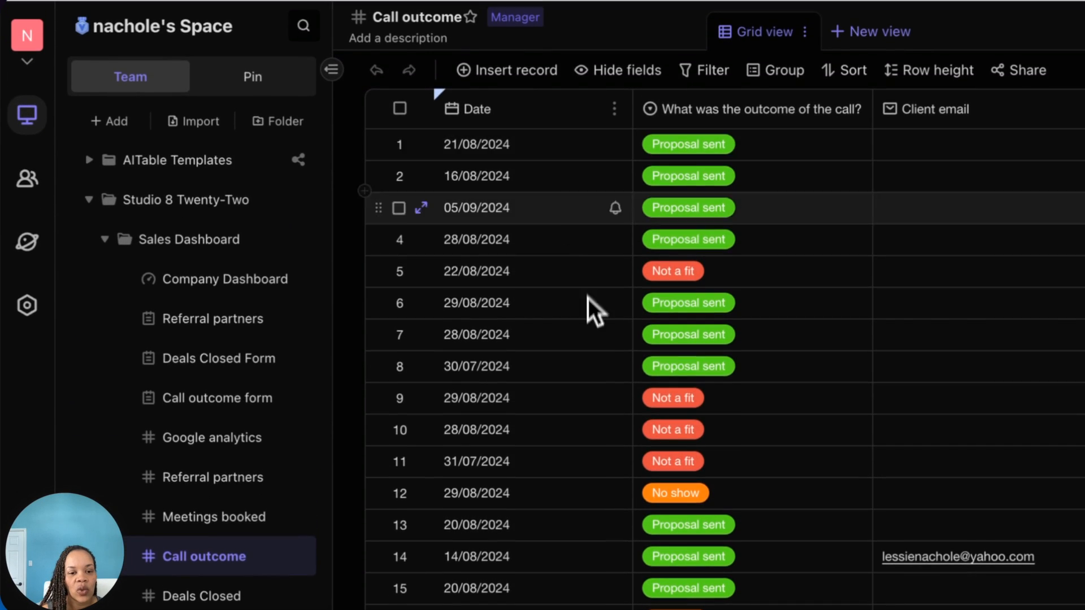
pyautogui.scroll(-3)
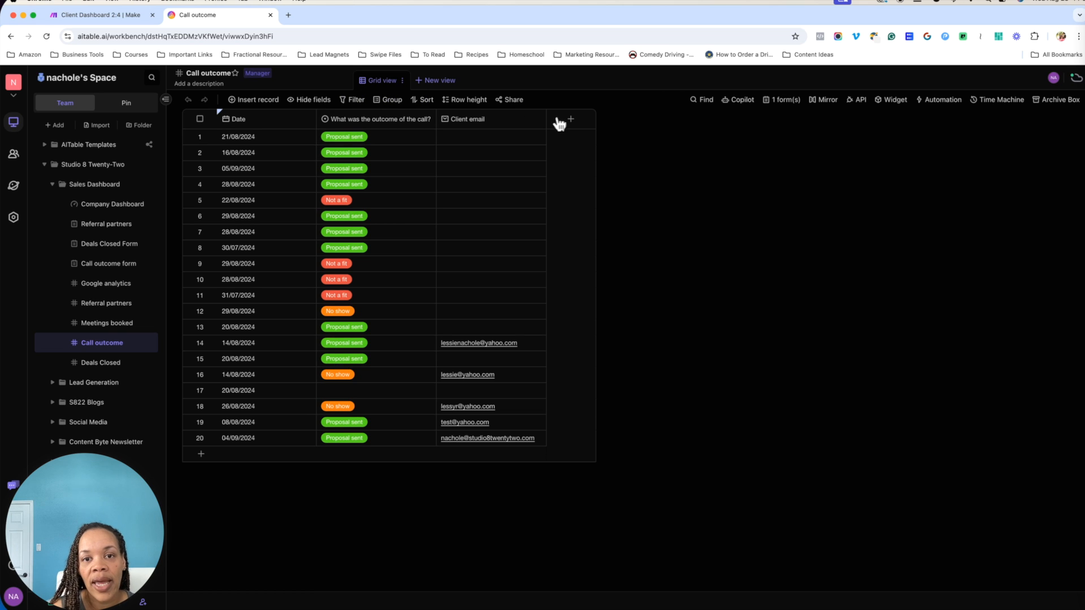
pyautogui.moveTo(661, 130)
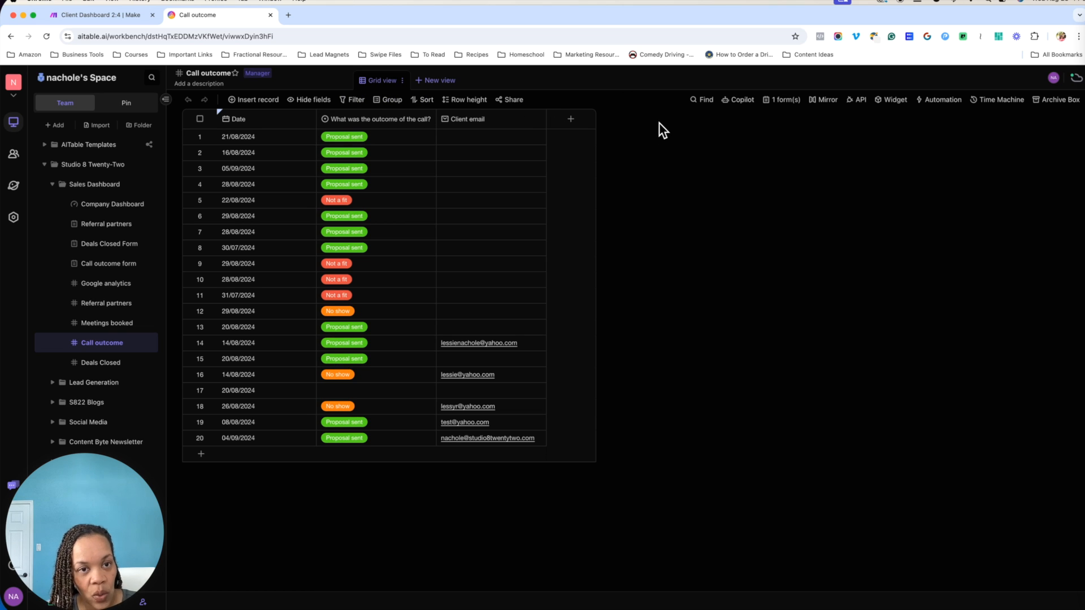
pyautogui.moveTo(317, 160)
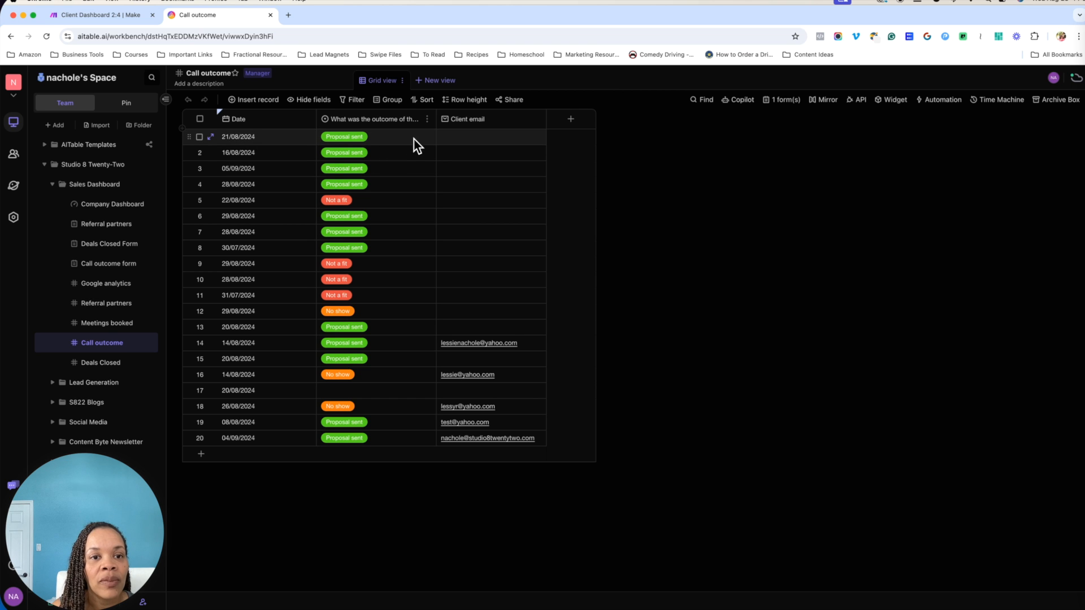
pyautogui.click(344, 136)
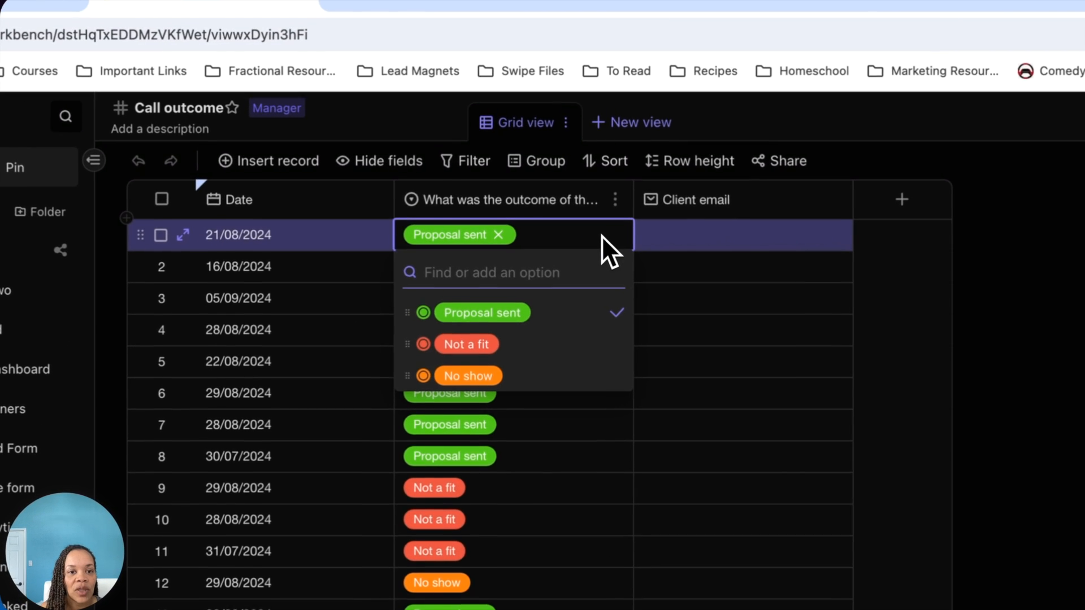
pyautogui.moveTo(468, 344)
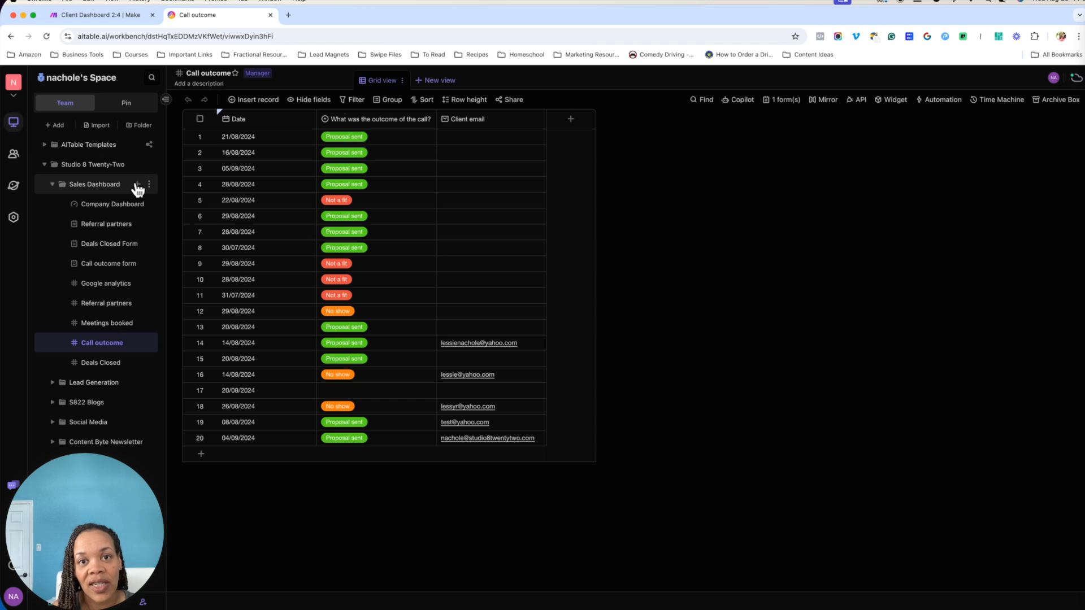
pyautogui.moveTo(123, 243)
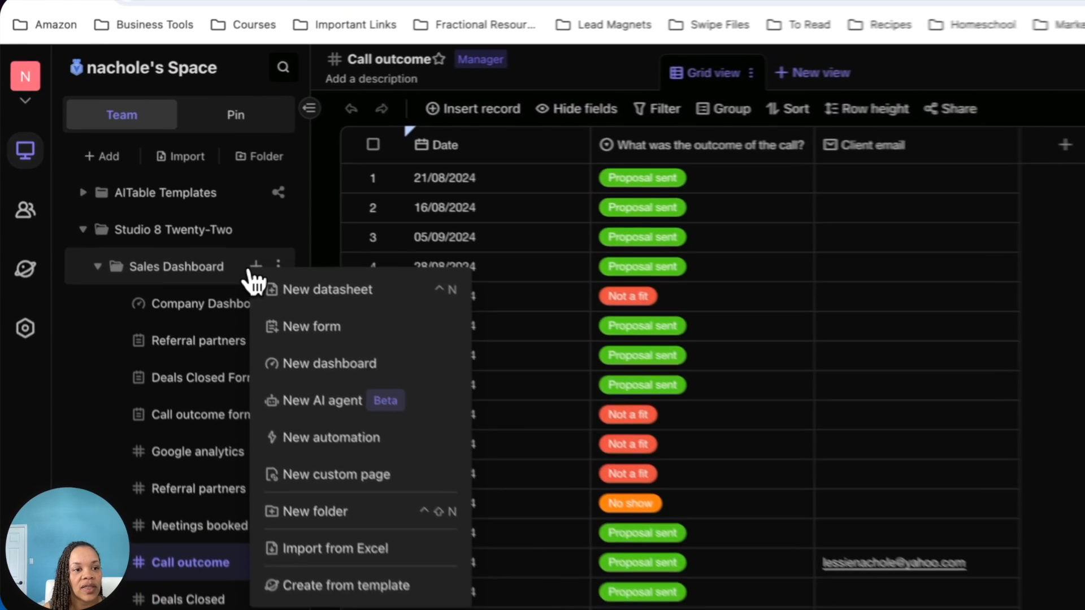
pyautogui.click(312, 326)
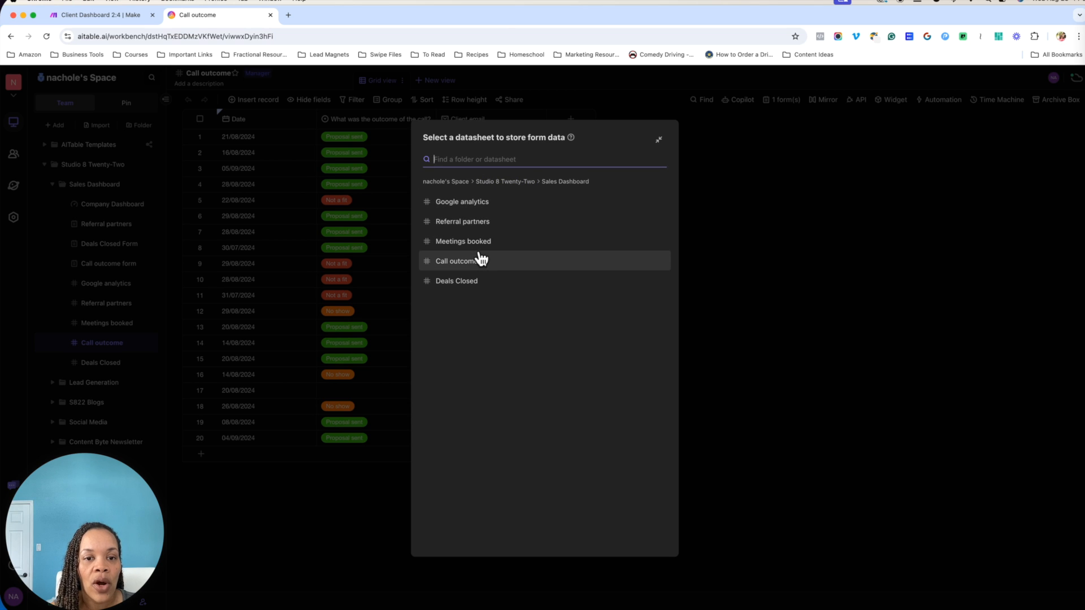
pyautogui.moveTo(478, 269)
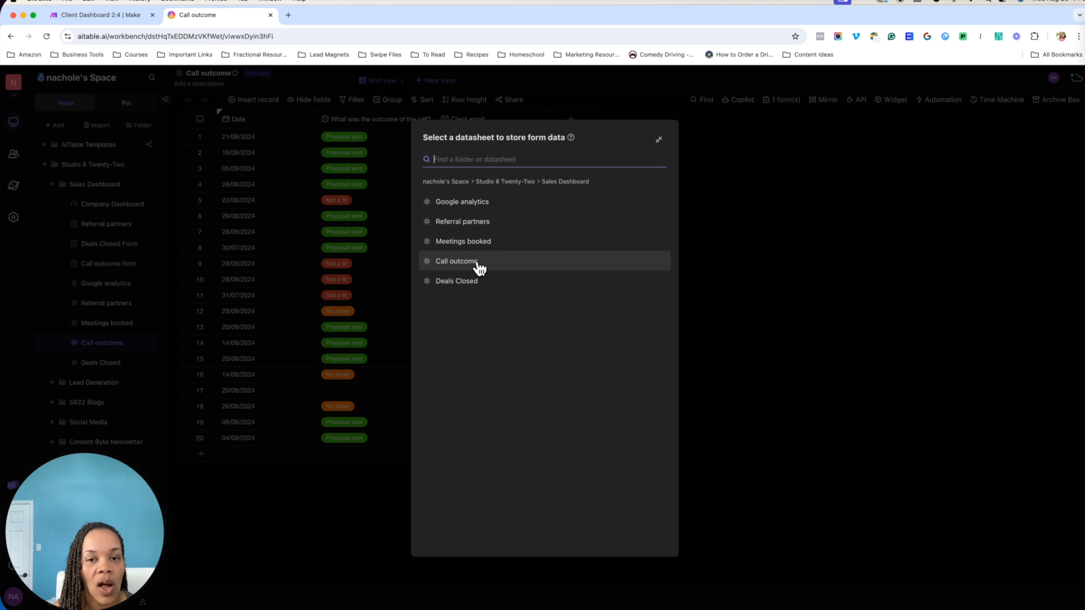
pyautogui.moveTo(724, 243)
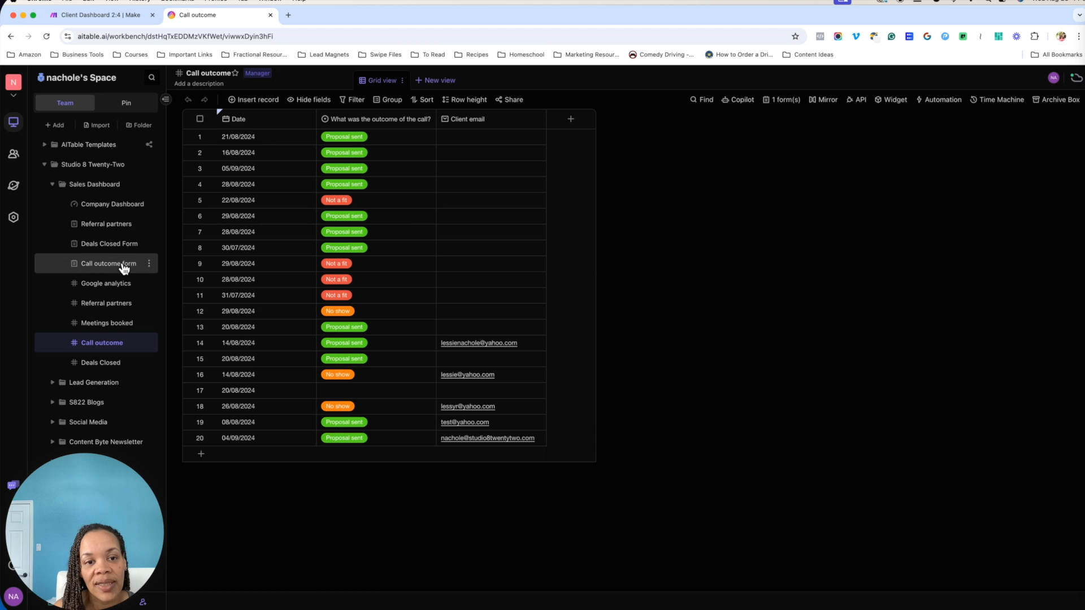
# Fill the Call outcome form with a date, Not a fit outcome and 'nachole' email.
pyautogui.click(108, 263)
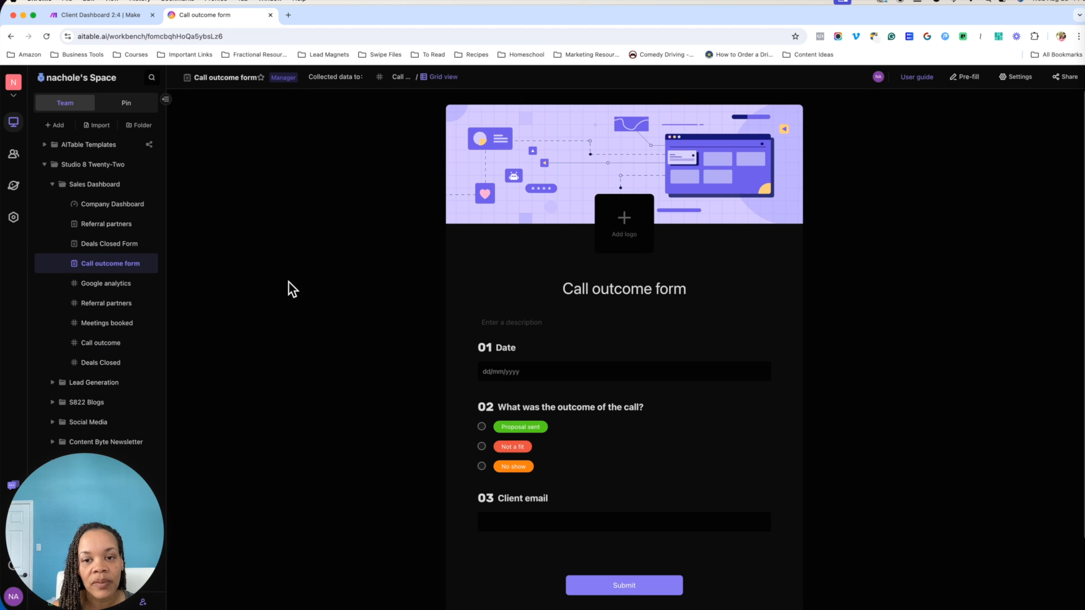
pyautogui.scroll(-3)
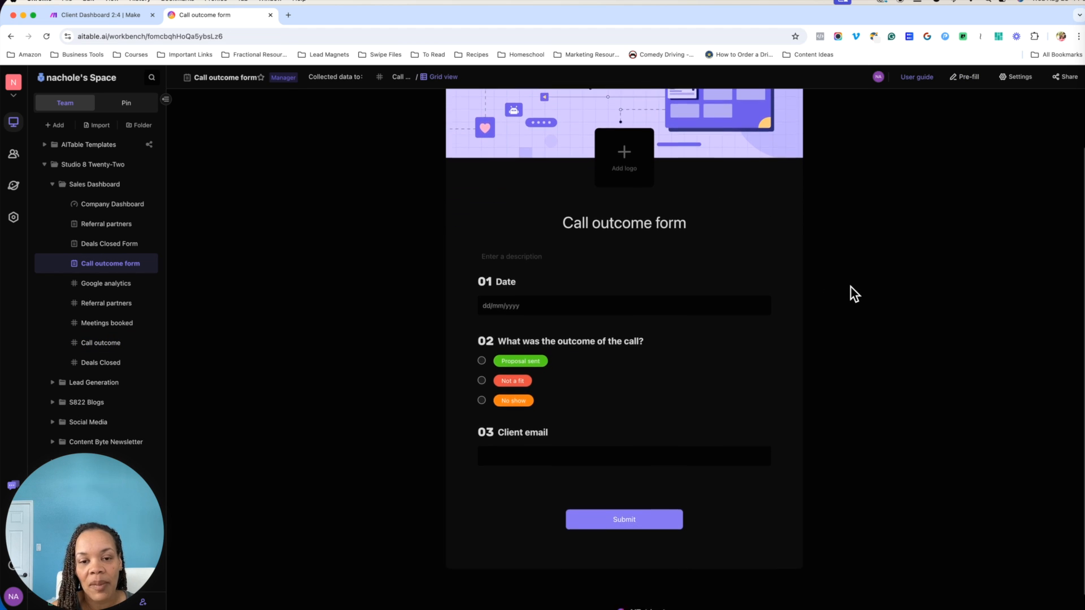
pyautogui.scroll(-3)
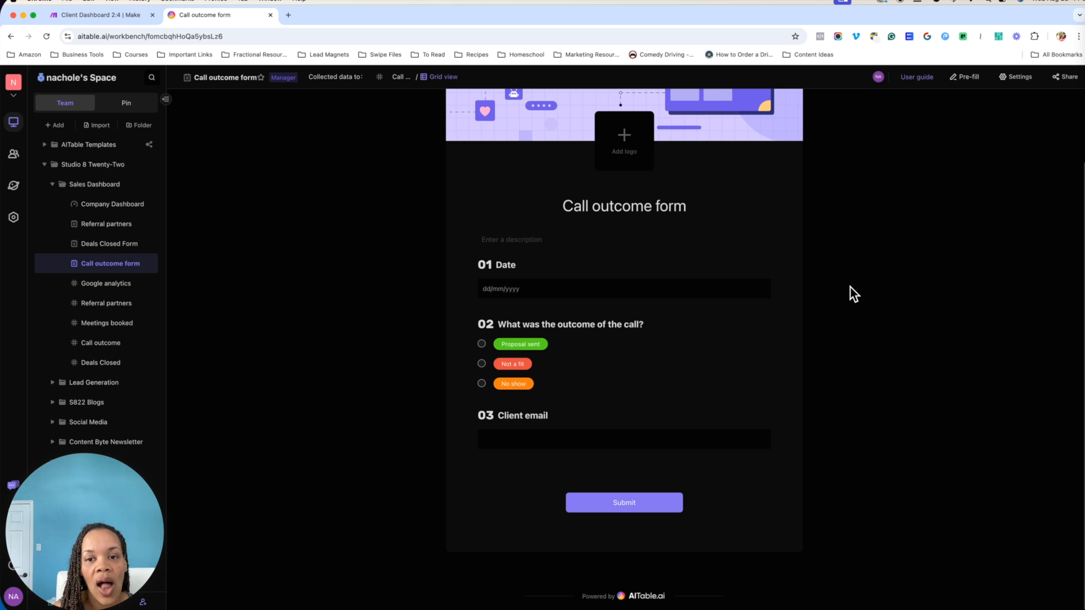
pyautogui.click(623, 288)
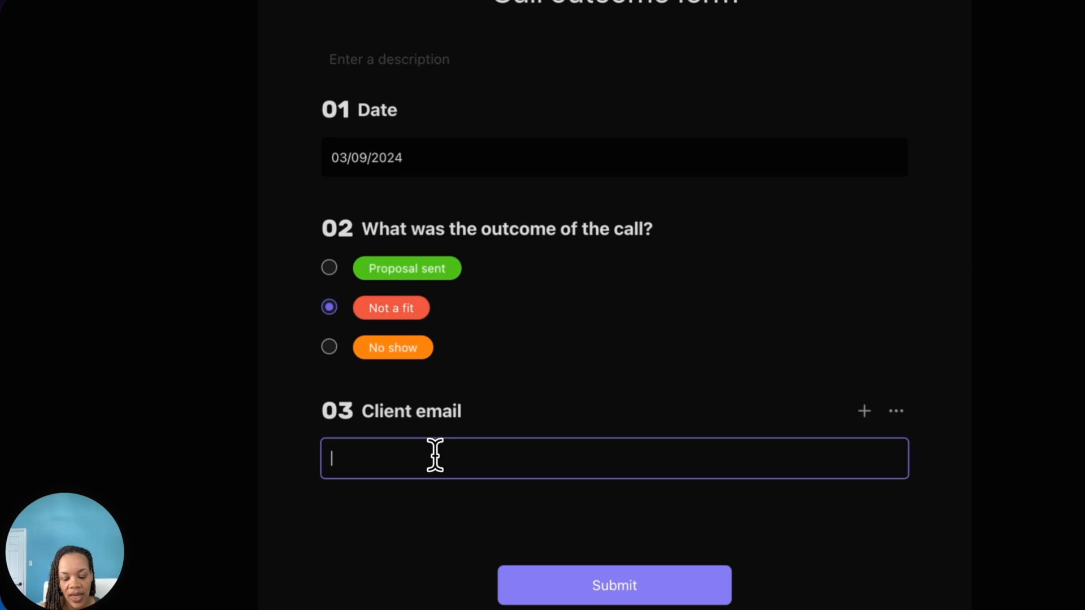
pyautogui.write('nachole')
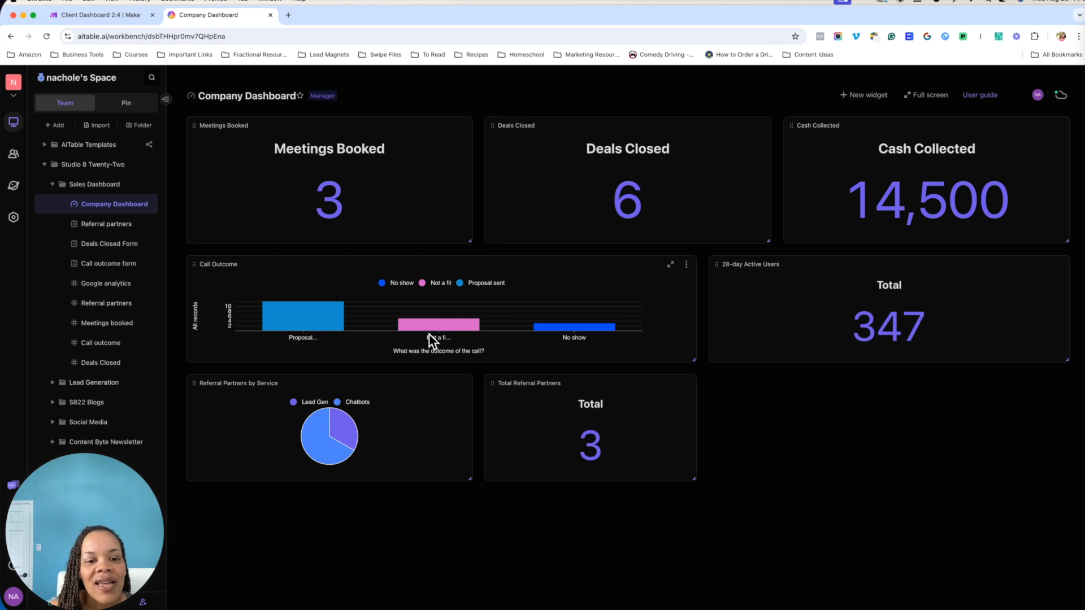
pyautogui.moveTo(432, 326)
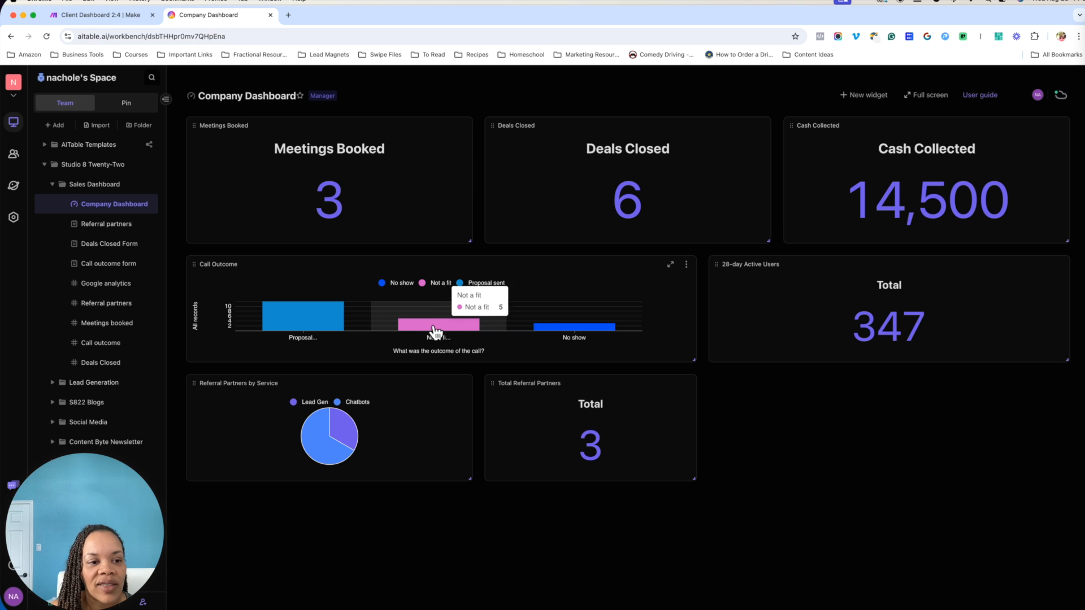
pyautogui.moveTo(180, 294)
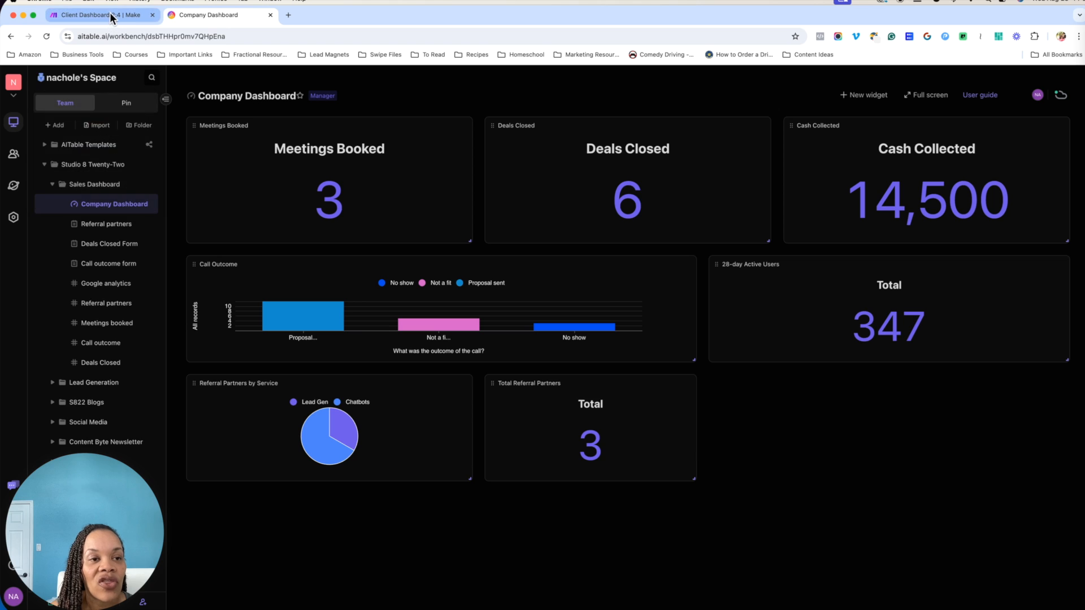
pyautogui.click(100, 14)
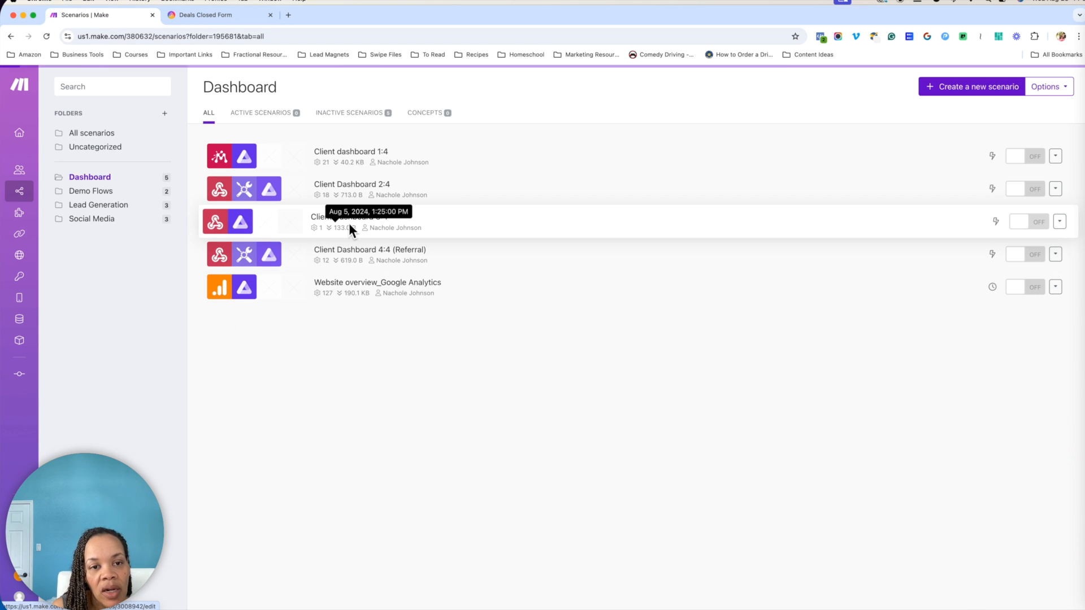
# View Make's Client Dashboard 3:4 webhook scenario, then open AITable's Company Dashboard and Deals Closed Form.
pyautogui.click(360, 220)
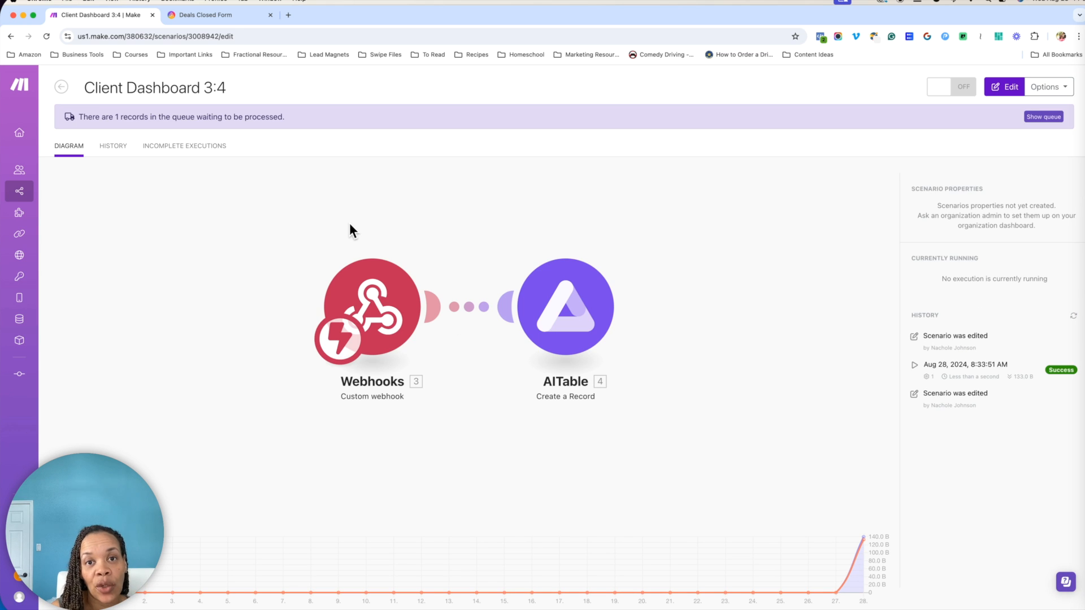
pyautogui.moveTo(344, 235)
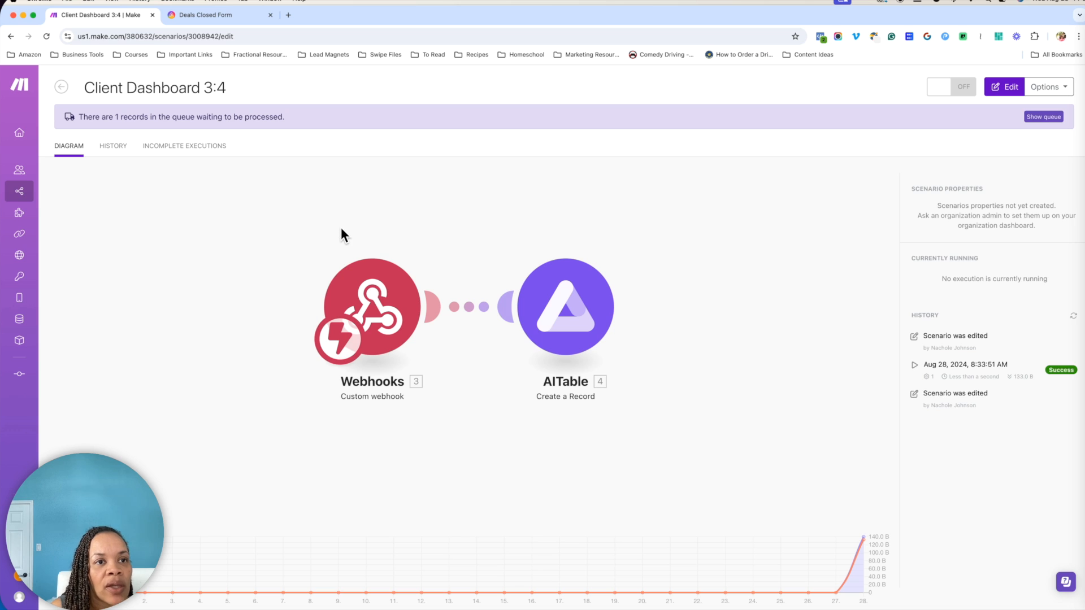
pyautogui.click(203, 15)
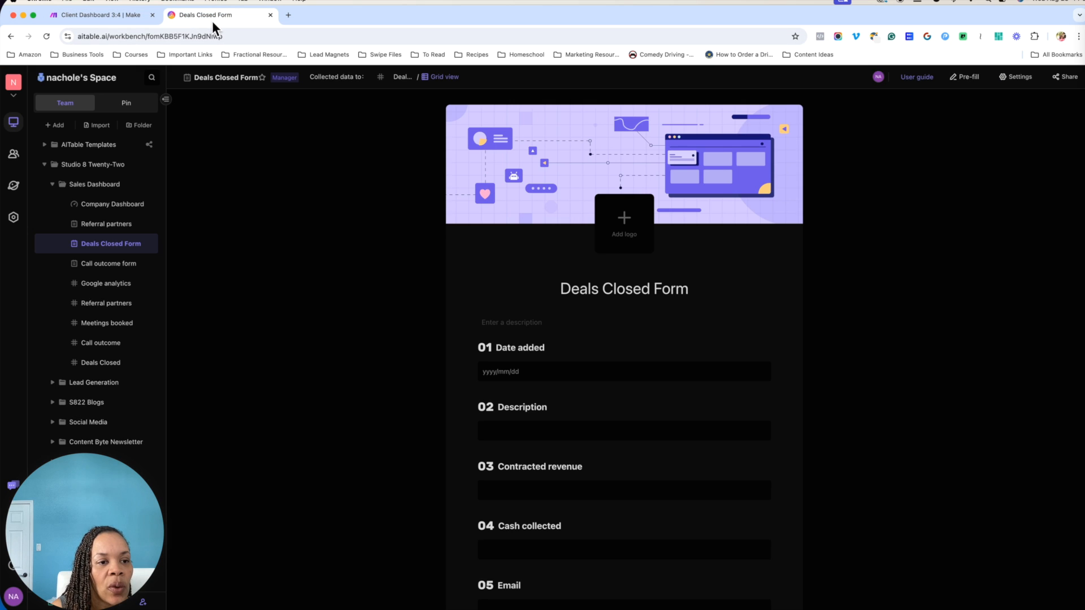
pyautogui.click(115, 203)
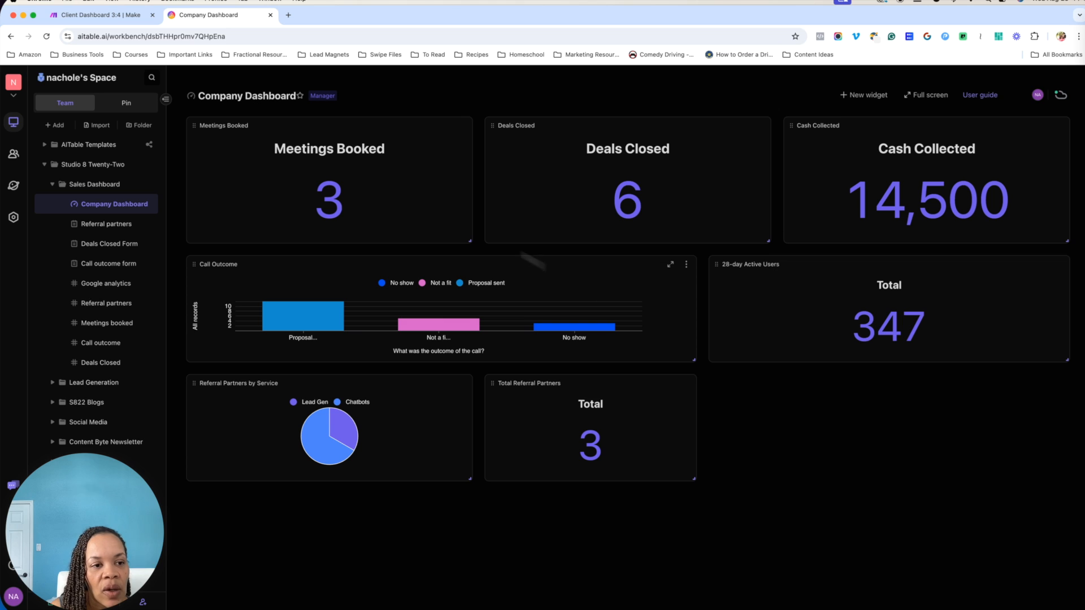
pyautogui.click(111, 243)
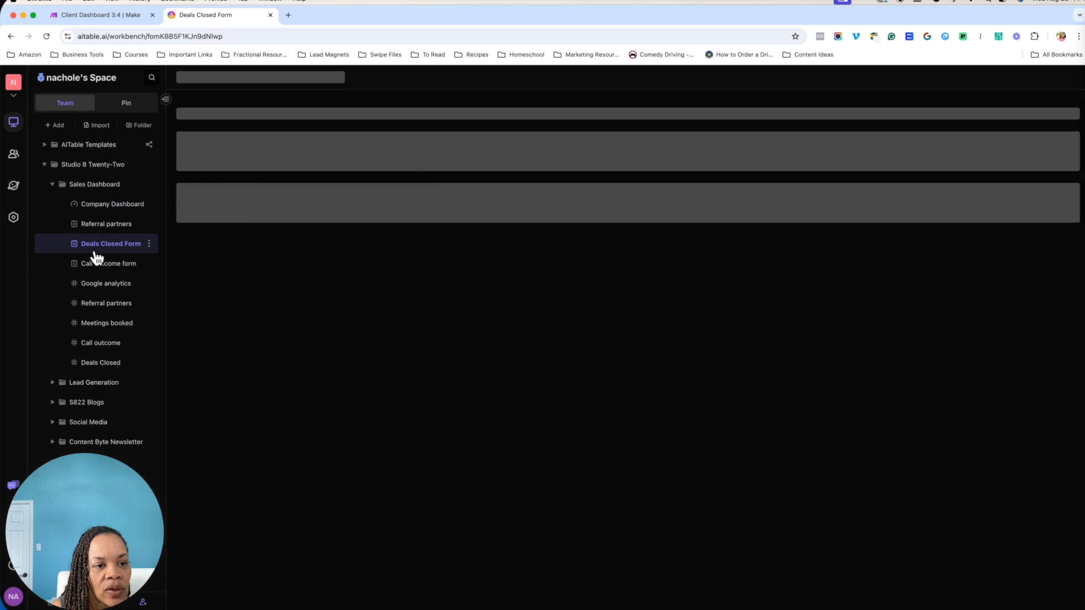
# Open the Deals Closed datasheet listing six deals with 14,500 cash collected.
pyautogui.click(102, 362)
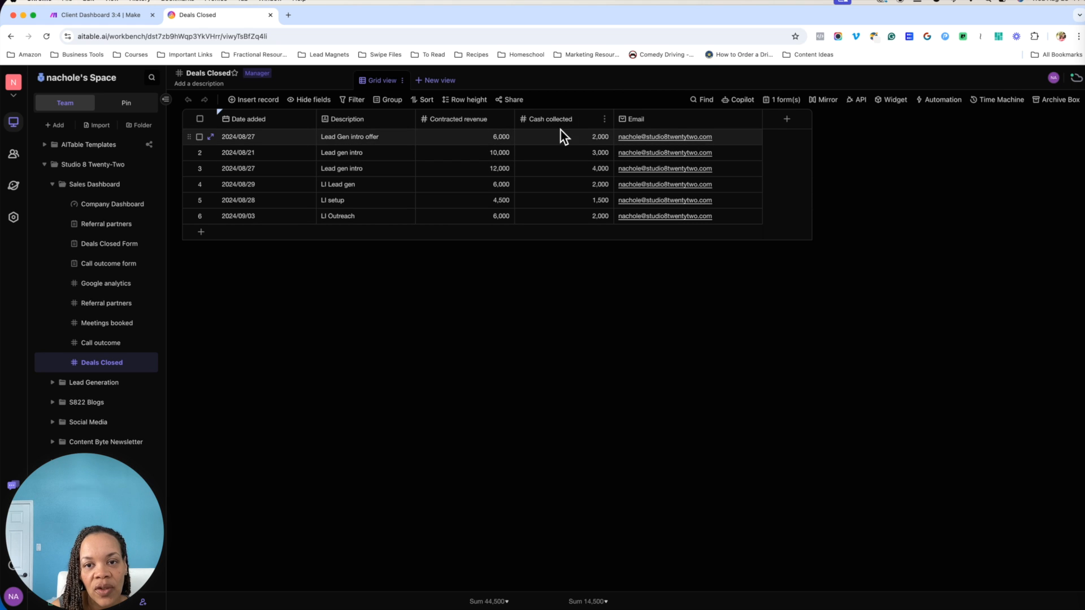
pyautogui.moveTo(306, 136)
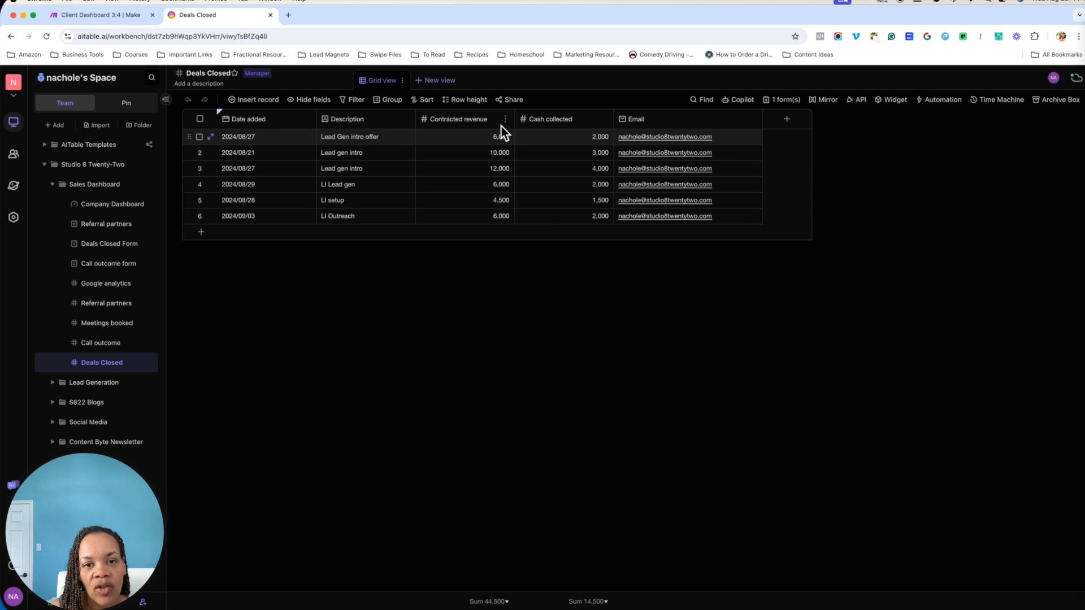
pyautogui.moveTo(653, 136)
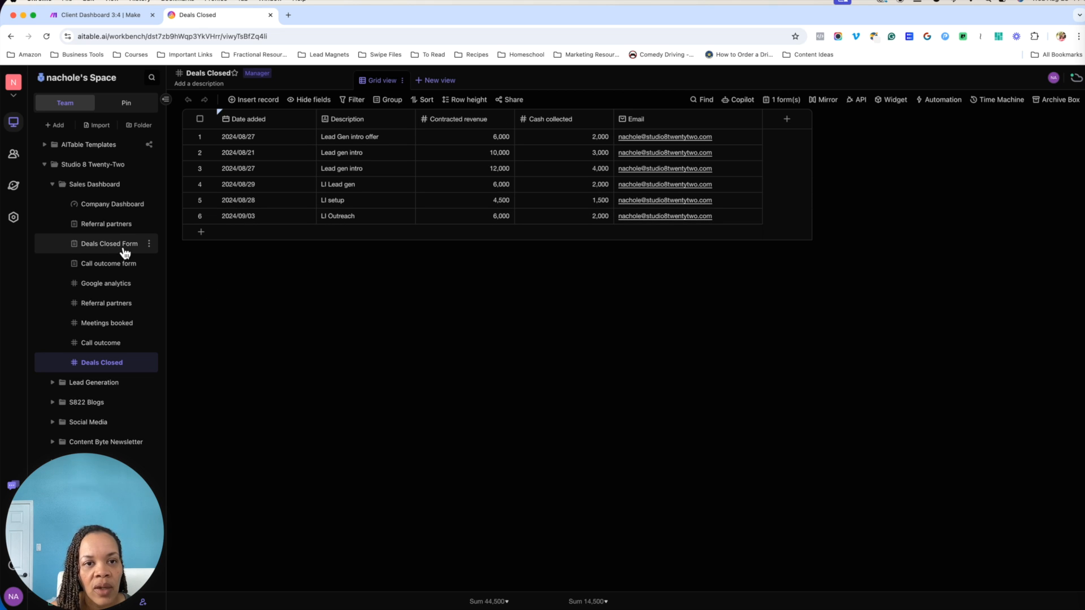
# Browse the Deals Closed Form, glance at Company Dashboard, then enter the date added 2024/09/04.
pyautogui.click(109, 244)
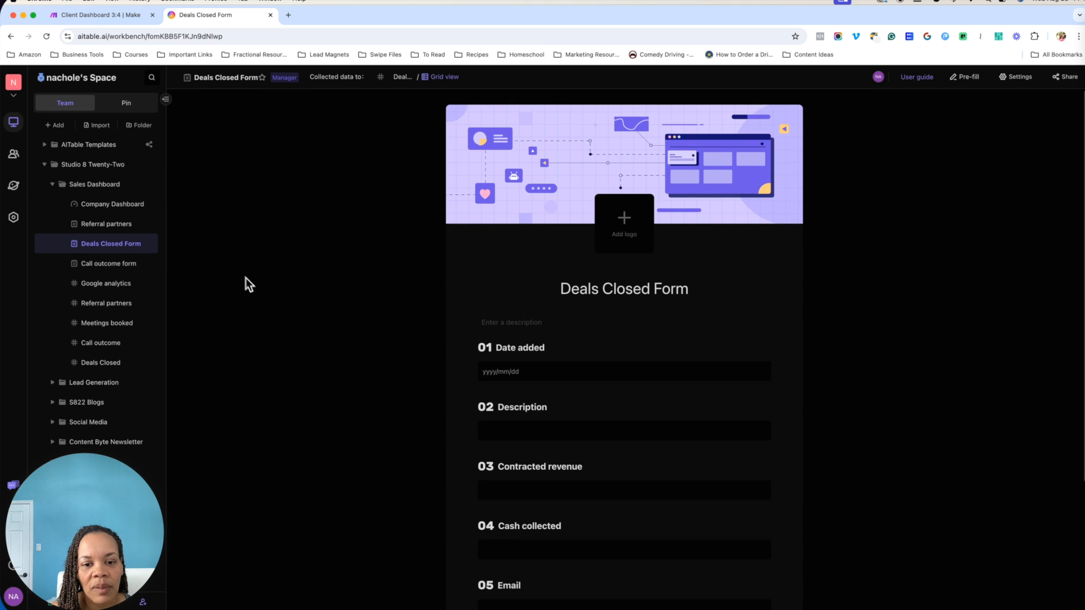
pyautogui.scroll(-3)
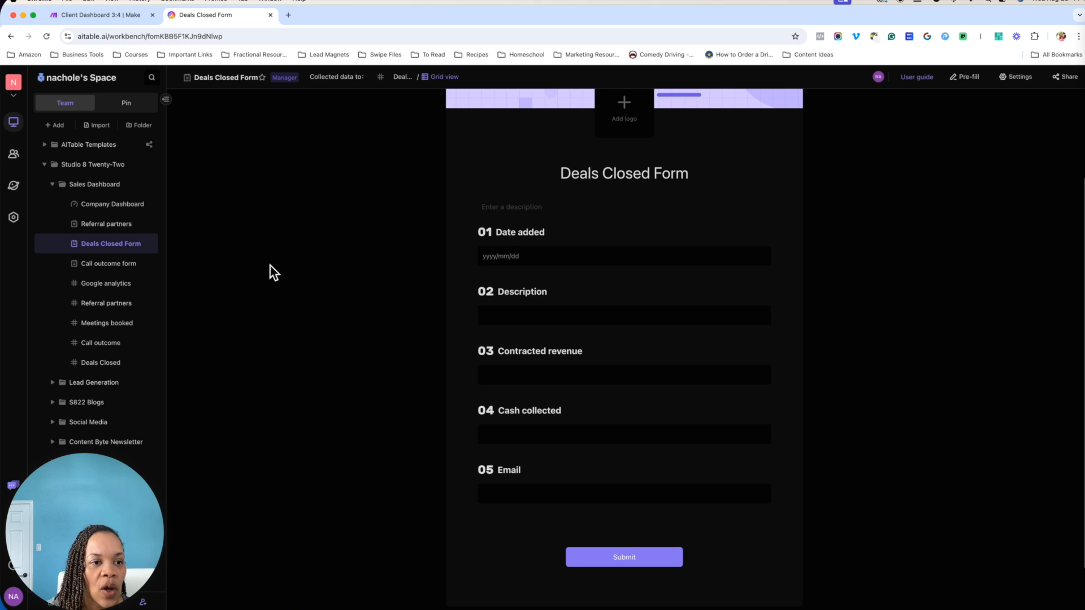
pyautogui.moveTo(107, 264)
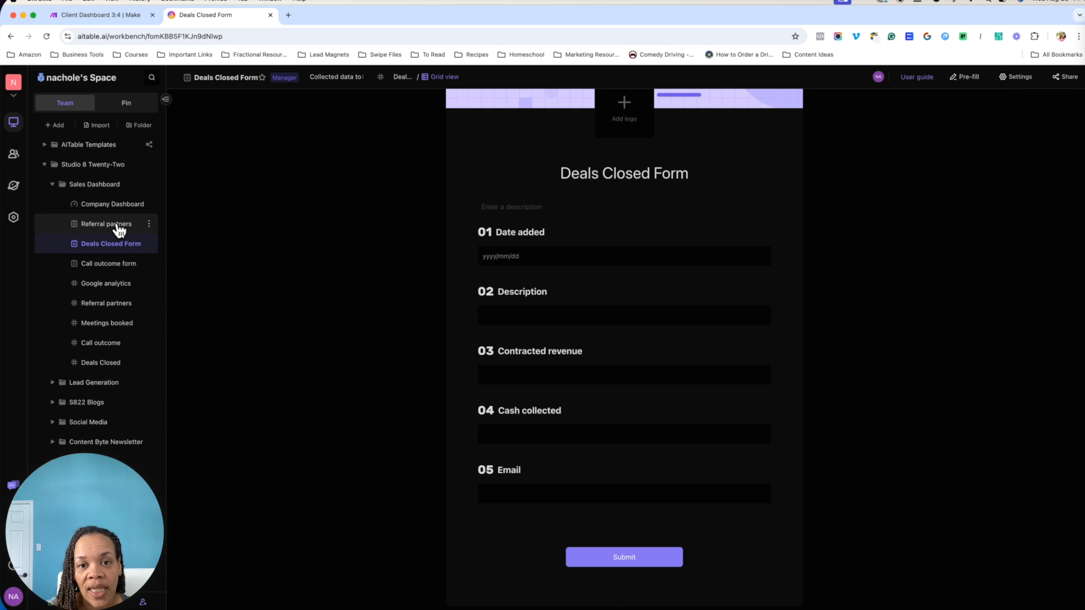
pyautogui.moveTo(199, 274)
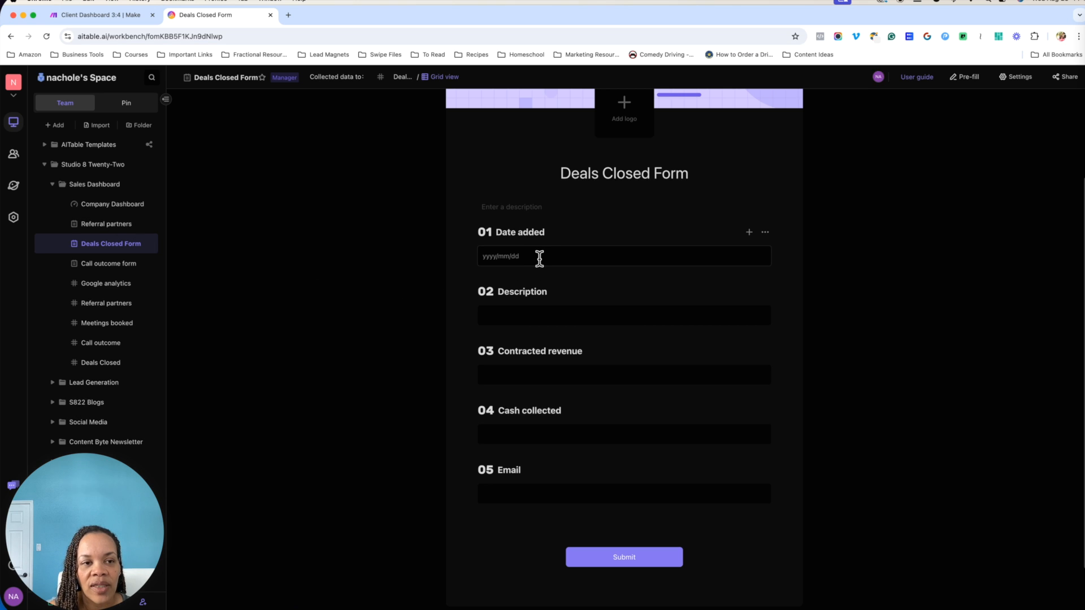
pyautogui.click(113, 203)
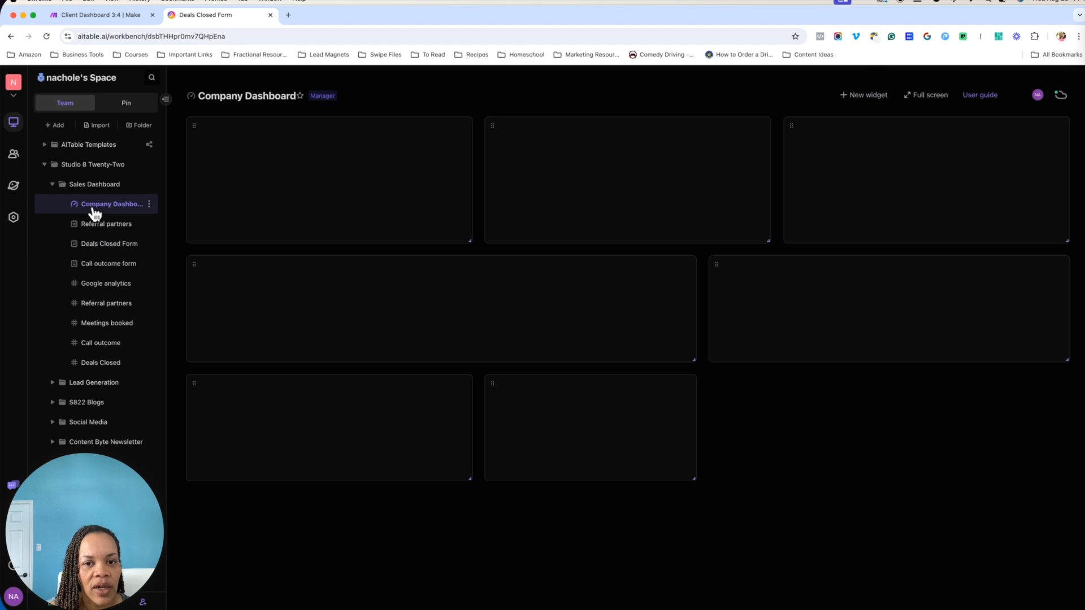
pyautogui.click(114, 204)
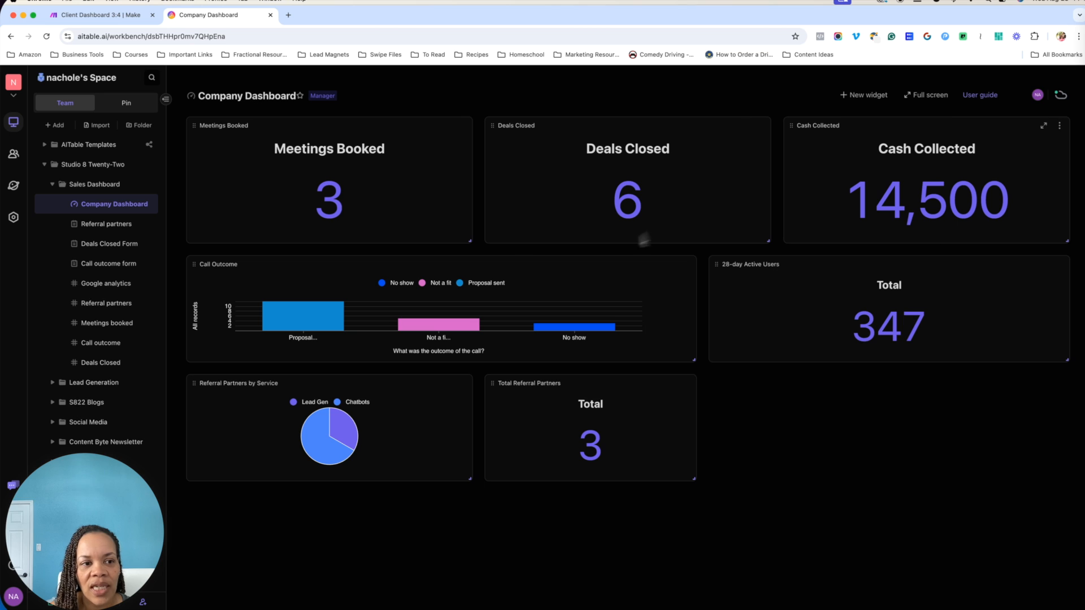
pyautogui.moveTo(107, 263)
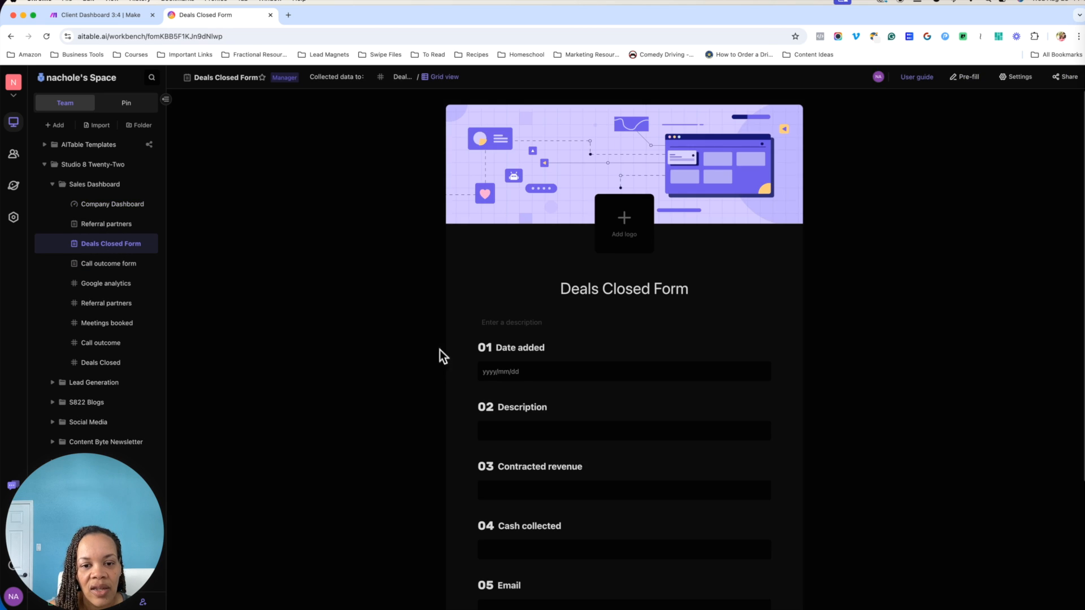
pyautogui.click(623, 372)
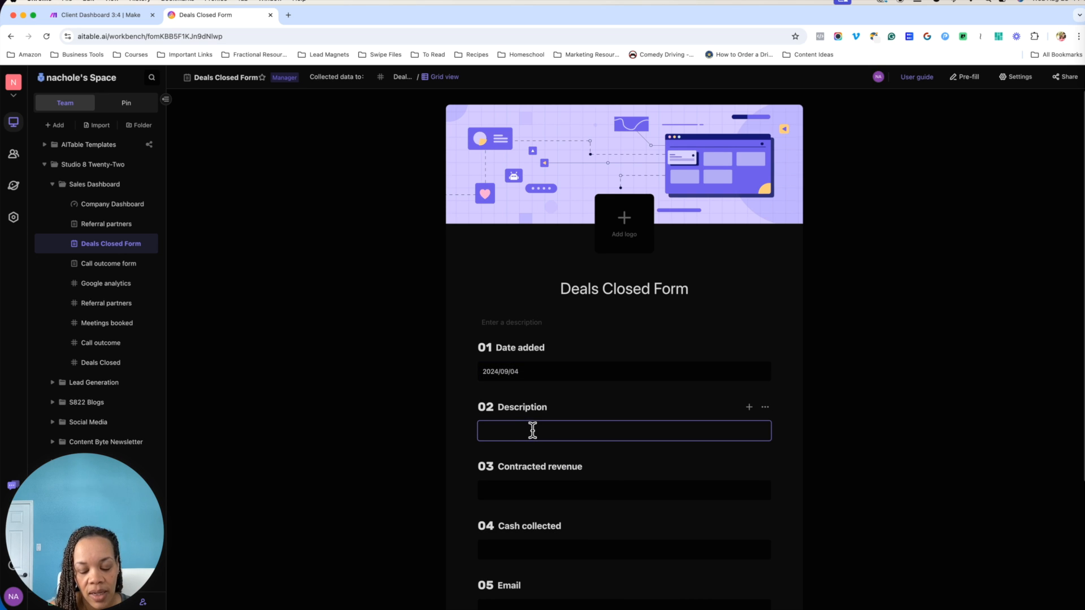
# Submit a Lead Gen deal with 12,000 revenue, 4,000 cash collected and 'nachole@' email.
pyautogui.write('Lead Gen')
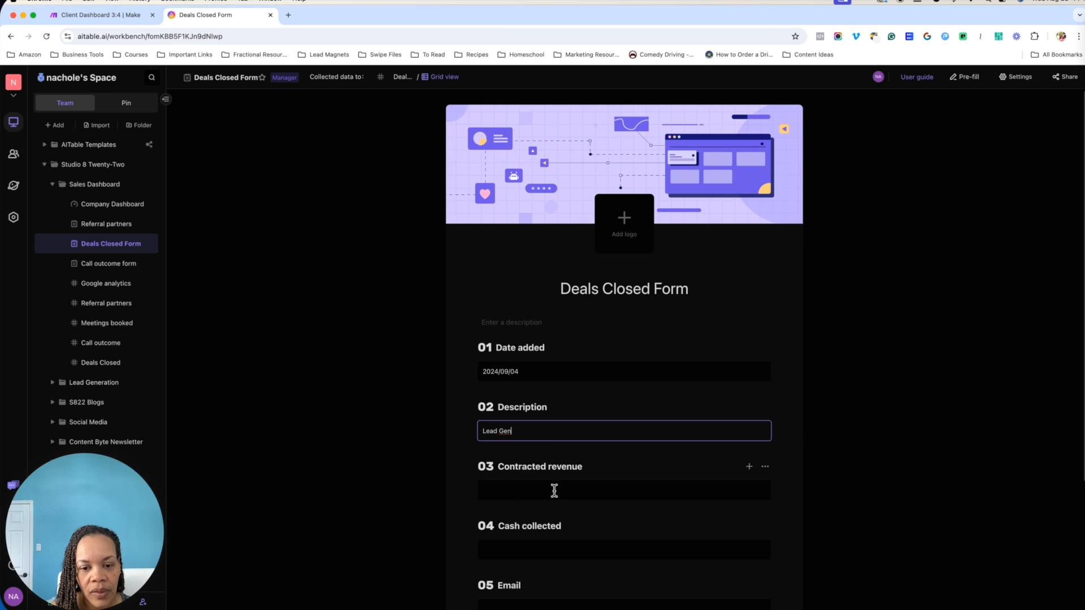
pyautogui.click(623, 490)
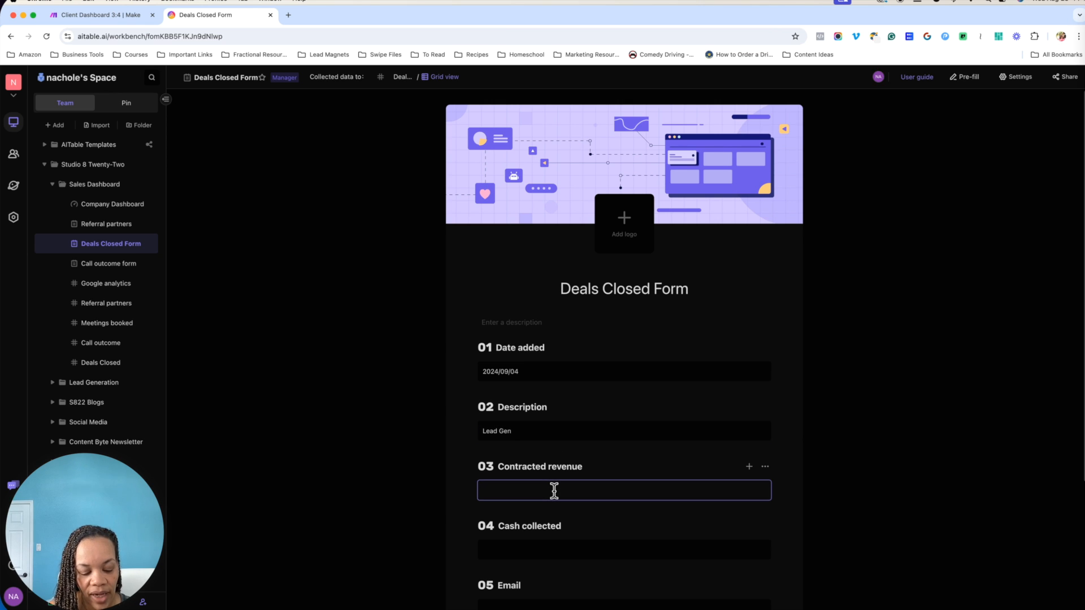
pyautogui.write('12000')
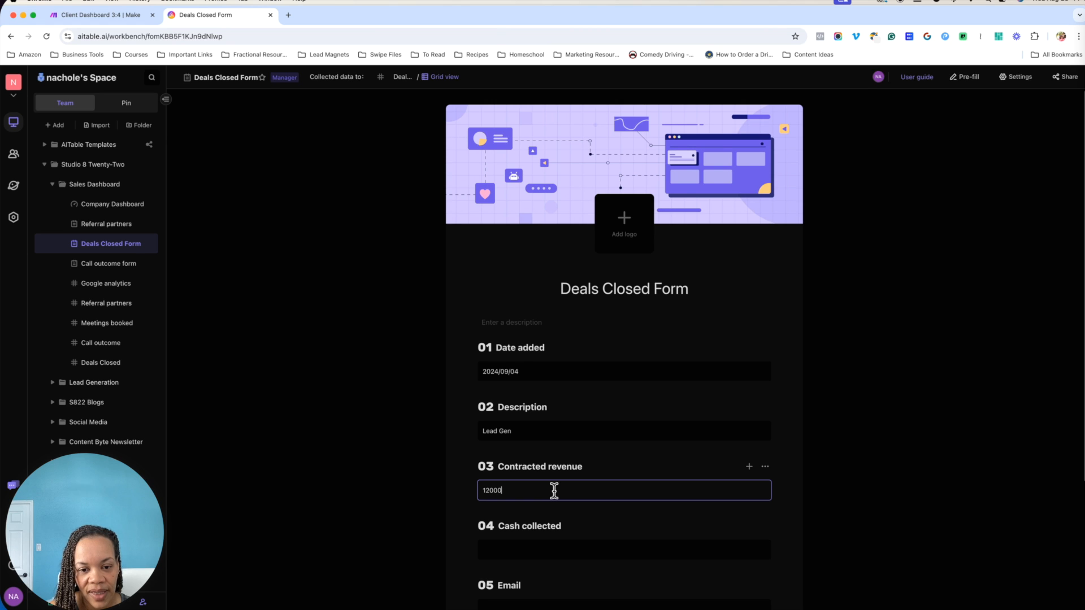
pyautogui.scroll(-3)
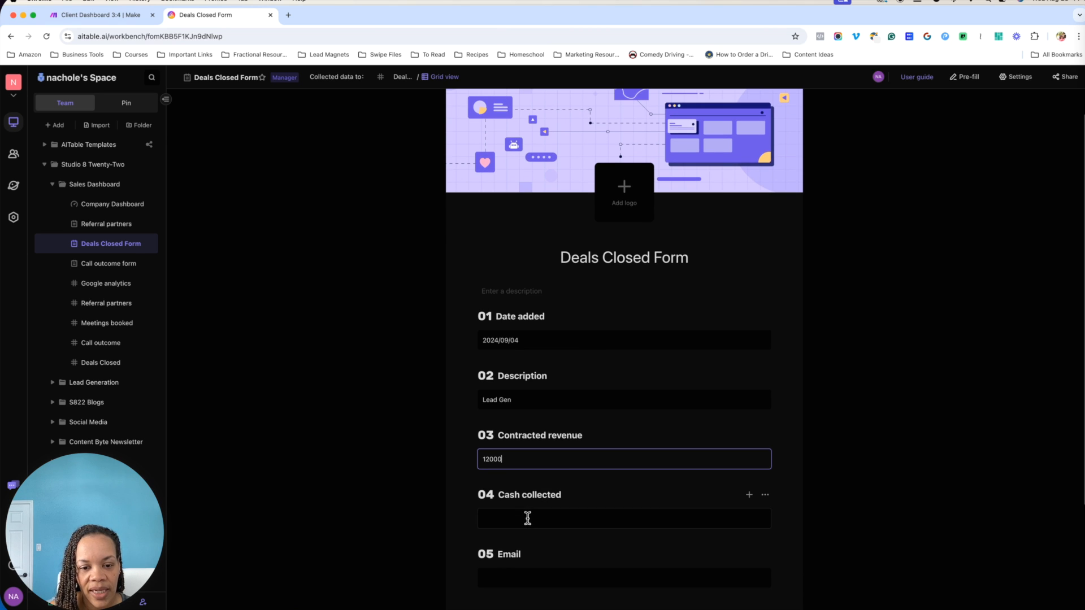
pyautogui.write('4000')
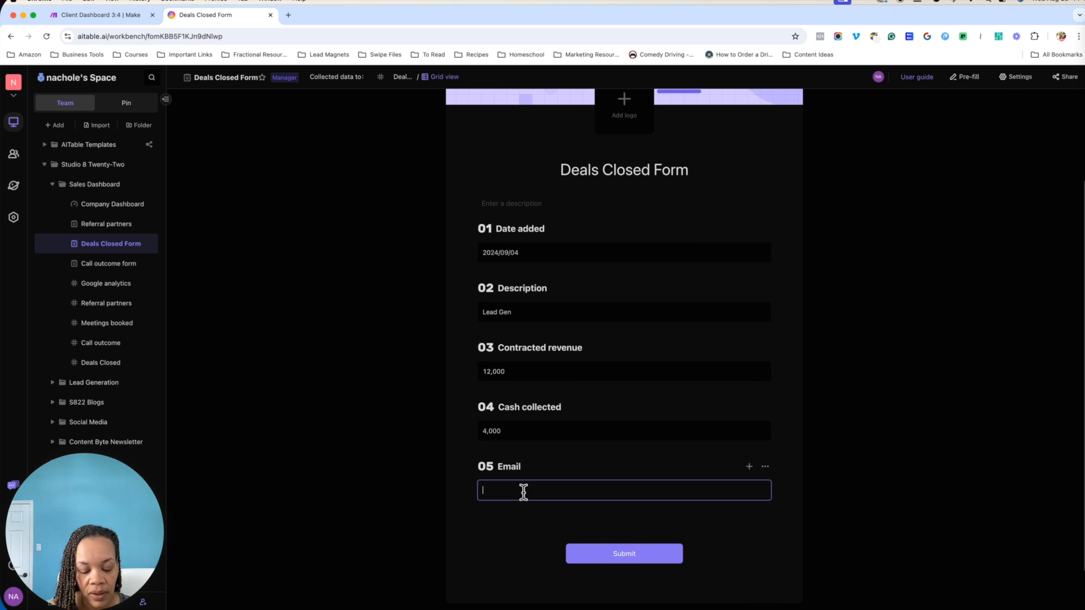
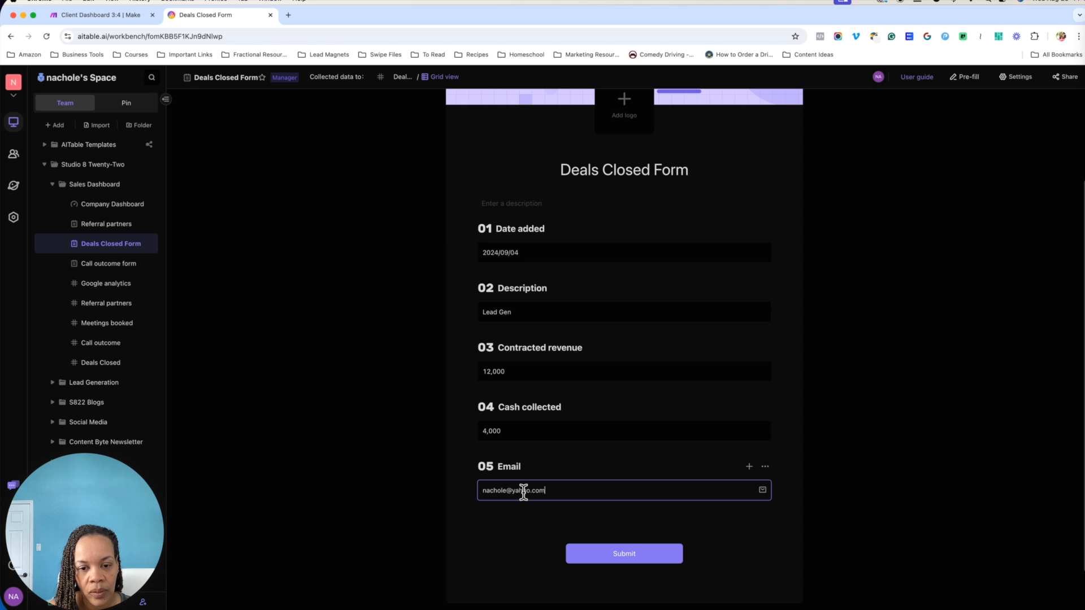
pyautogui.click(624, 554)
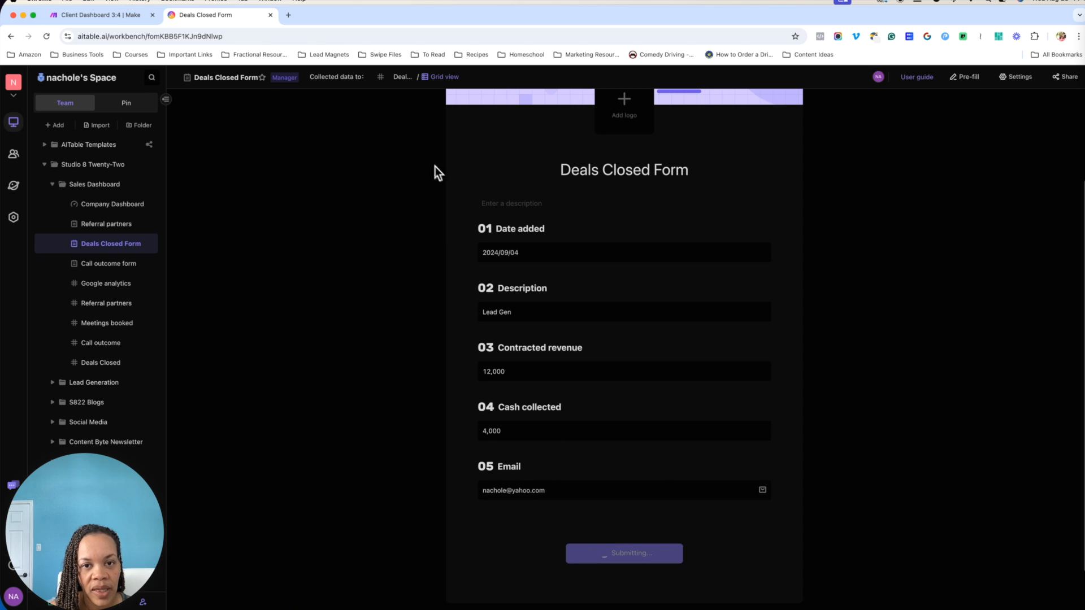
# Open the Company Dashboard showing 7 deals closed and 18,500 cash collected.
pyautogui.click(112, 203)
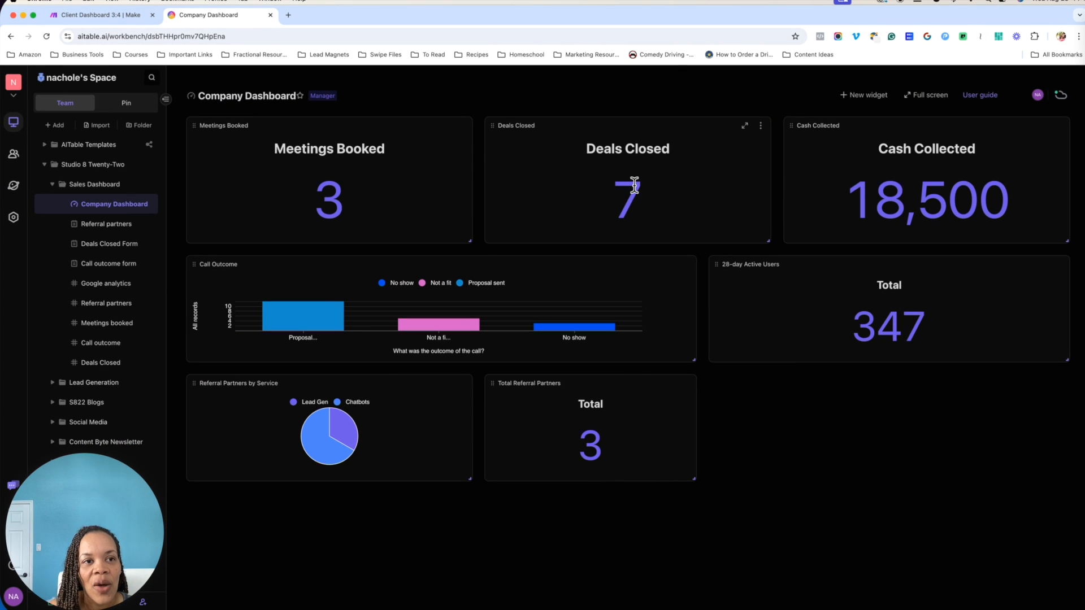
pyautogui.moveTo(83, 31)
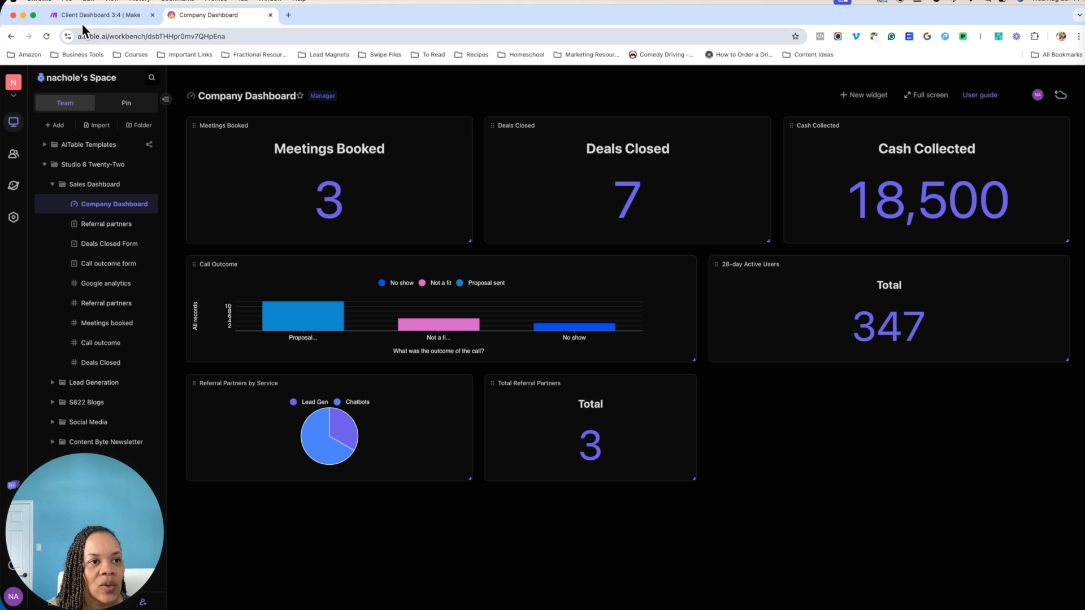
pyautogui.click(101, 15)
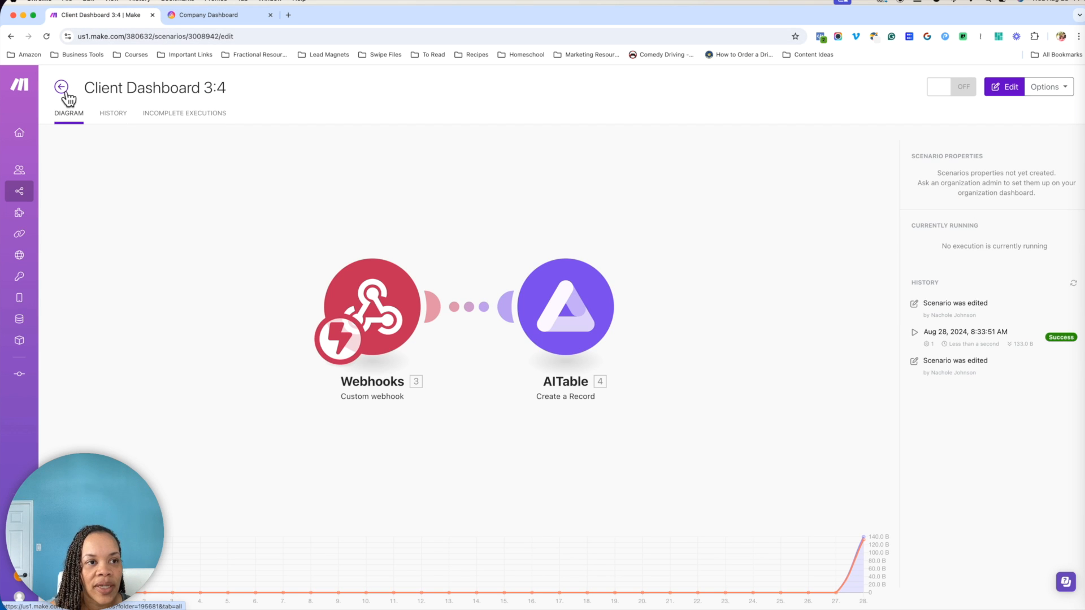
pyautogui.click(62, 87)
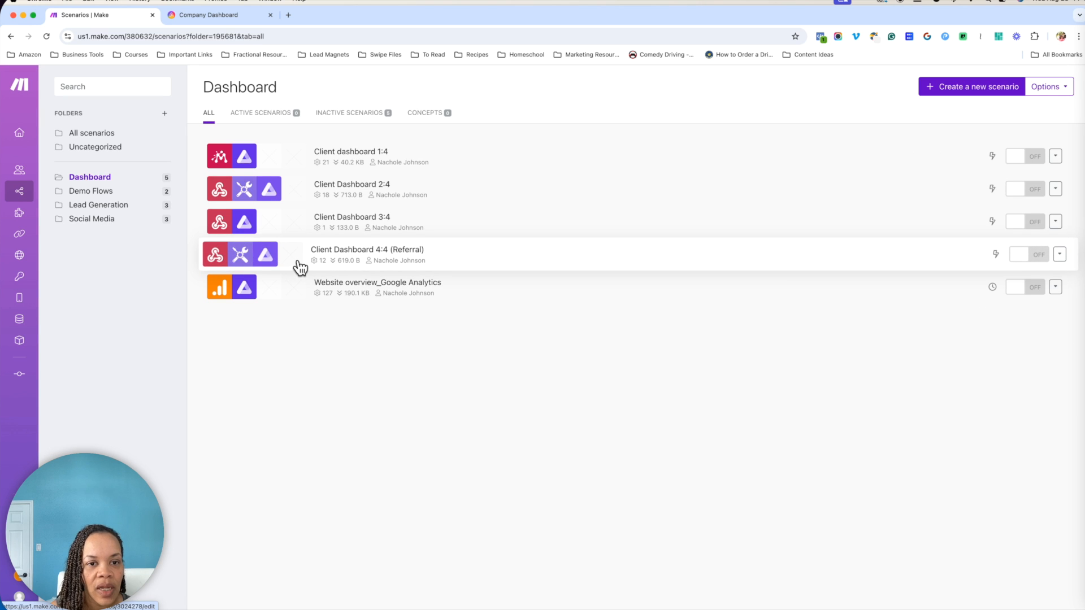
pyautogui.click(367, 249)
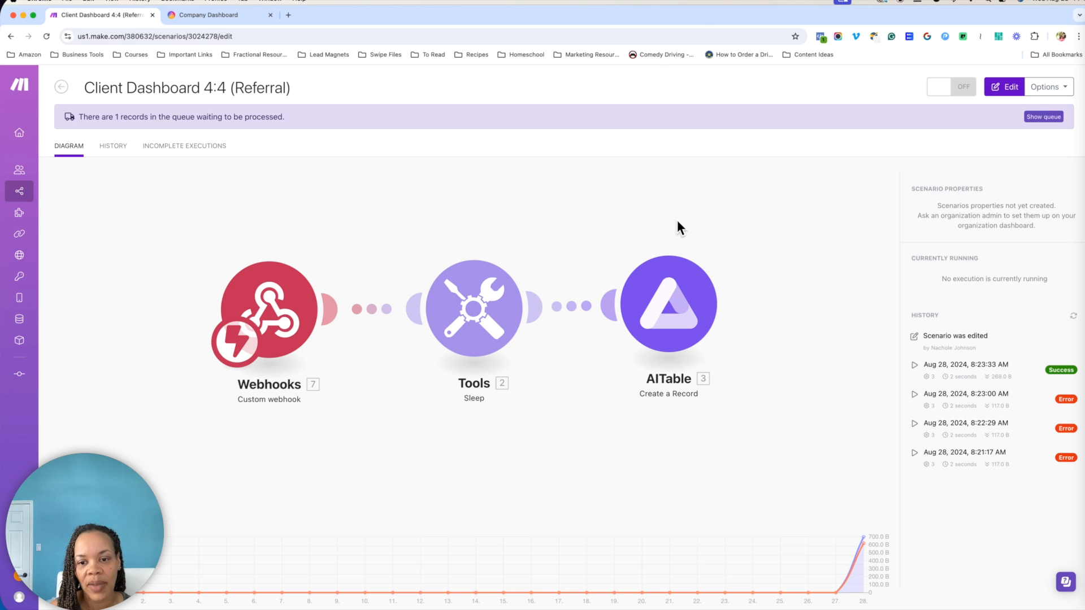
pyautogui.moveTo(450, 318)
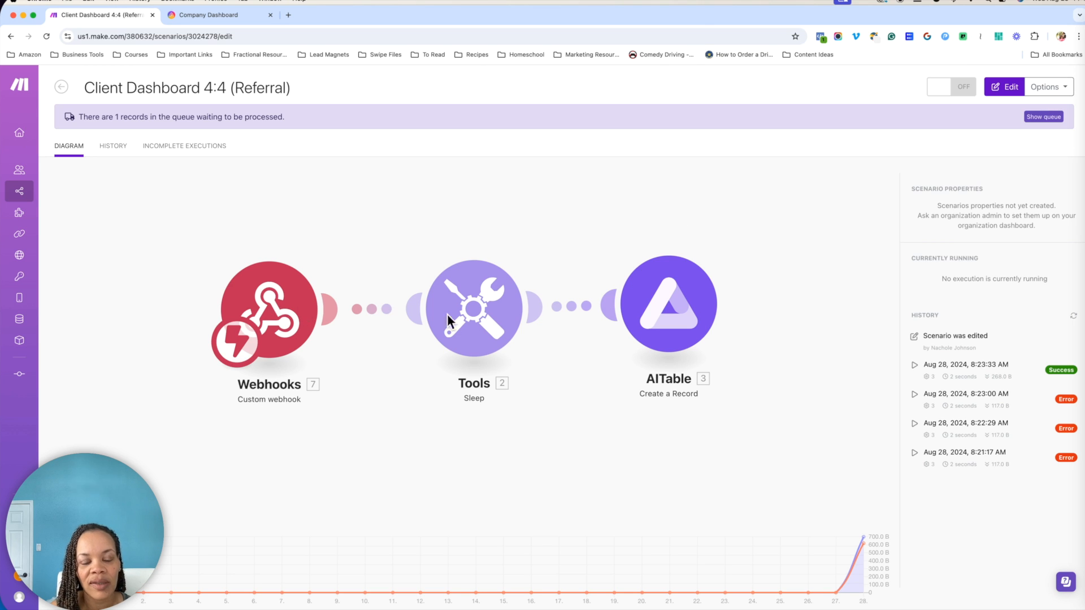
pyautogui.moveTo(521, 363)
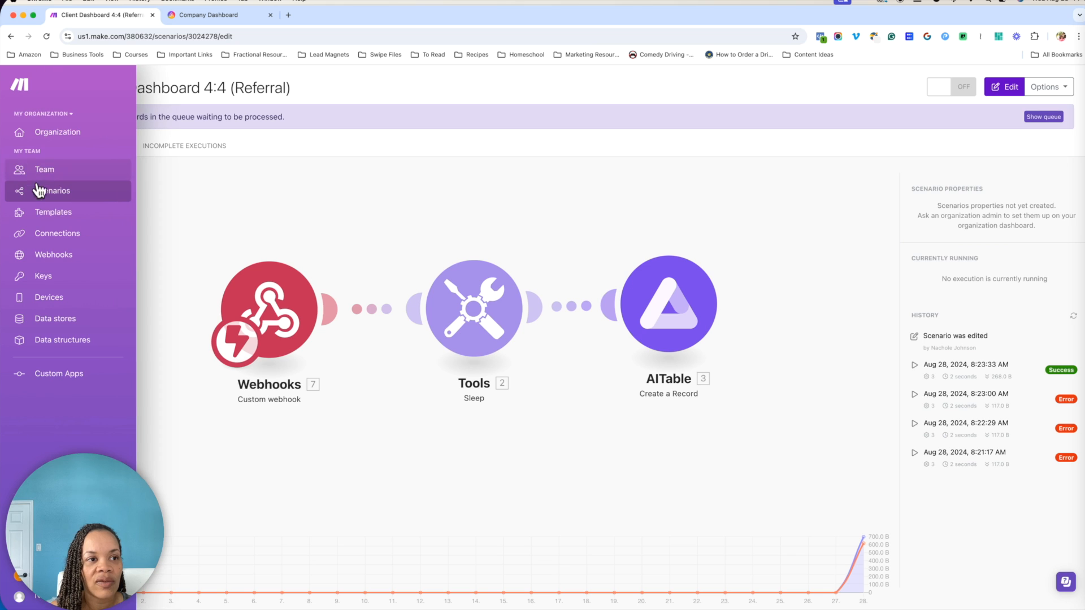
pyautogui.click(52, 191)
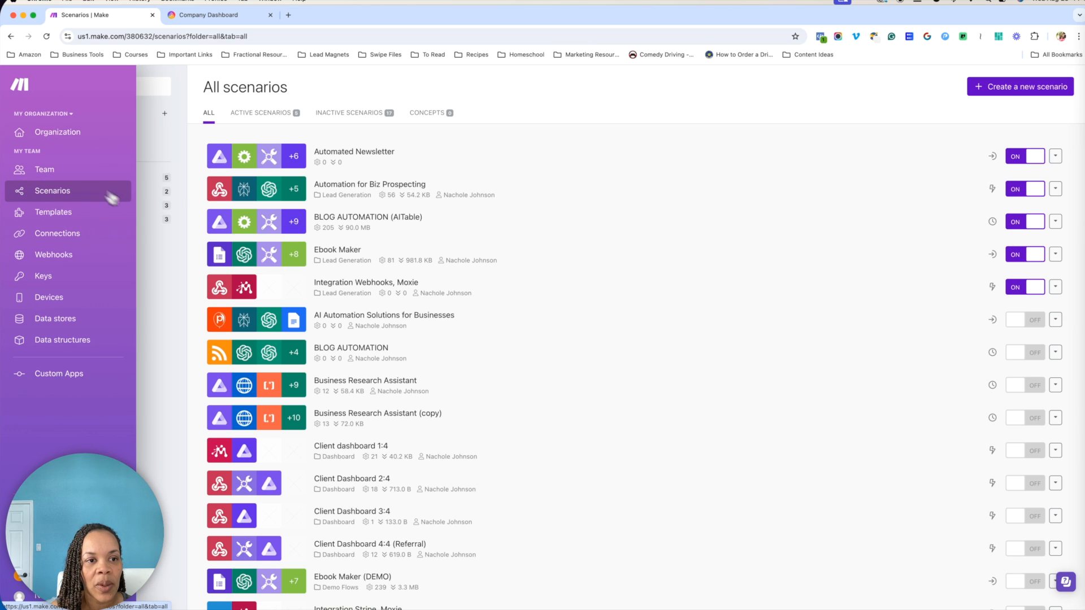
pyautogui.click(89, 177)
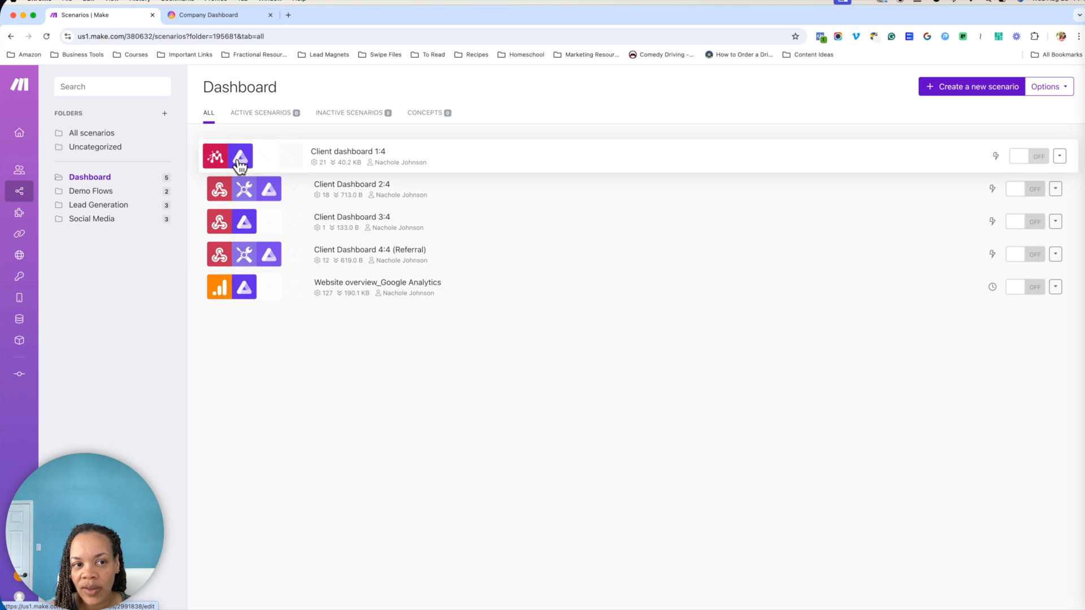
pyautogui.moveTo(287, 262)
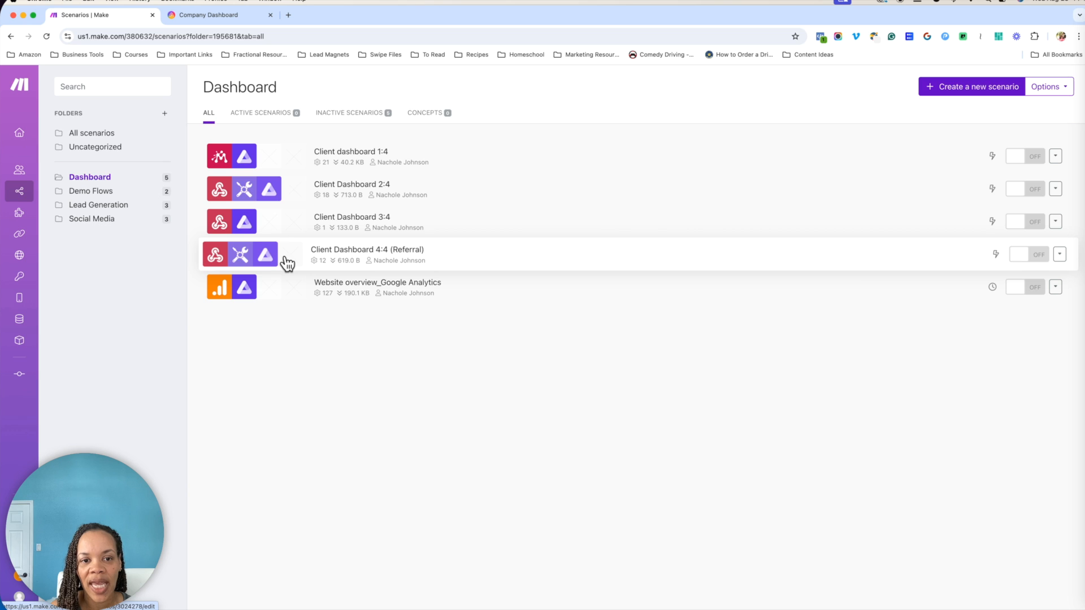
pyautogui.click(218, 15)
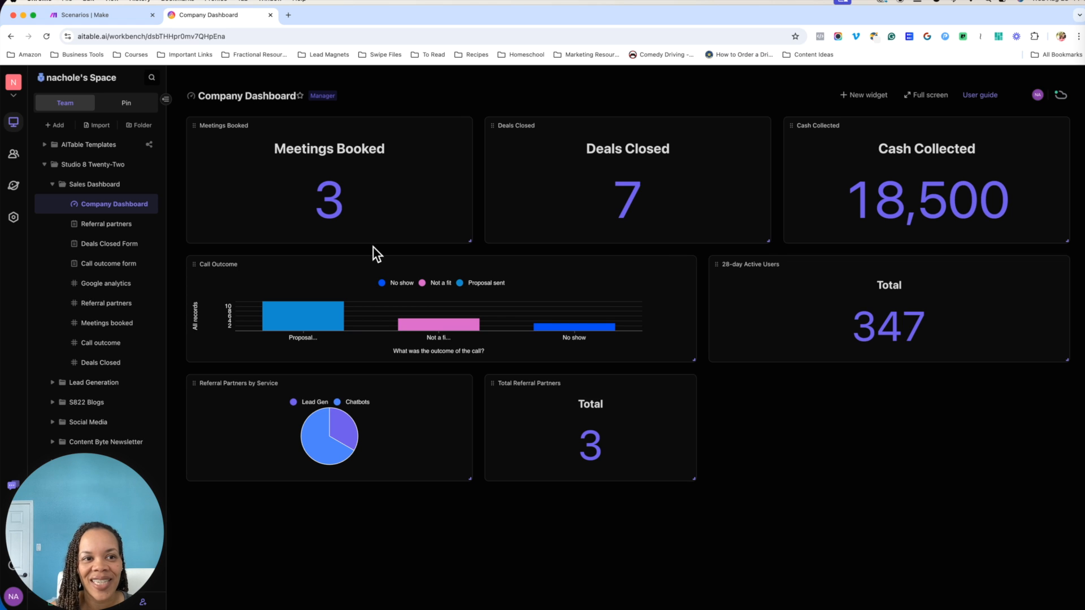
pyautogui.click(101, 14)
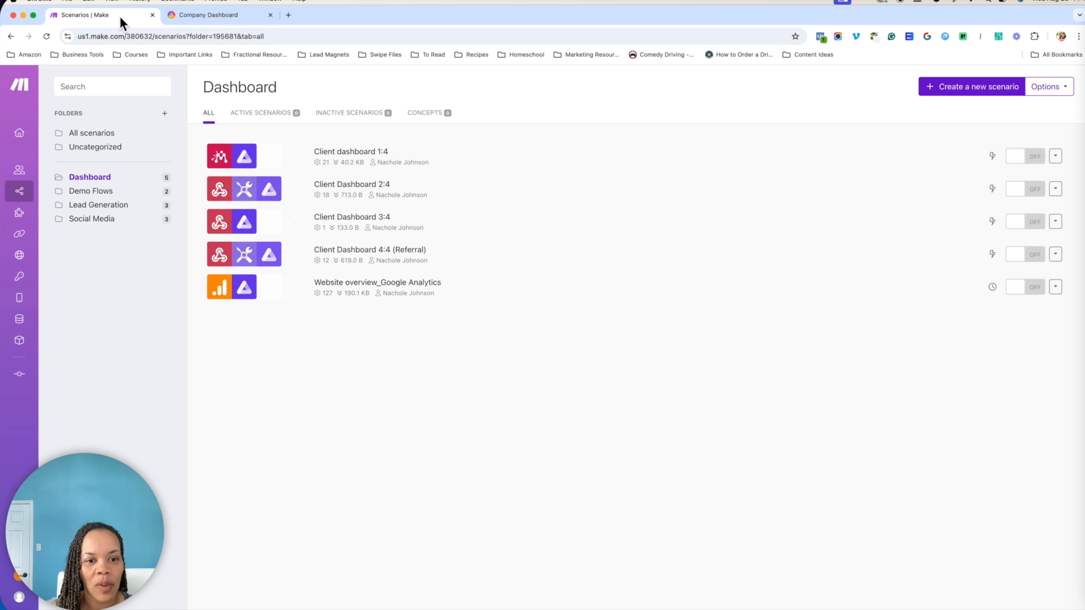
pyautogui.click(370, 249)
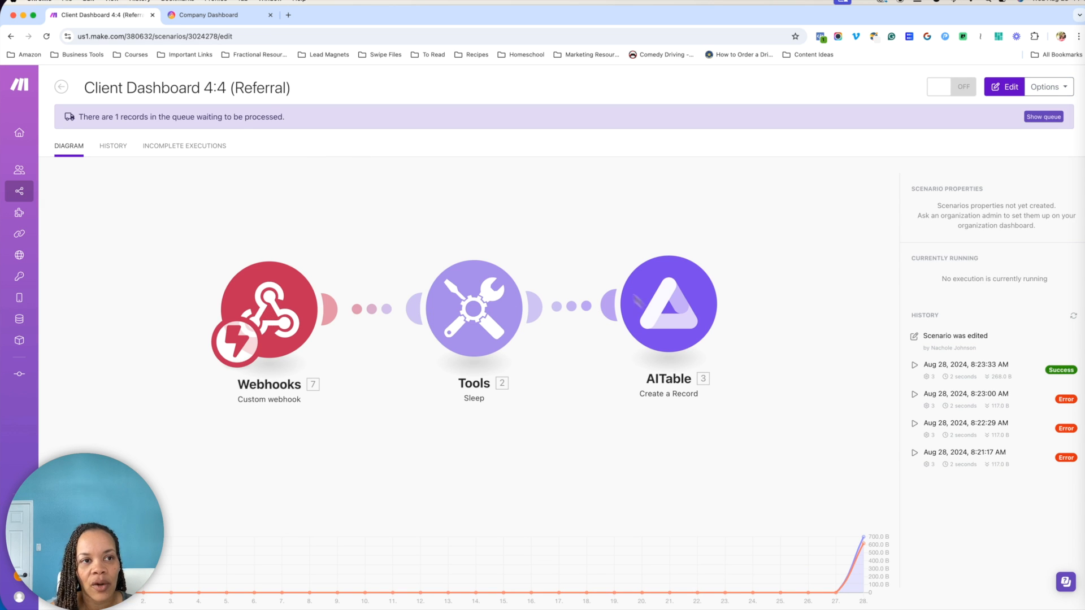
pyautogui.click(206, 14)
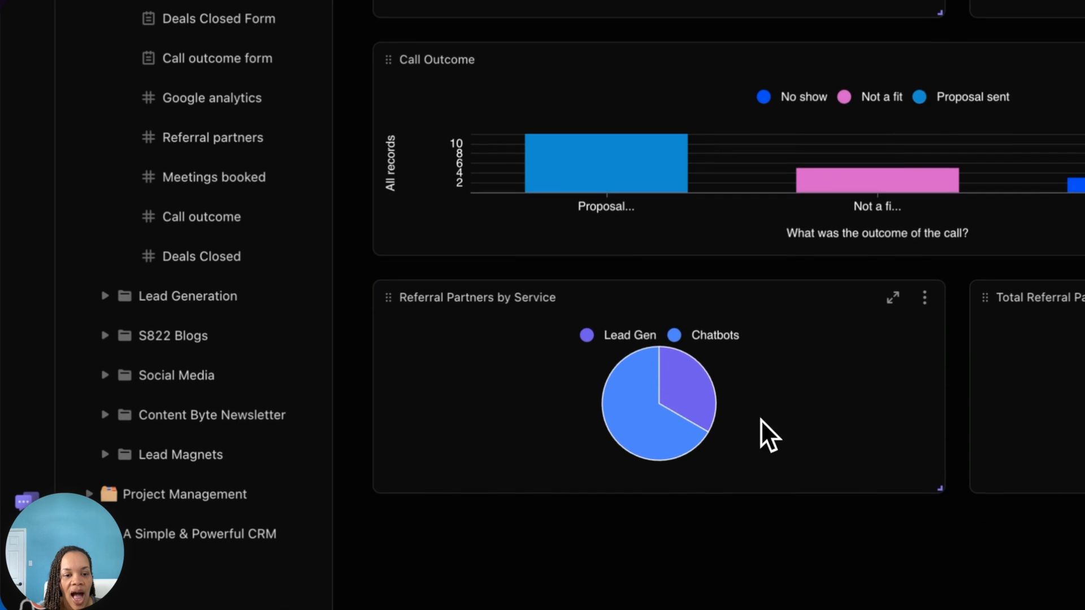
pyautogui.scroll(-3)
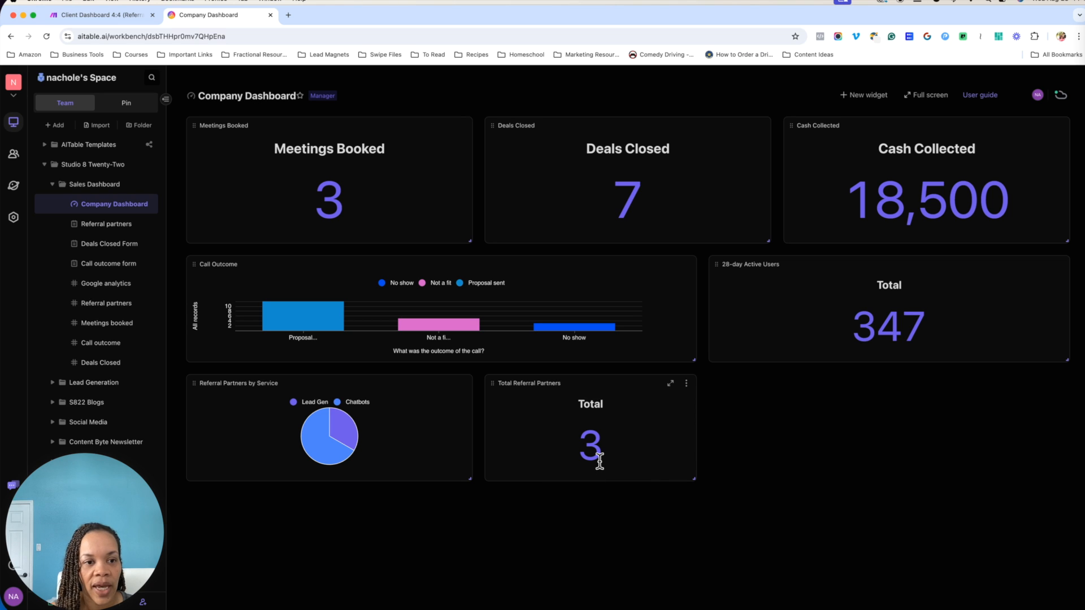
pyautogui.moveTo(462, 195)
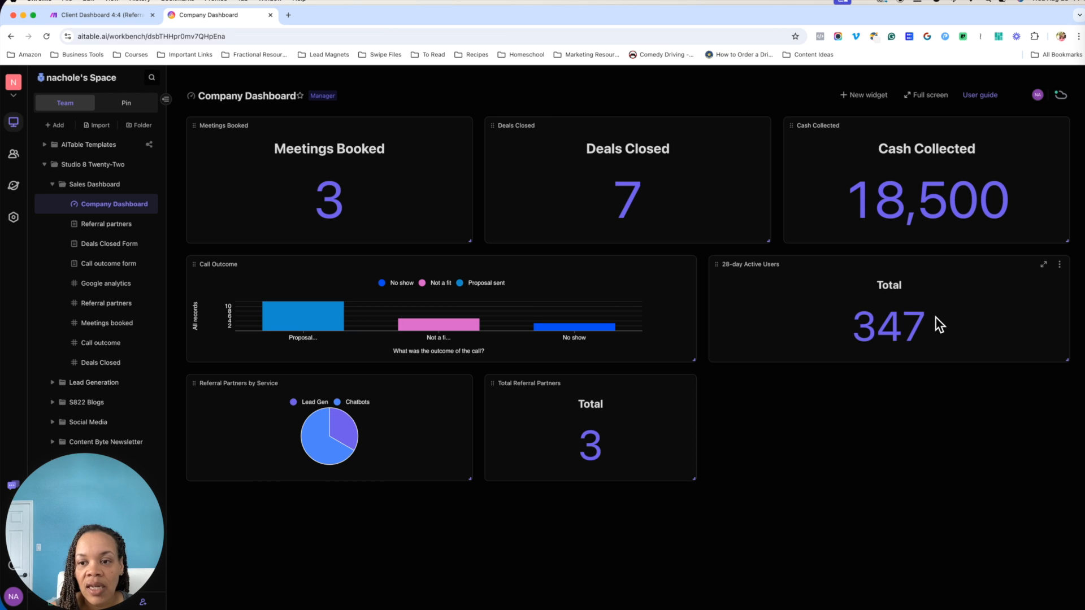
pyautogui.moveTo(882, 299)
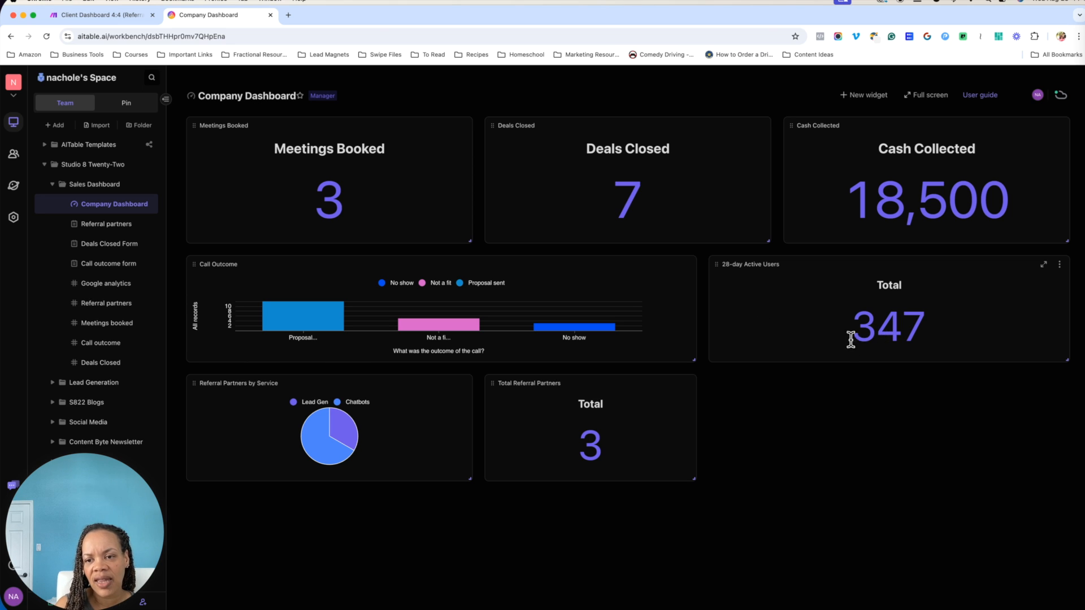
pyautogui.moveTo(944, 332)
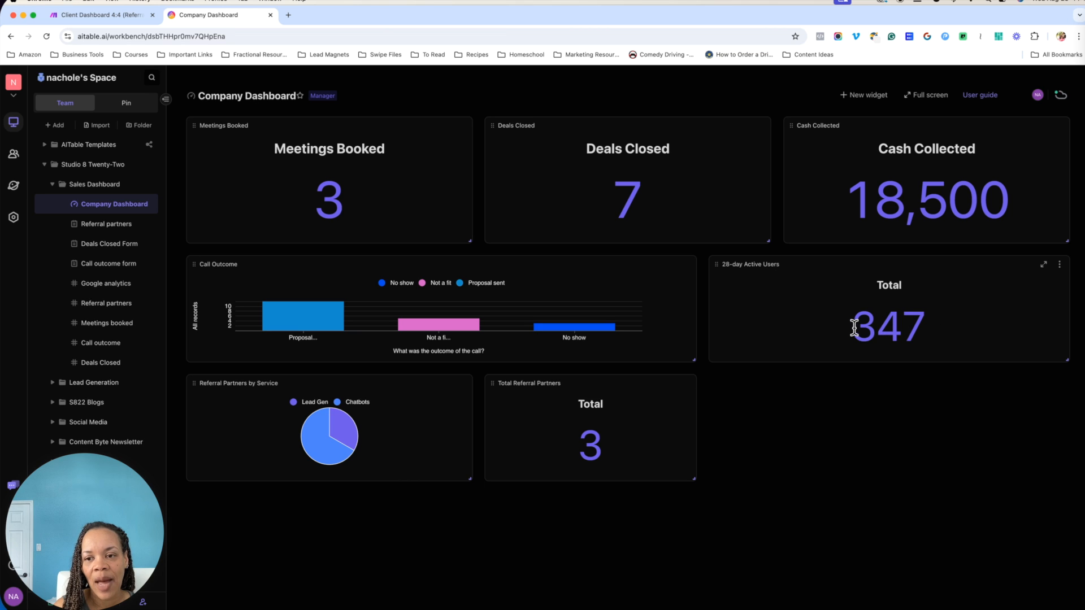
pyautogui.moveTo(206, 123)
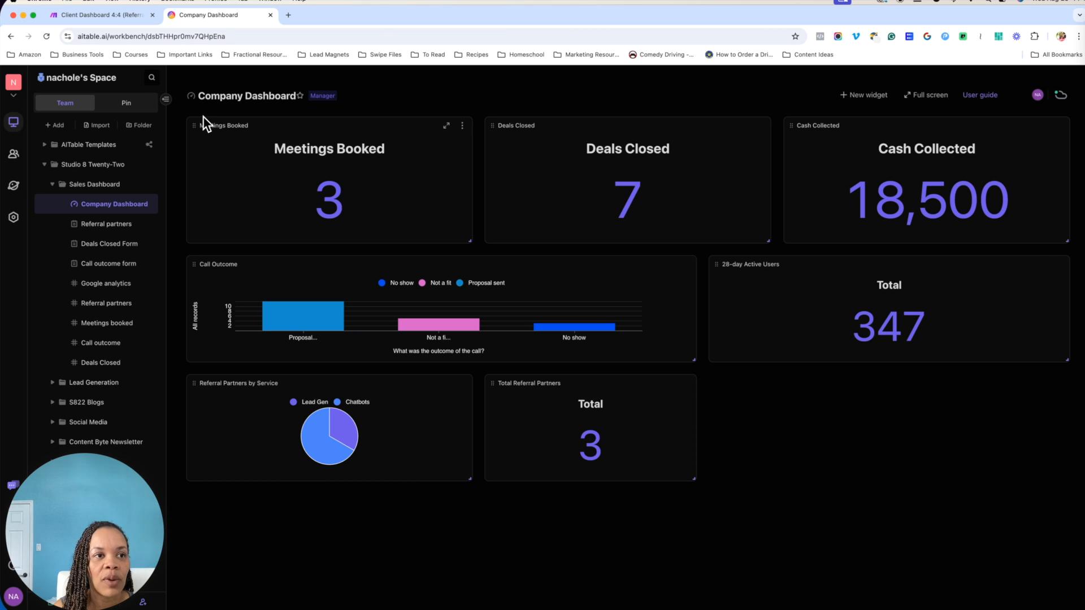
# Go back to Make's scenario list and open Website overview_Google Analytics.
pyautogui.click(100, 15)
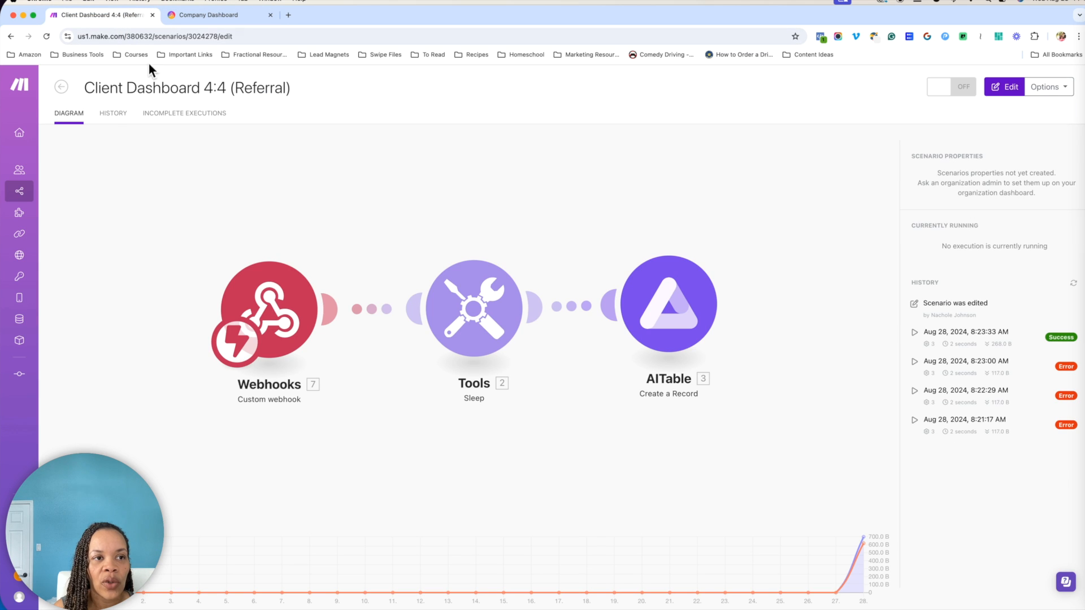
pyautogui.click(61, 86)
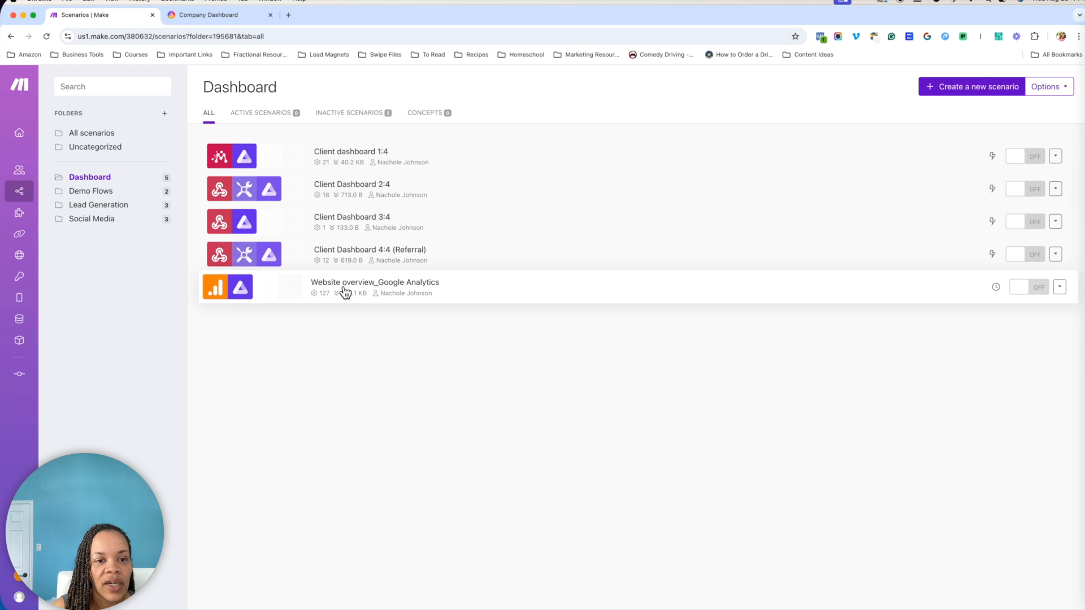
pyautogui.click(374, 282)
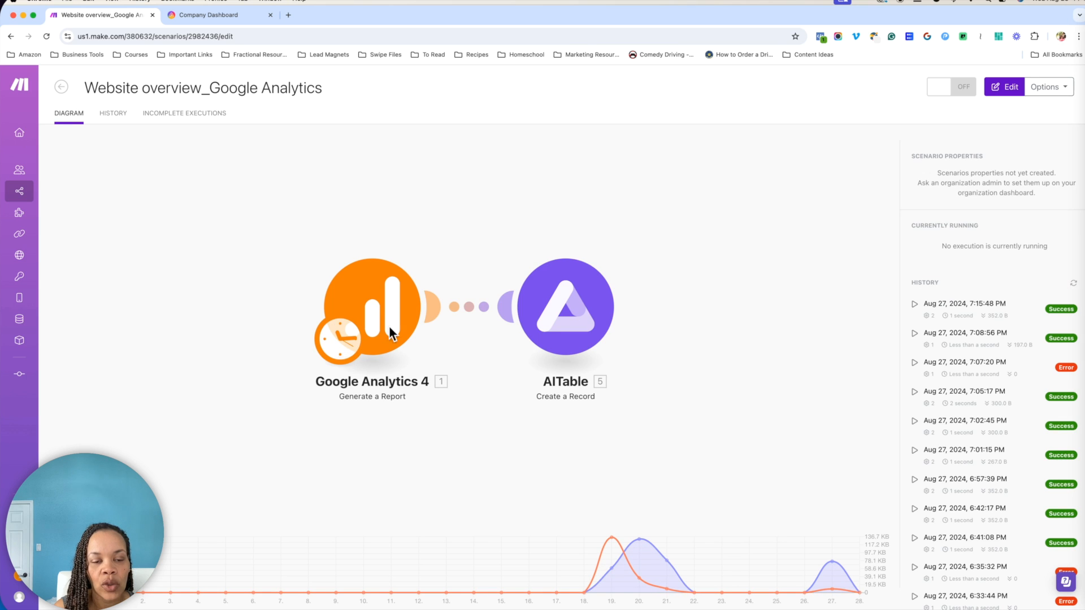
pyautogui.moveTo(351, 304)
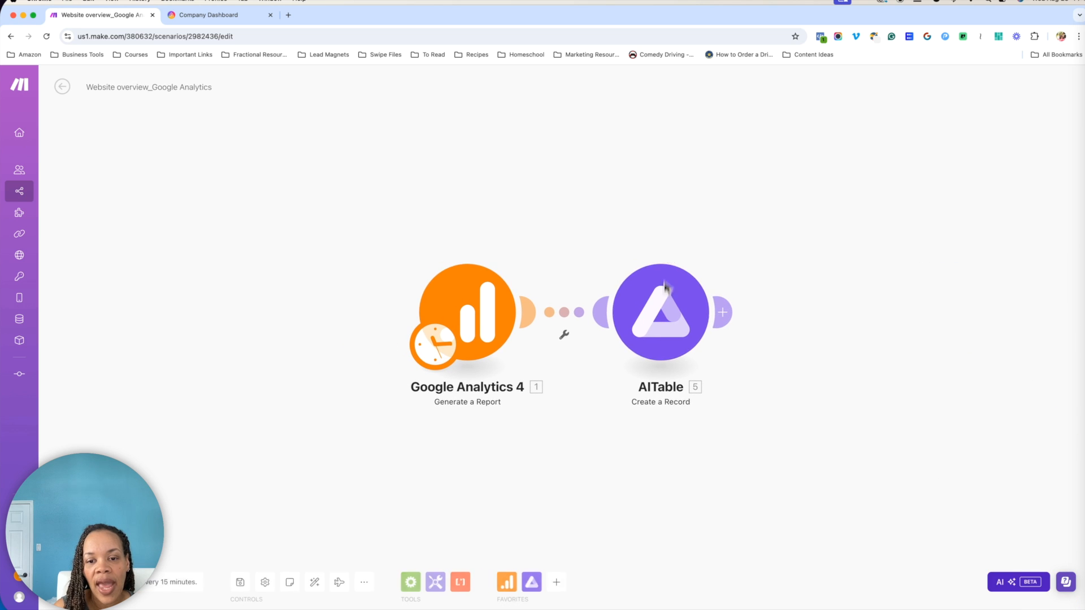
# Review the Google Analytics 4 report settings (last 28 days, 28-day active users, limit 28) and confirm.
pyautogui.click(468, 312)
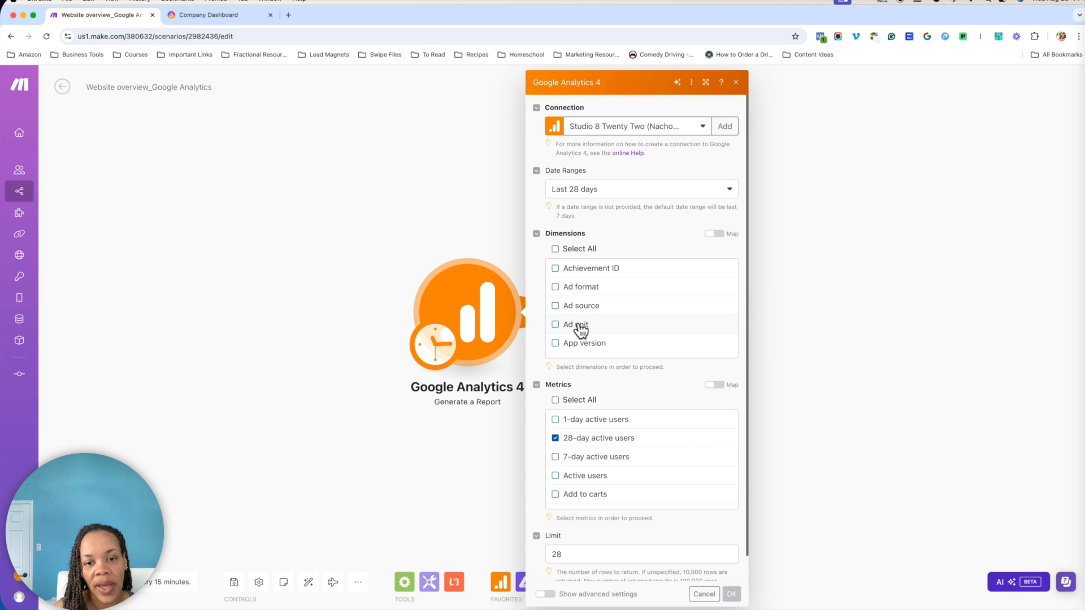
pyautogui.scroll(-3)
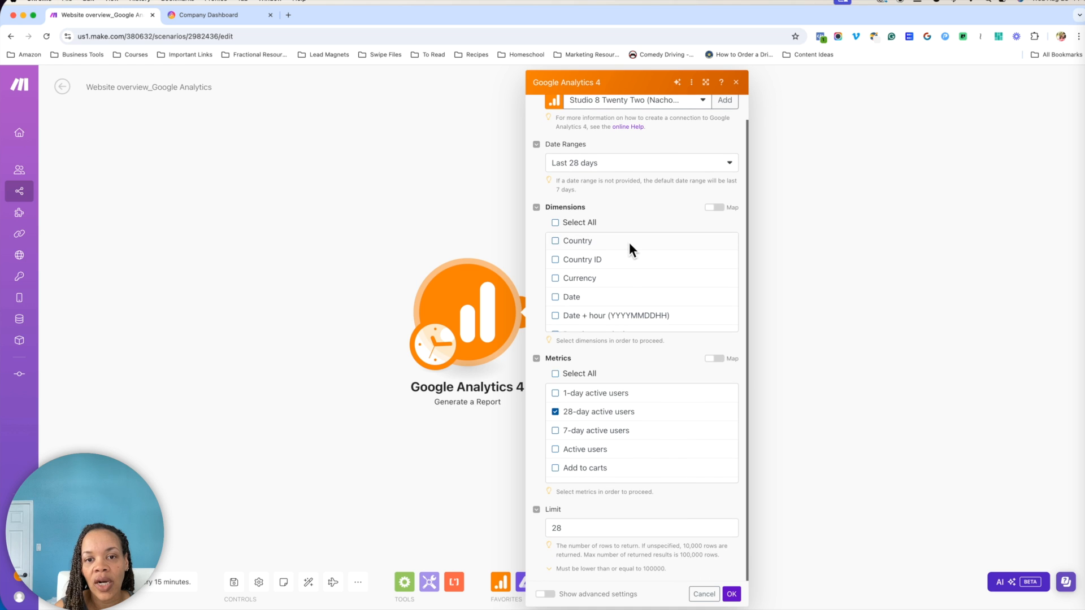
pyautogui.moveTo(630, 301)
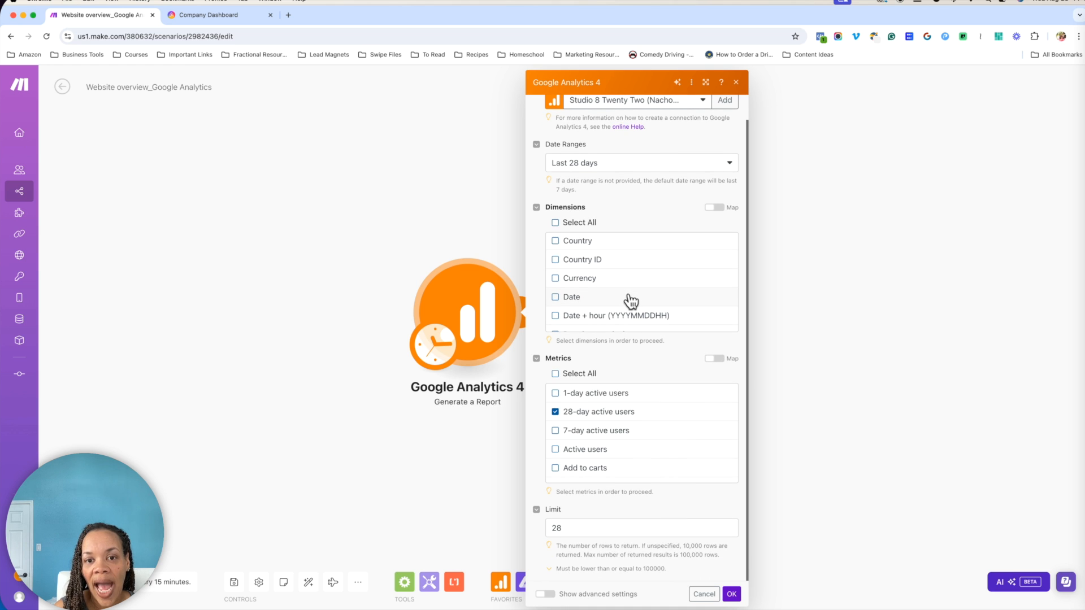
pyautogui.scroll(-3)
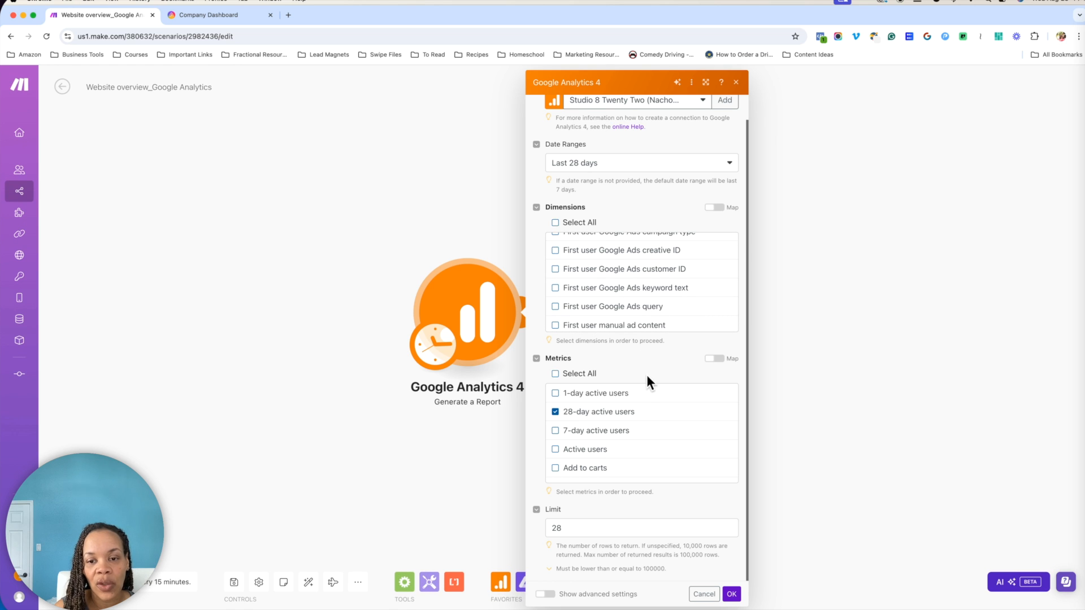
pyautogui.scroll(-3)
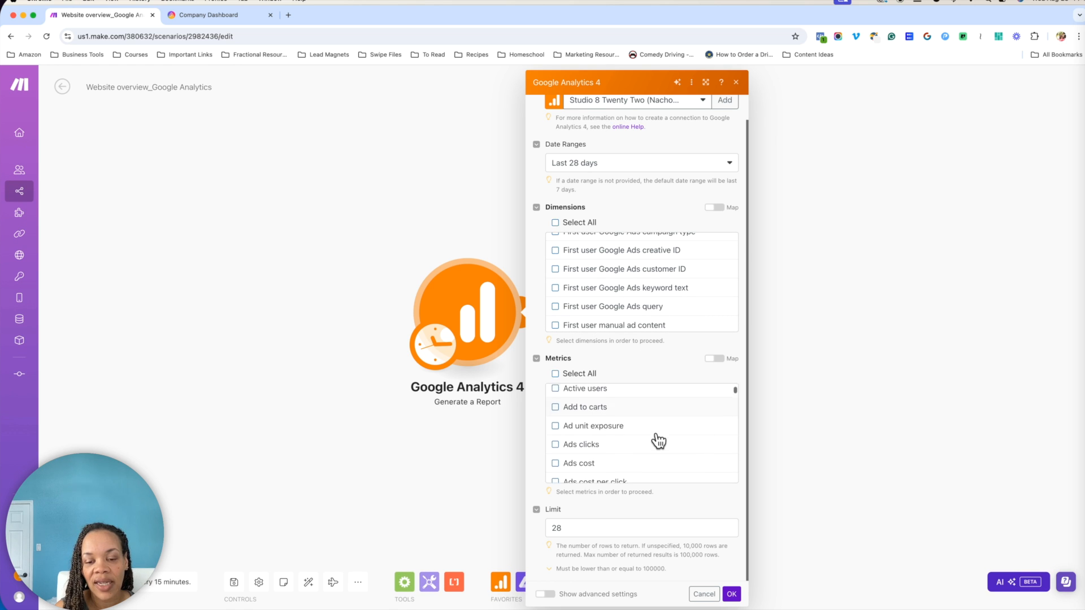
pyautogui.scroll(-3)
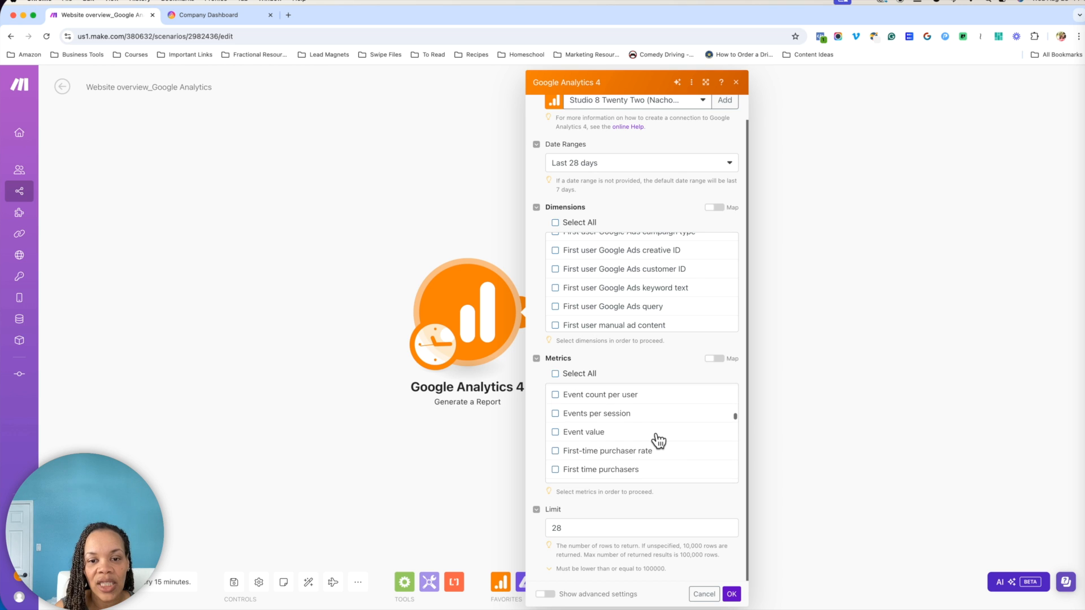
pyautogui.scroll(-3)
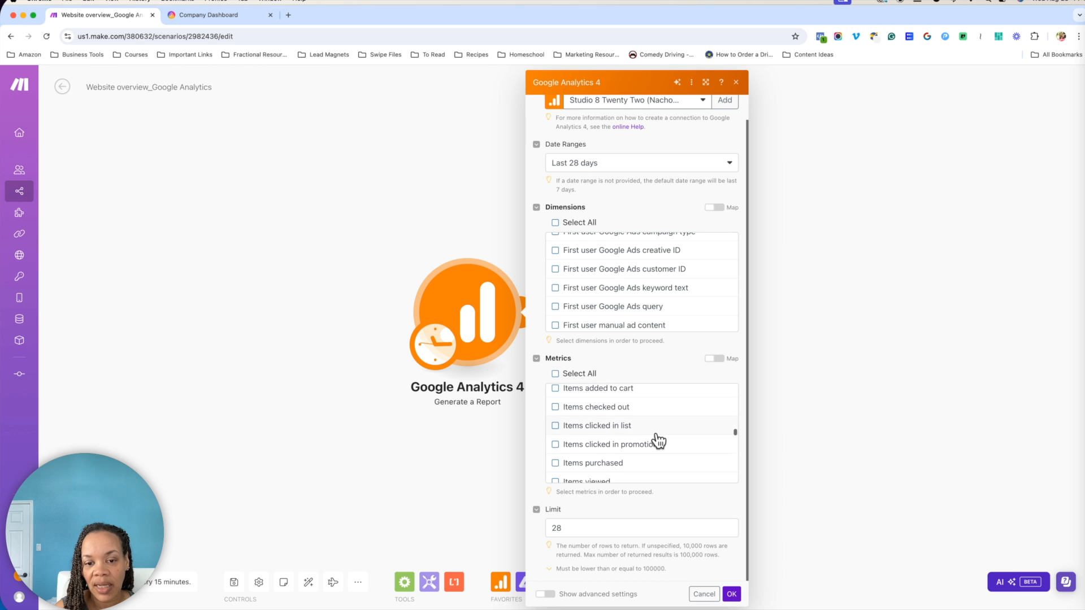
pyautogui.scroll(-3)
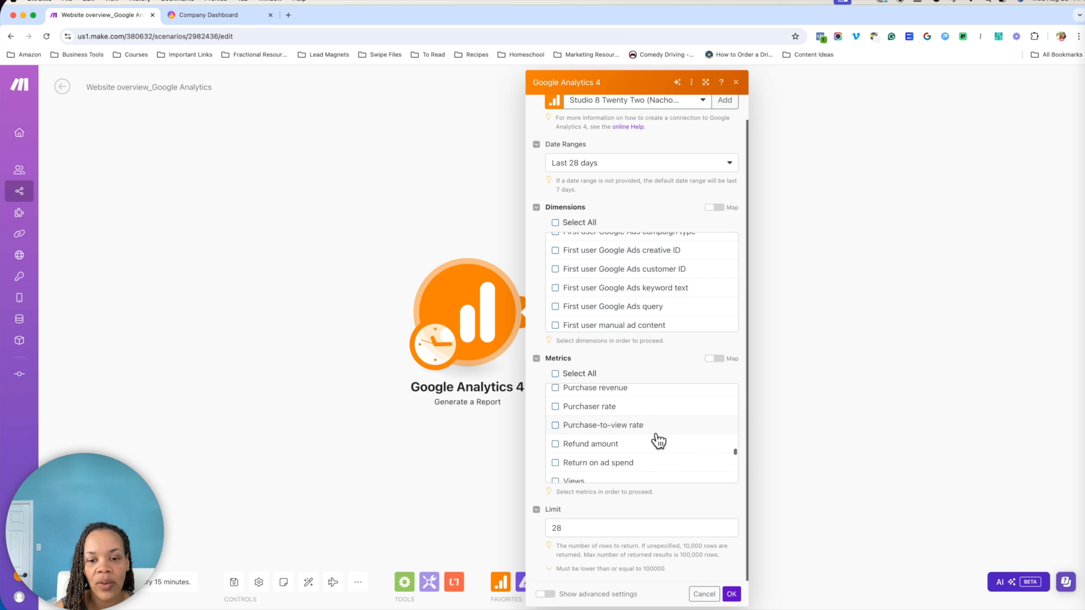
pyautogui.scroll(-3)
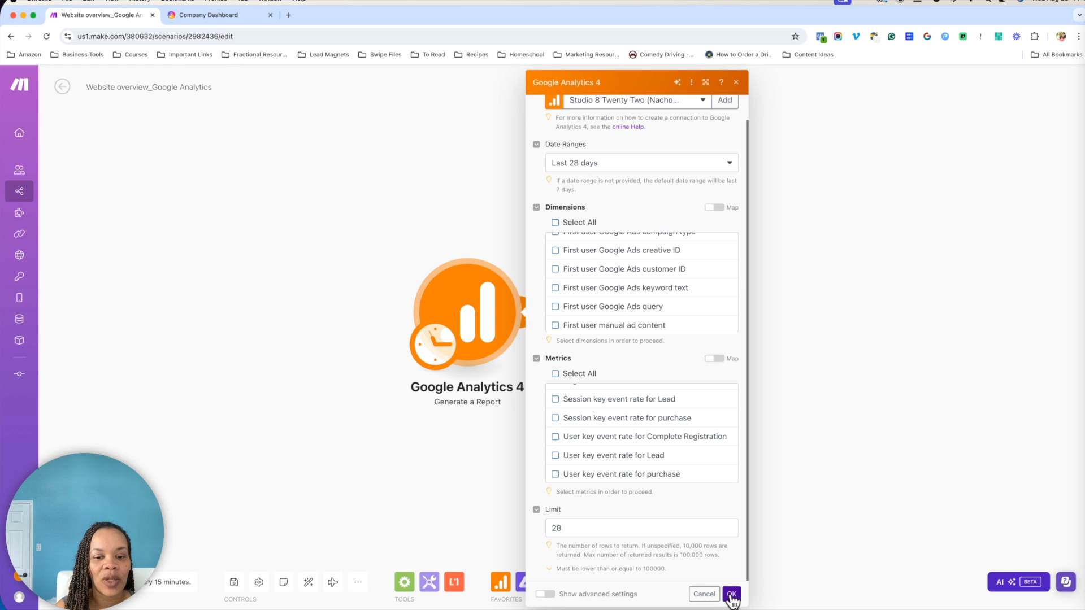
pyautogui.click(732, 594)
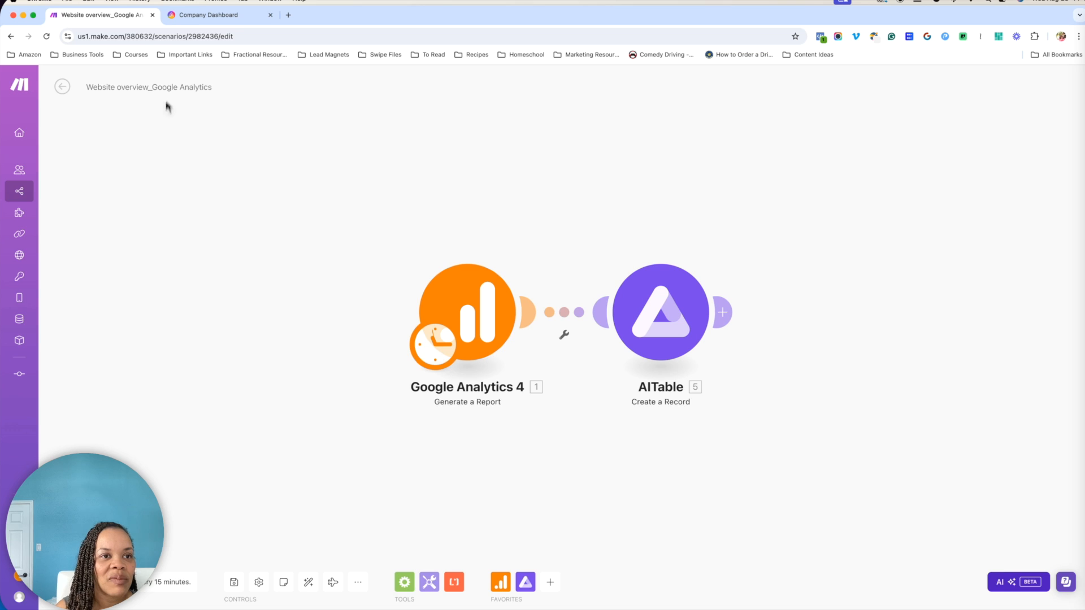
# Review the Company Dashboard, then add a new dashboard to the Sales Dashboard folder.
pyautogui.click(206, 15)
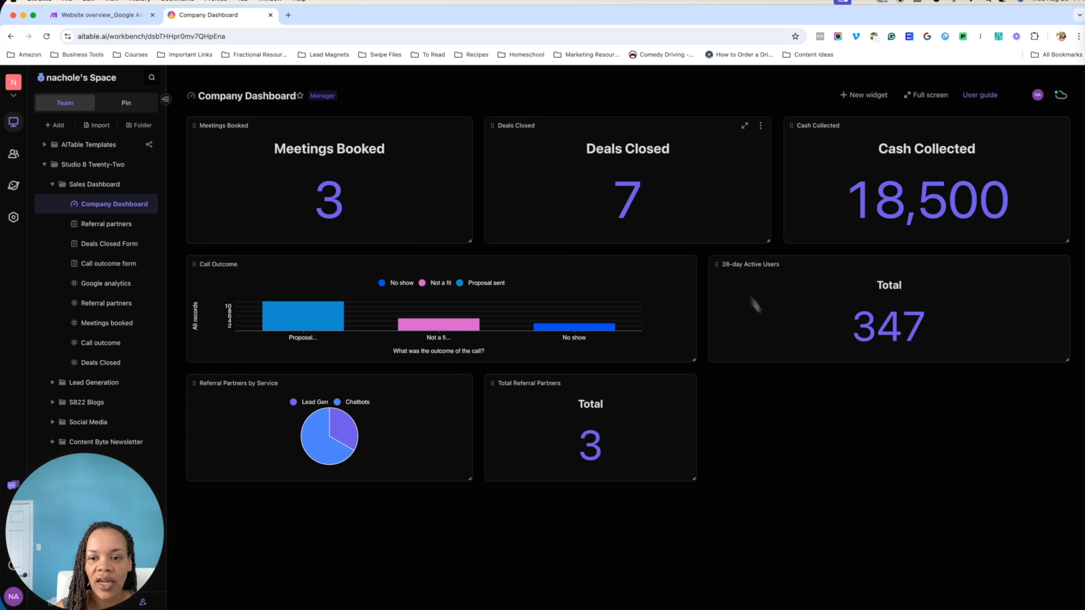
pyautogui.moveTo(814, 342)
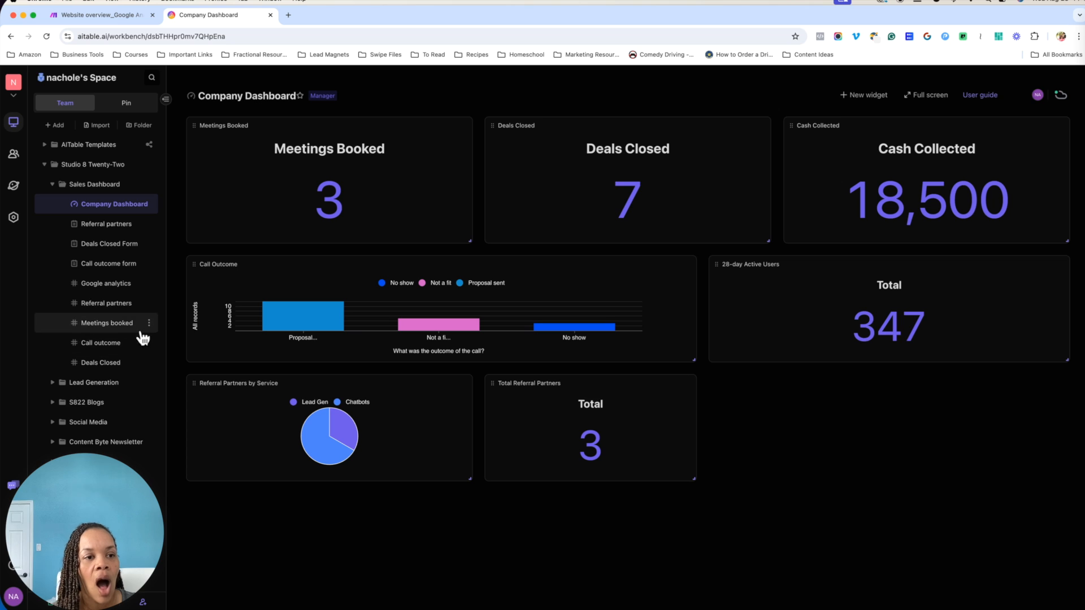
pyautogui.moveTo(104, 263)
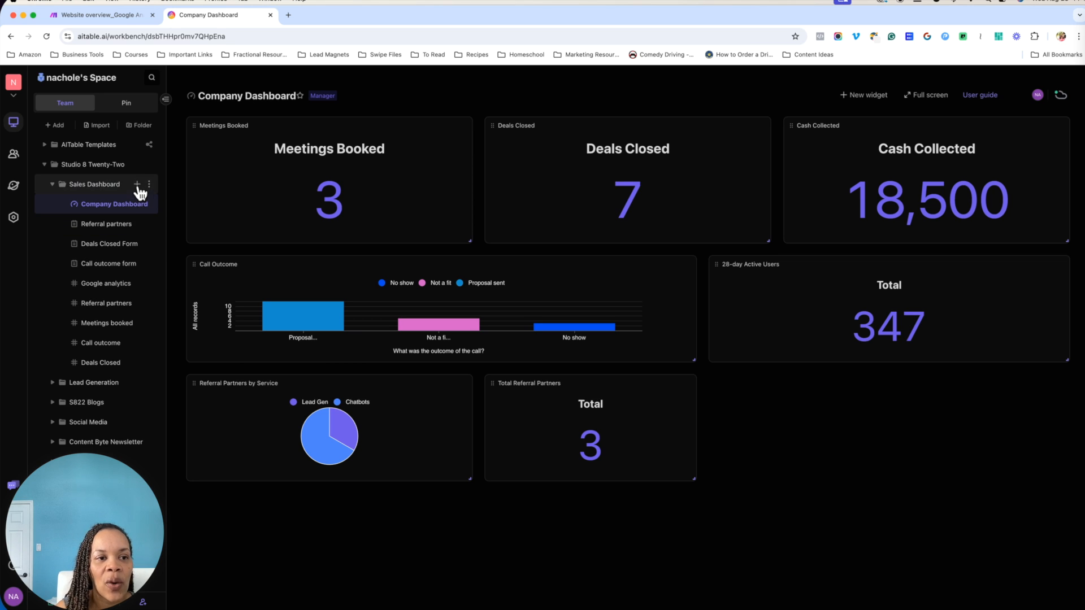
pyautogui.click(137, 185)
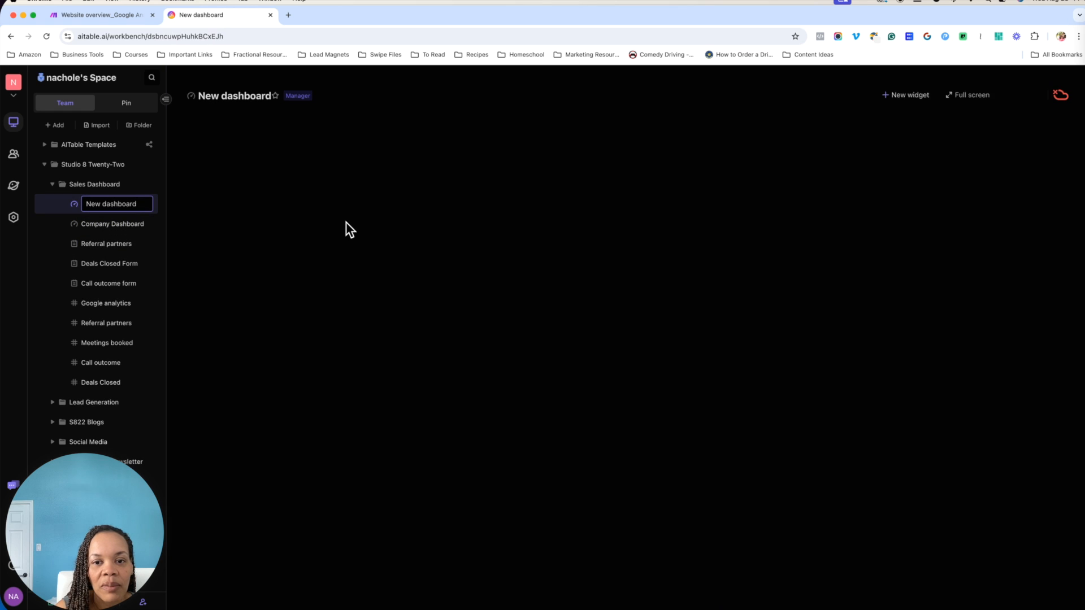
# Start a new widget and open the full Widget Center catalogue.
pyautogui.click(904, 95)
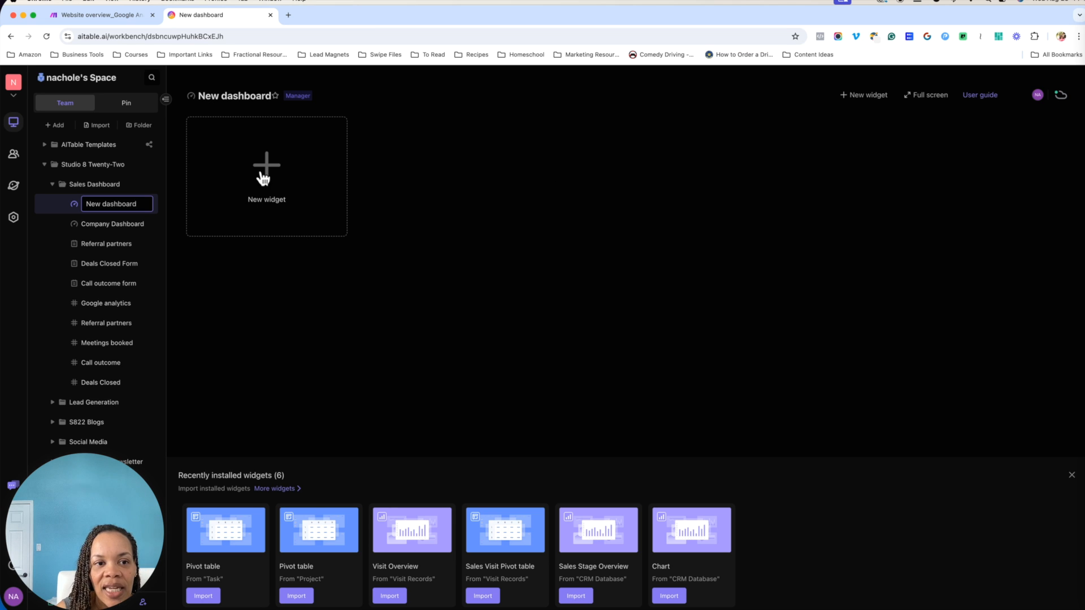
pyautogui.click(267, 165)
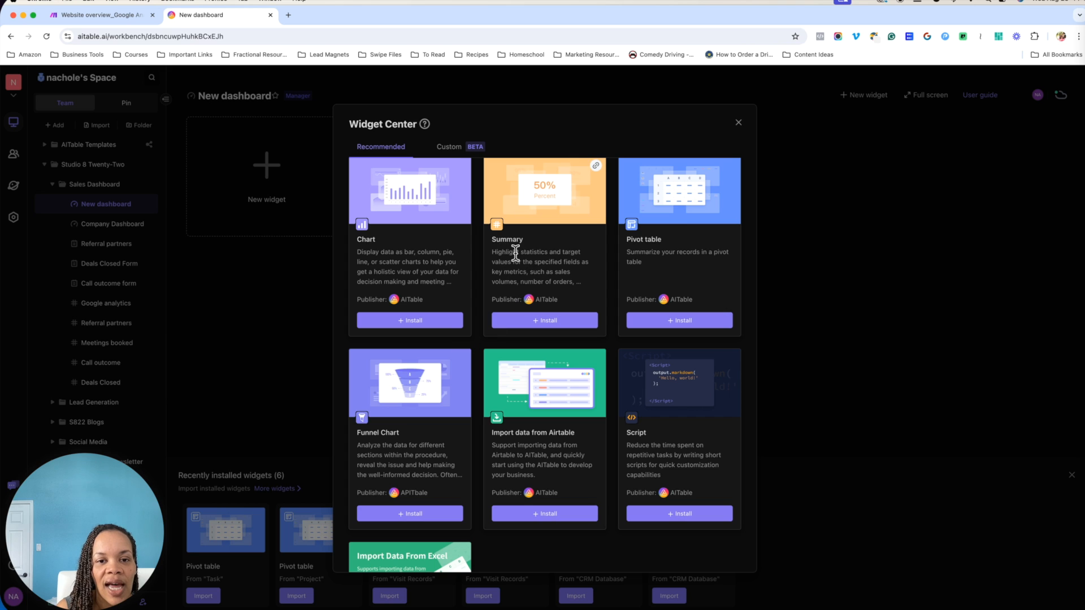
pyautogui.moveTo(485, 273)
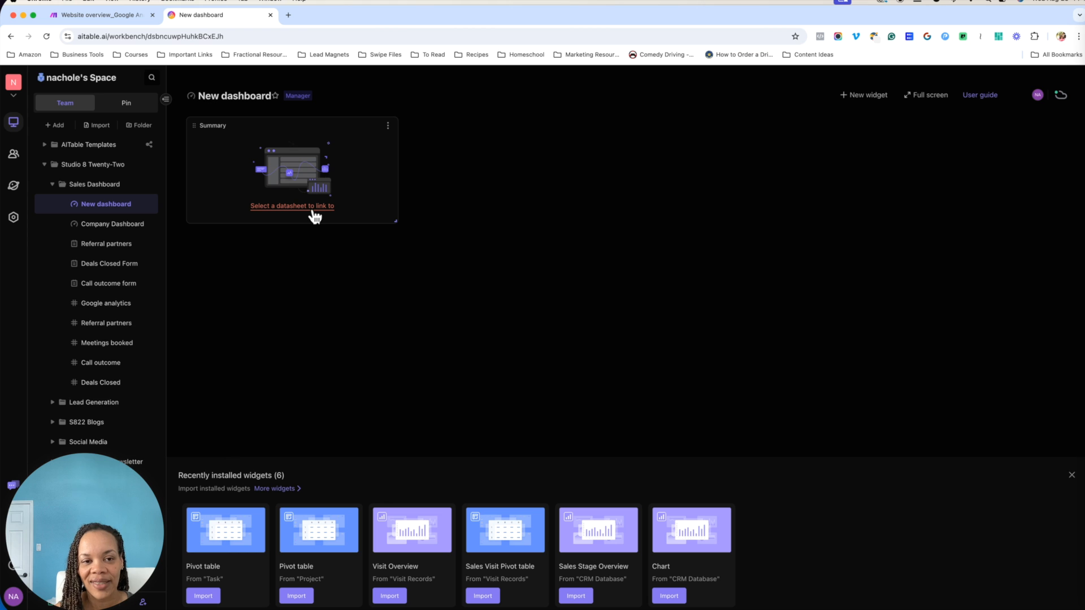
# Link the Summary widget to Studio 8 Twenty-Two > Sales Dashboard > Referral partners.
pyautogui.click(292, 205)
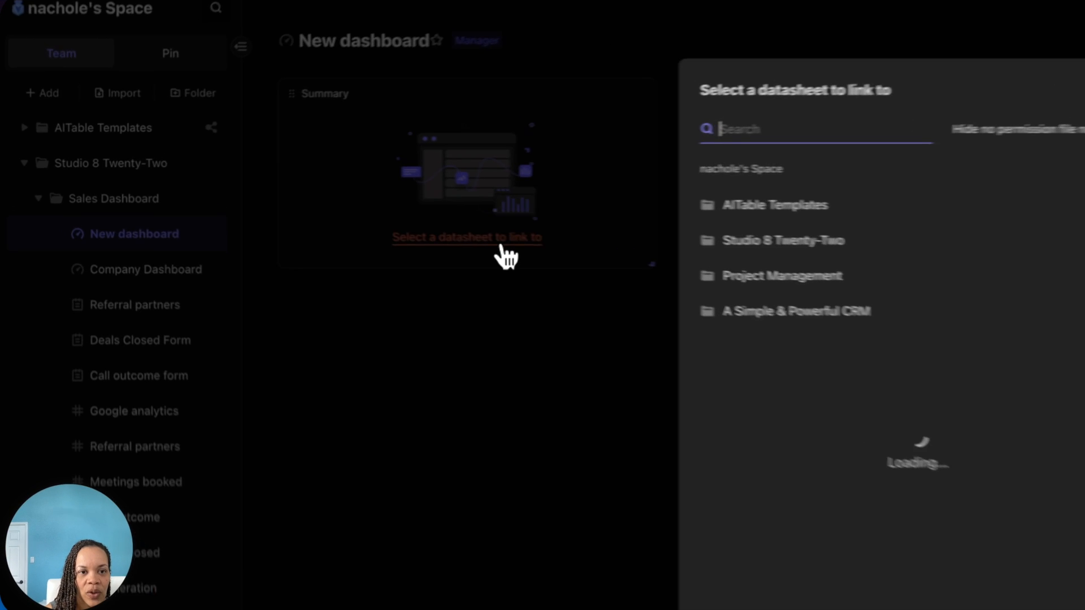
pyautogui.click(783, 240)
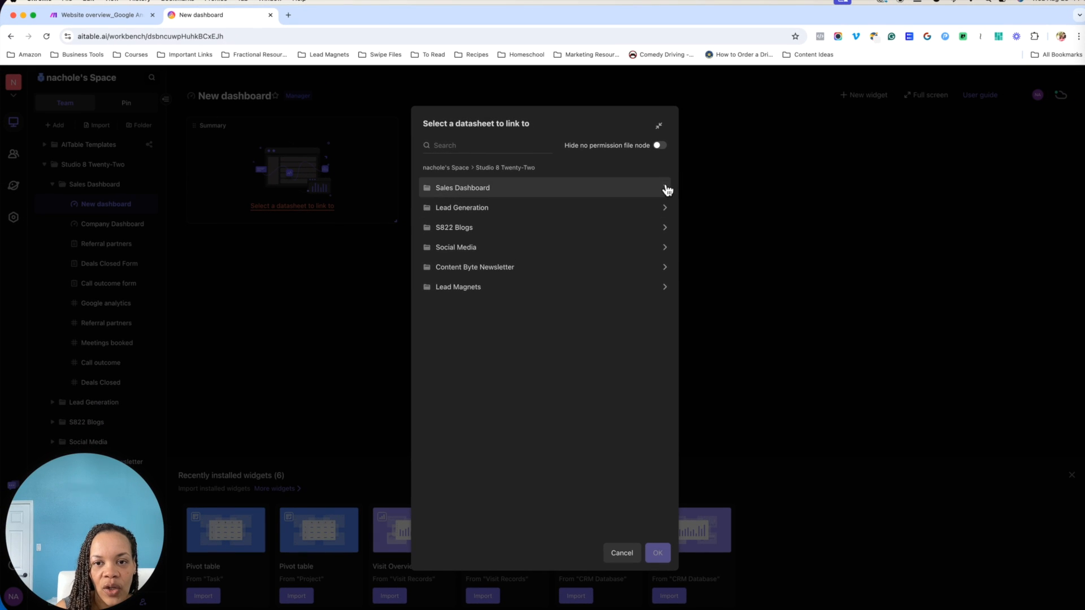
pyautogui.click(463, 187)
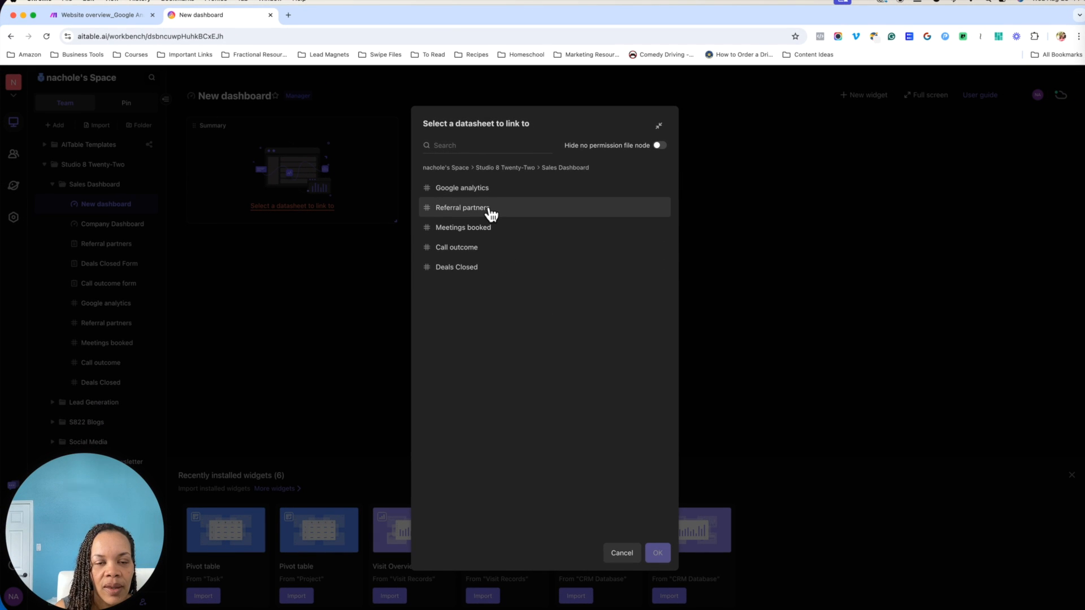
pyautogui.click(462, 206)
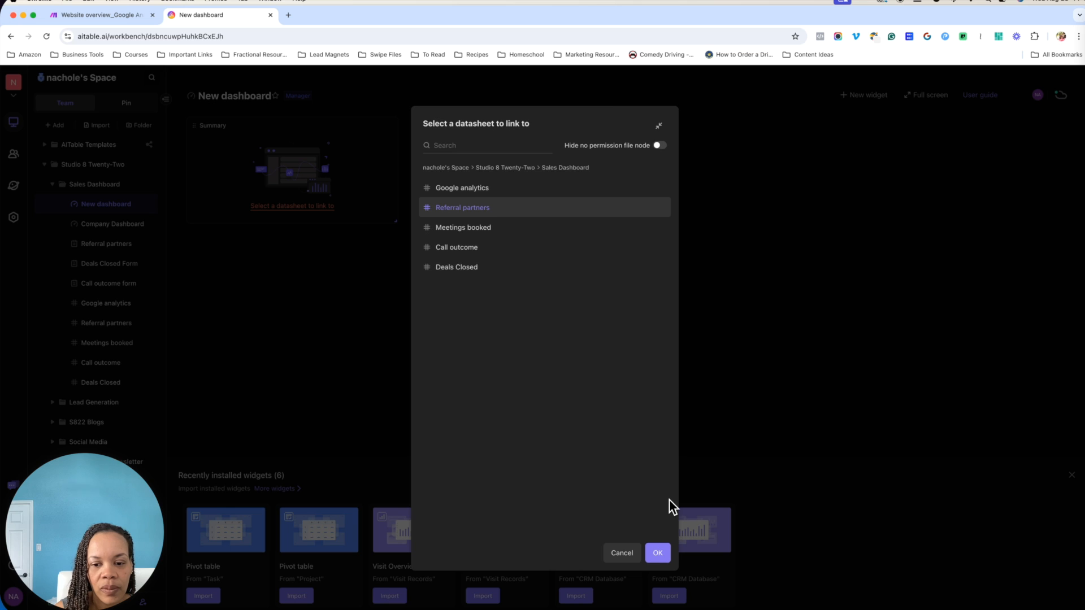
pyautogui.click(657, 553)
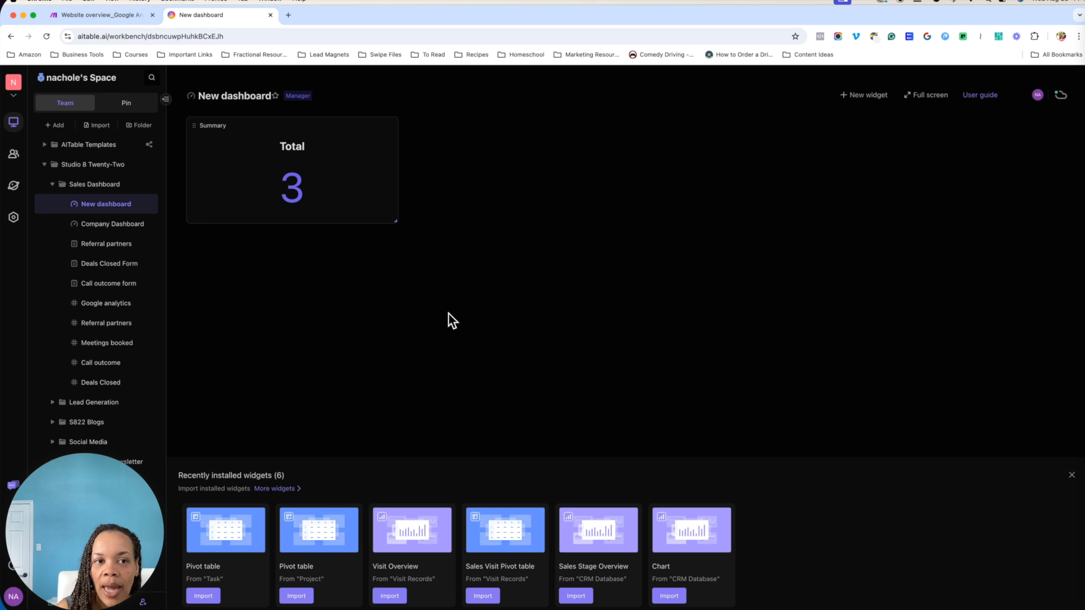
pyautogui.moveTo(443, 283)
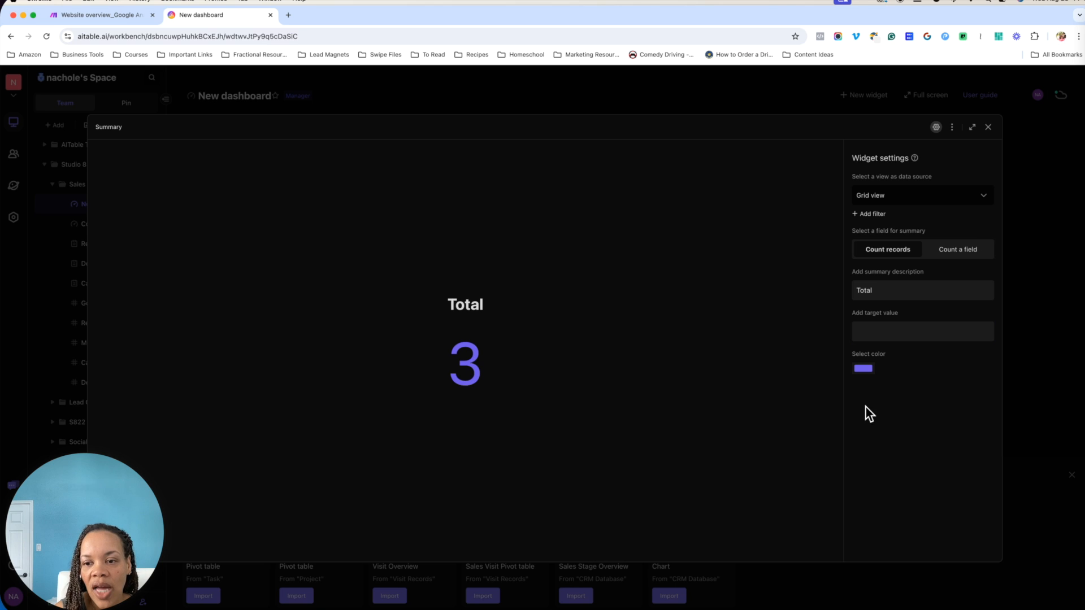
# Label the Summary widget 'Referral Partners' and close its settings.
pyautogui.click(922, 290)
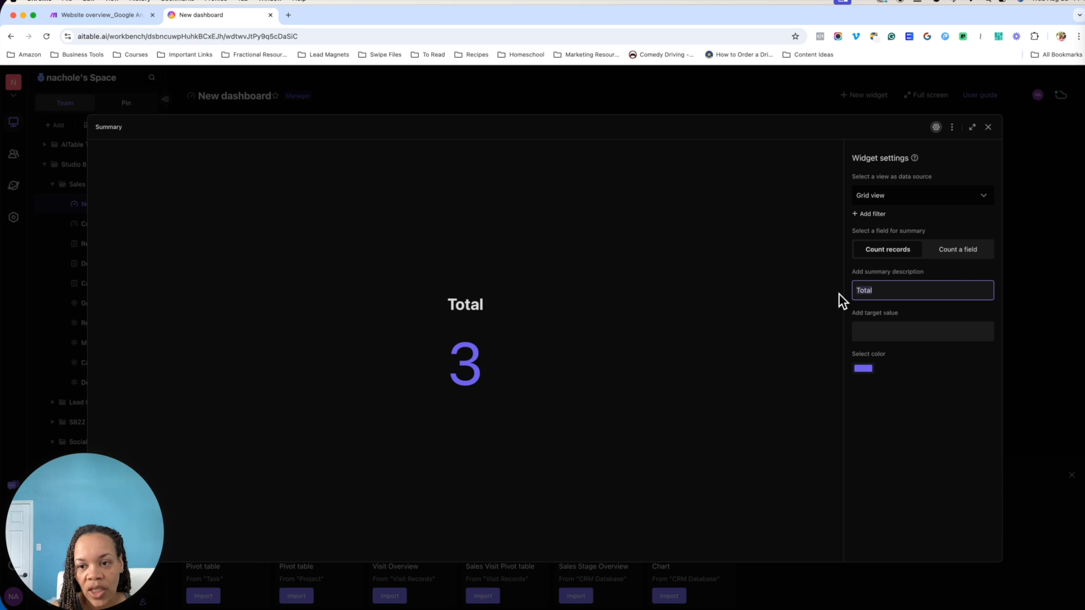
pyautogui.write('Refra')
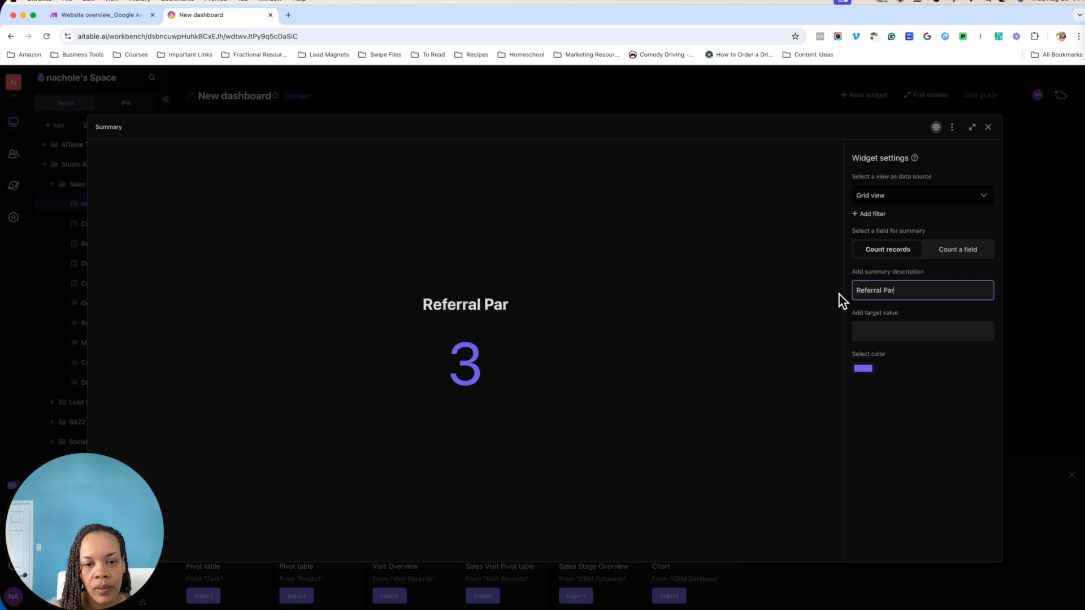
pyautogui.write('tners')
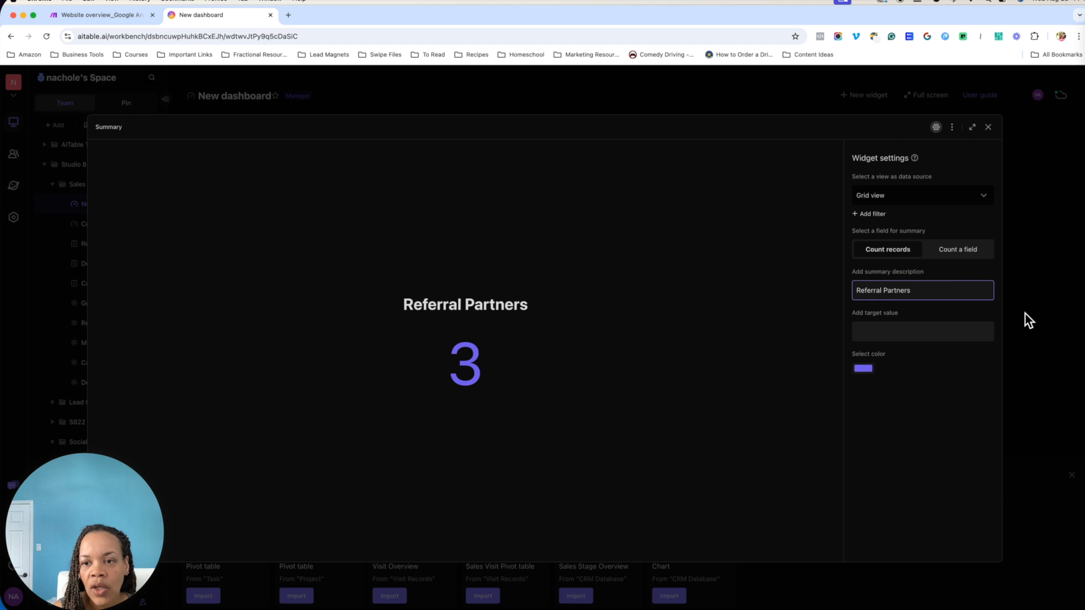
pyautogui.click(863, 368)
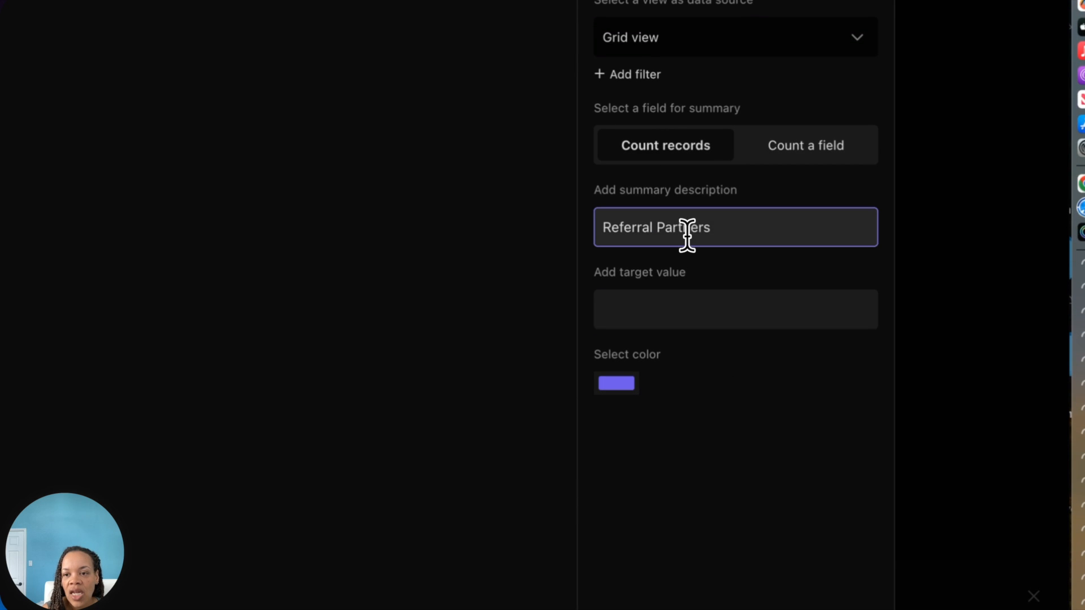
pyautogui.click(804, 145)
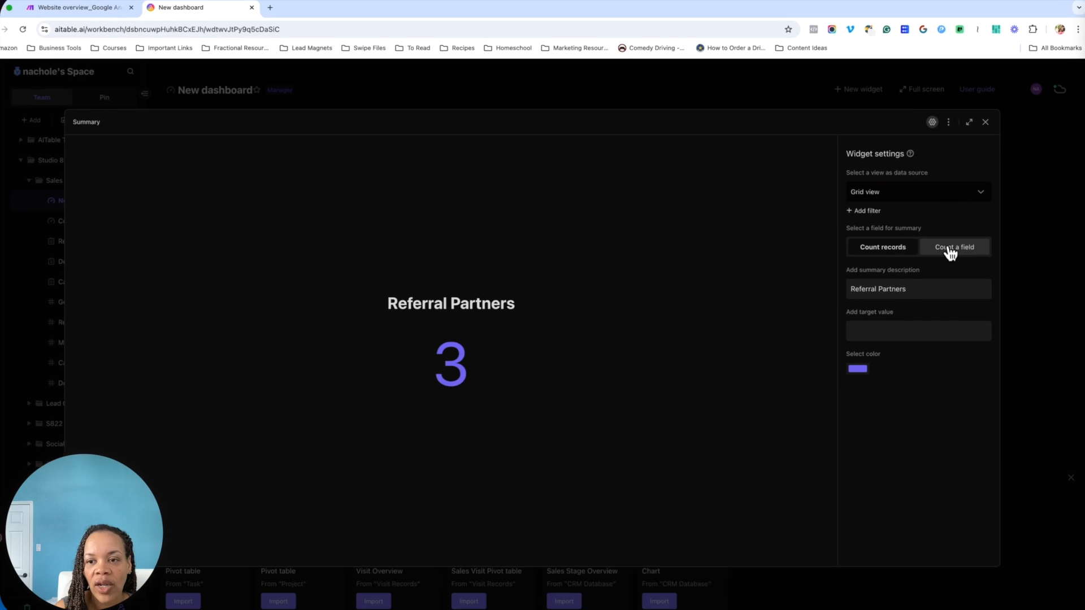
pyautogui.click(954, 247)
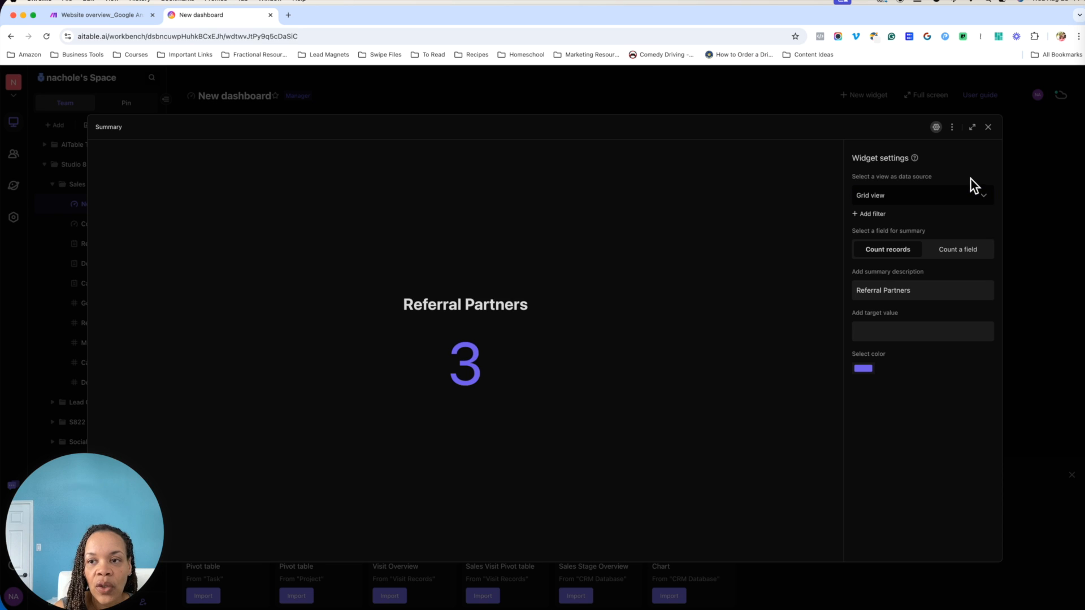
pyautogui.click(988, 126)
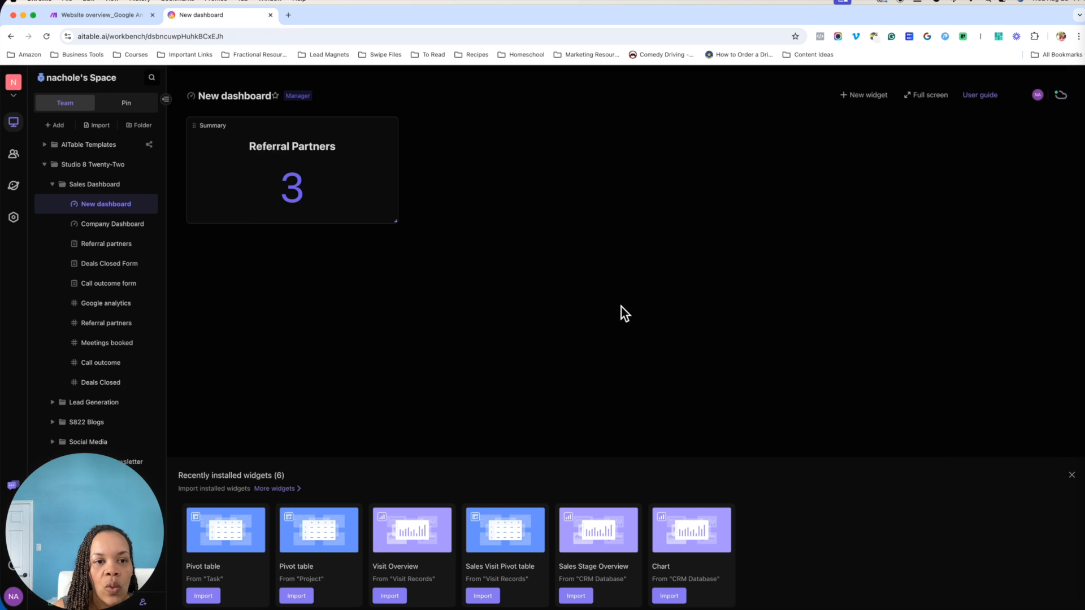
pyautogui.moveTo(919, 86)
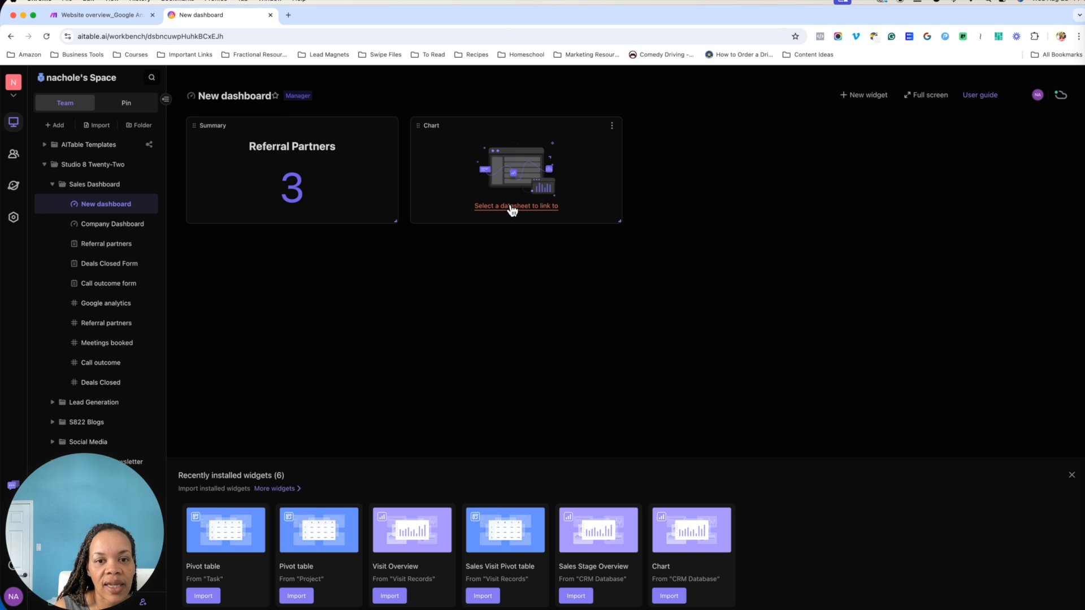
# Link the chart widget to the datasheet holding the call records.
pyautogui.click(515, 205)
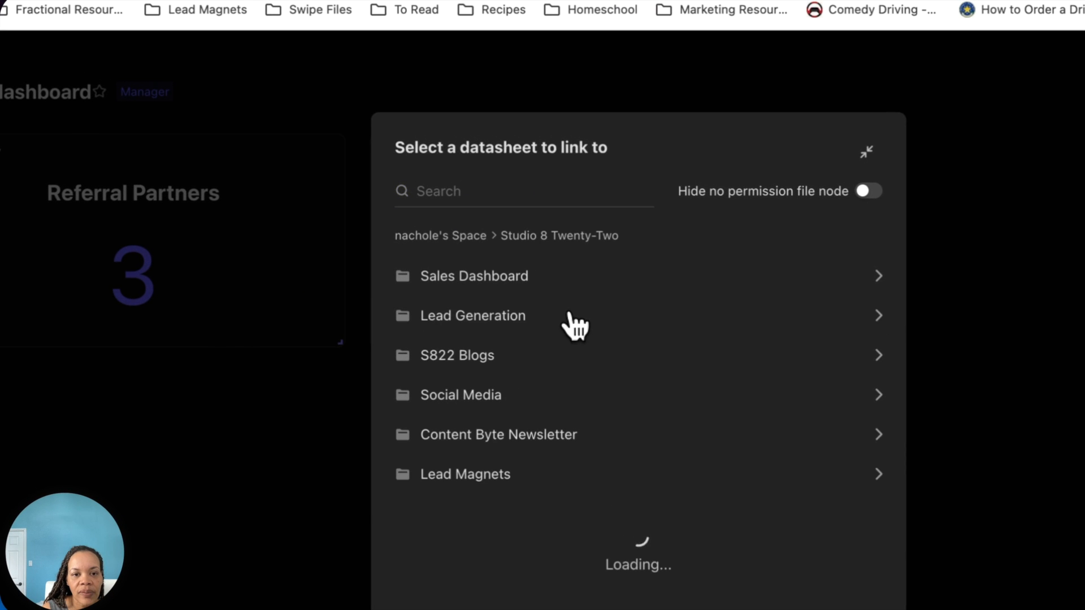
pyautogui.click(475, 275)
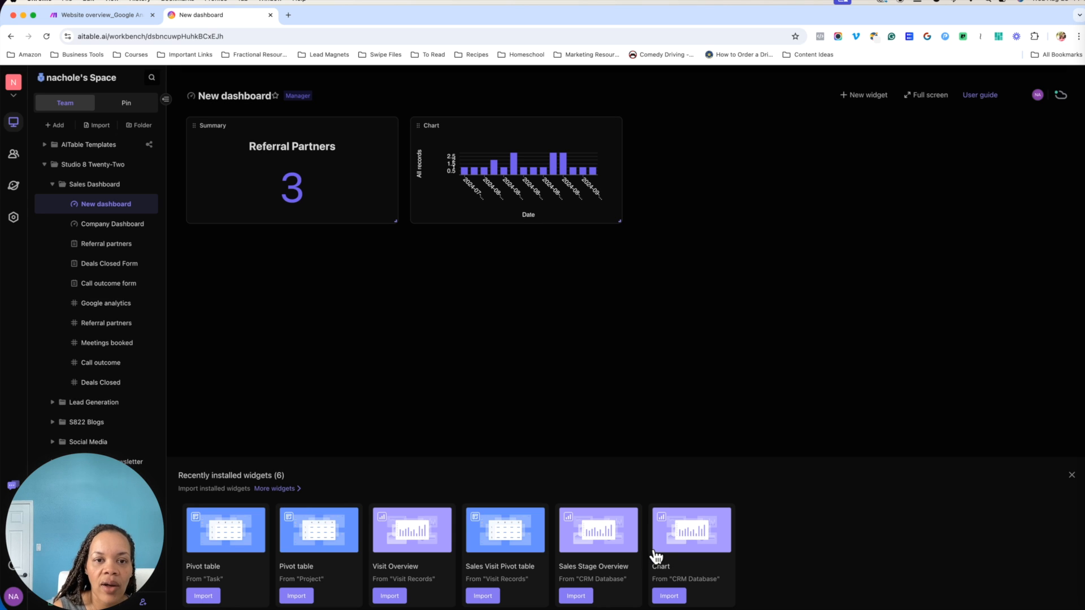
pyautogui.moveTo(560, 443)
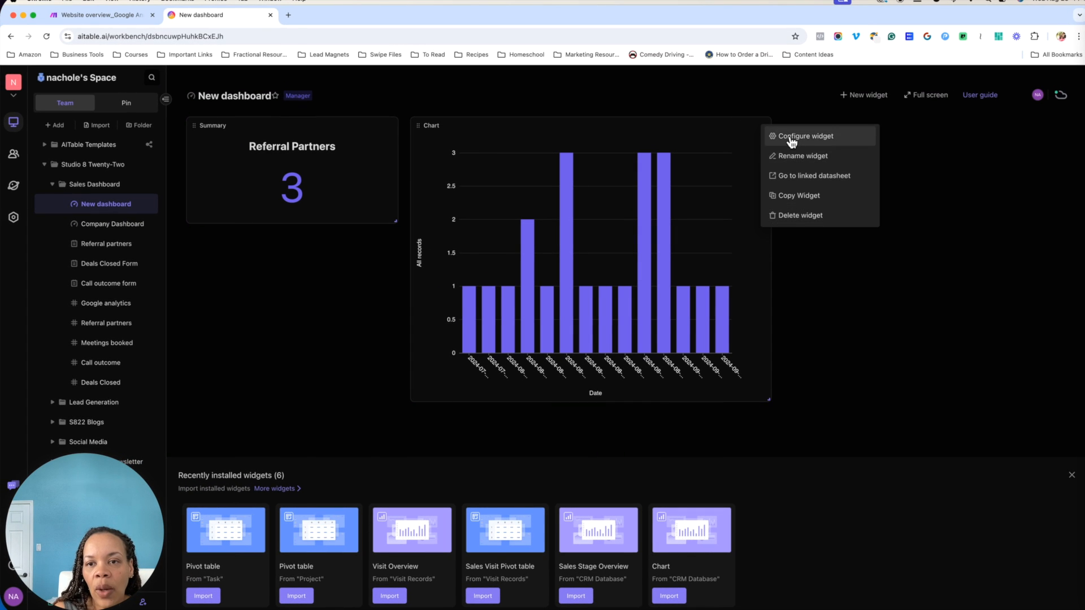
# Set the chart's Group by and X axis to 'What was the outcome of the call?'.
pyautogui.click(804, 136)
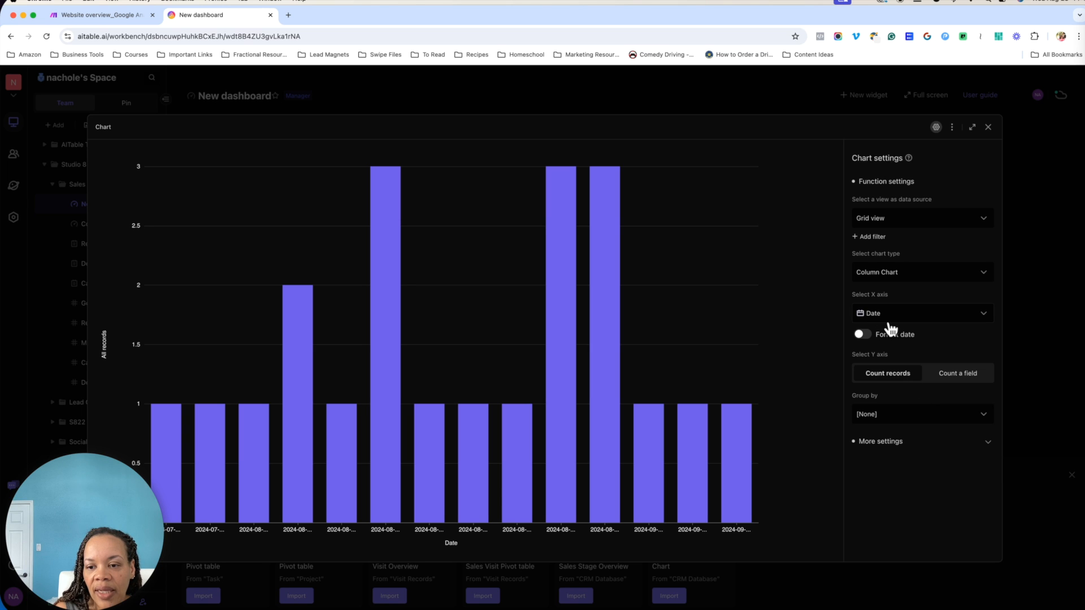
pyautogui.click(921, 414)
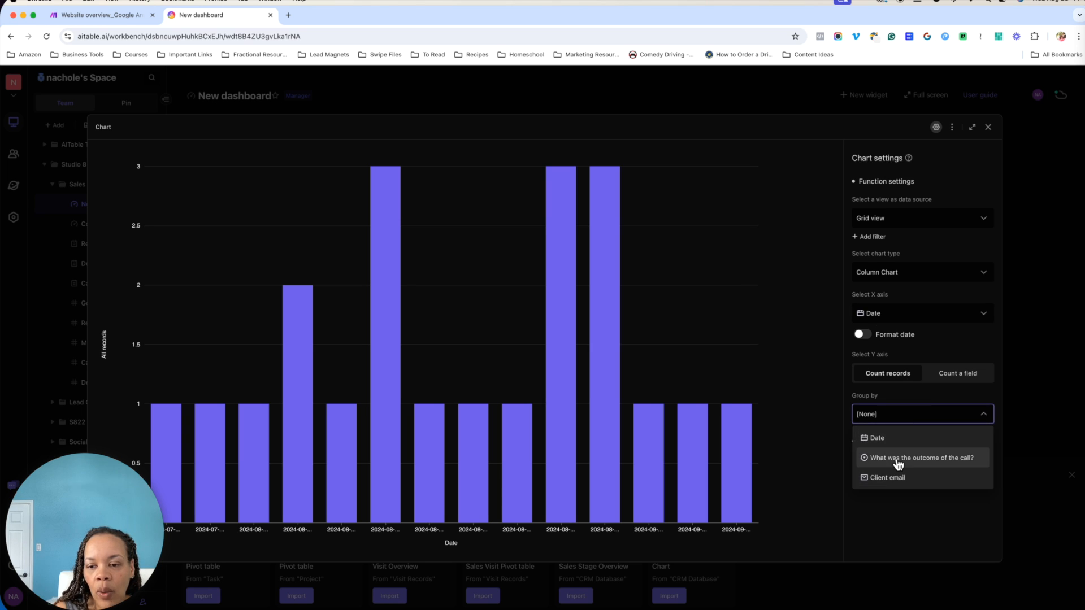
pyautogui.click(920, 457)
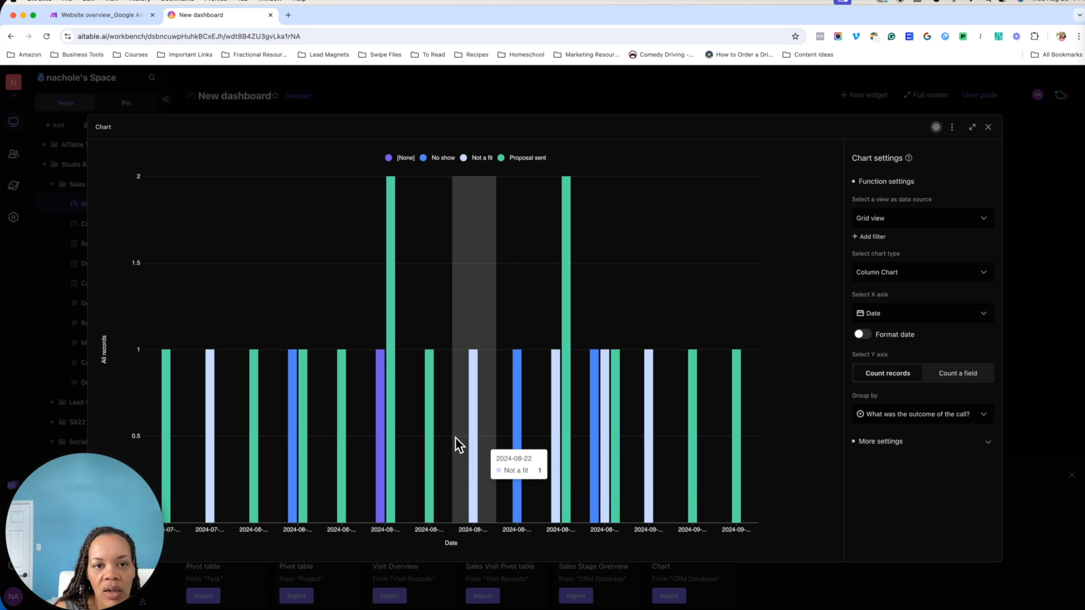
pyautogui.moveTo(590, 438)
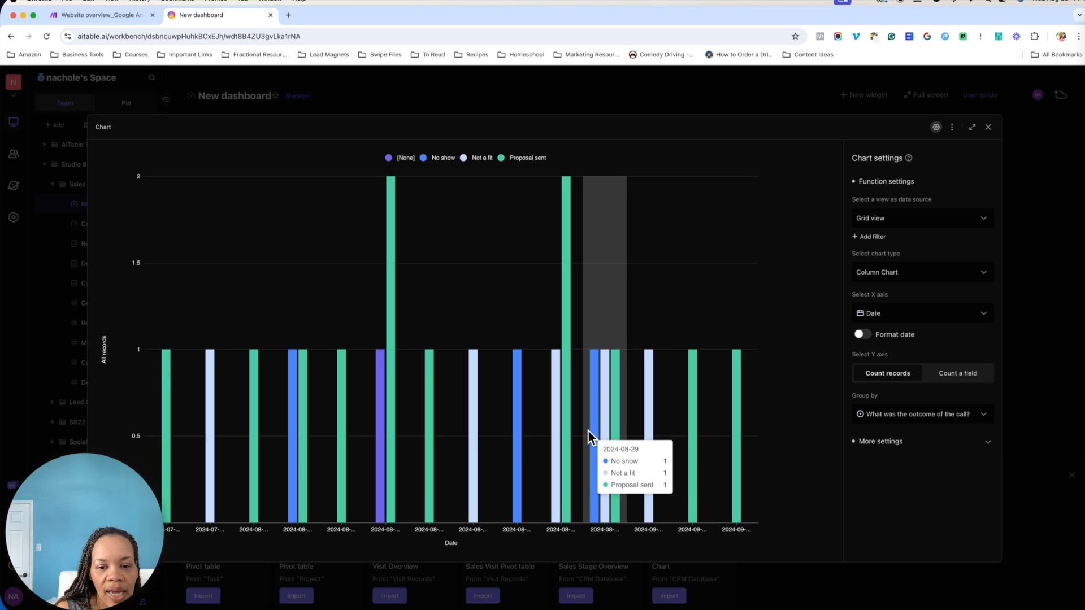
pyautogui.moveTo(807, 401)
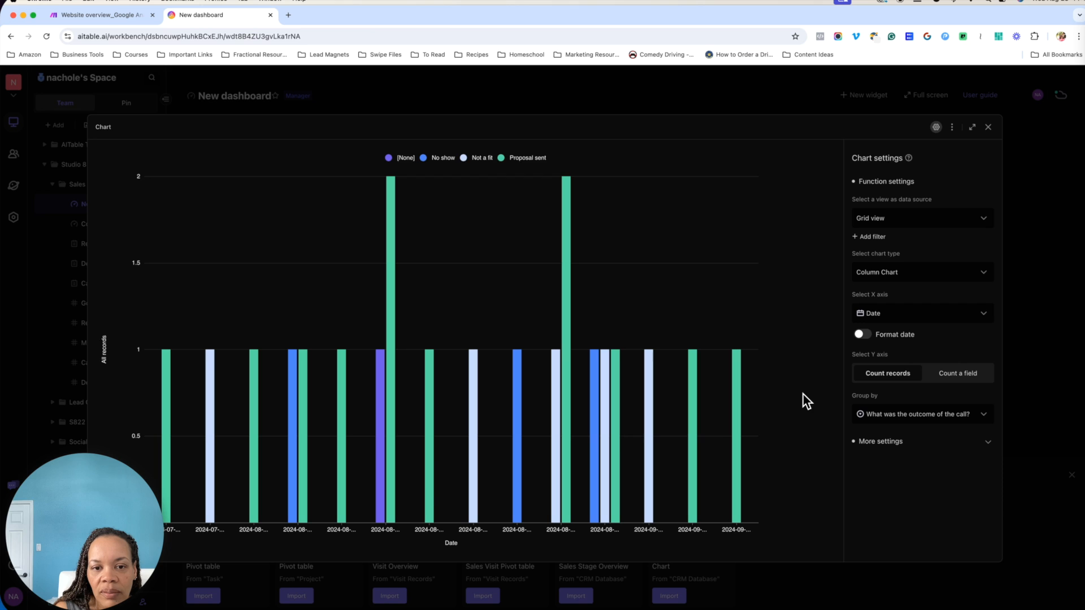
pyautogui.click(921, 313)
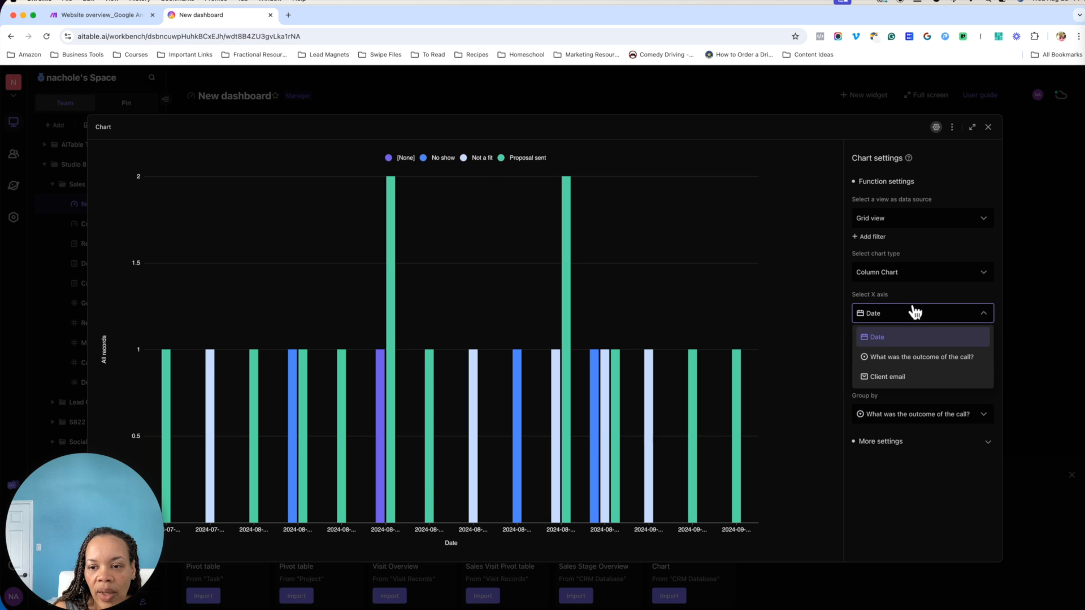
pyautogui.moveTo(919, 356)
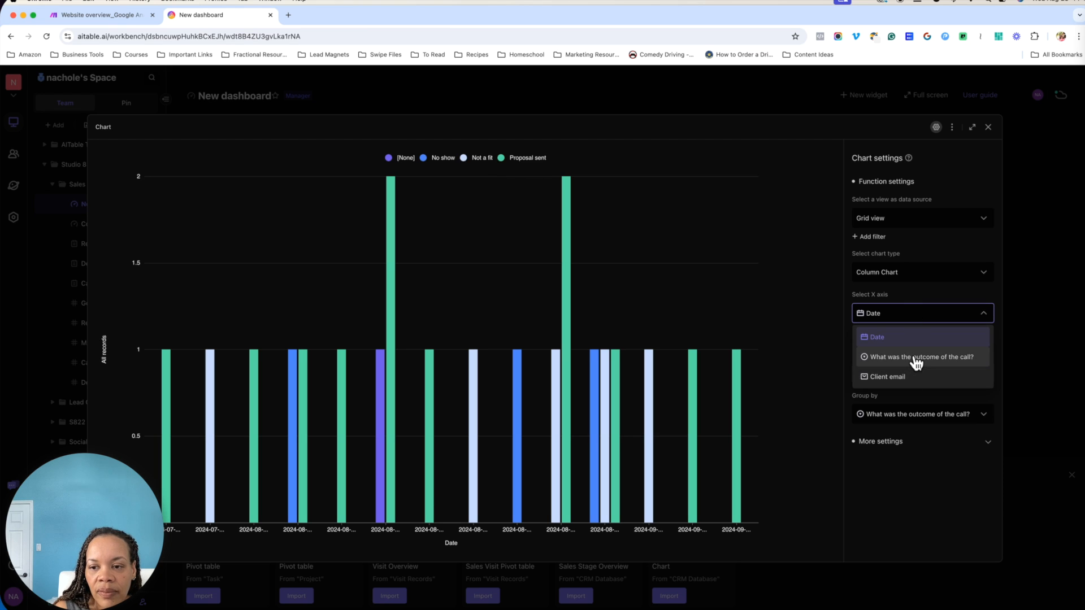
pyautogui.click(921, 356)
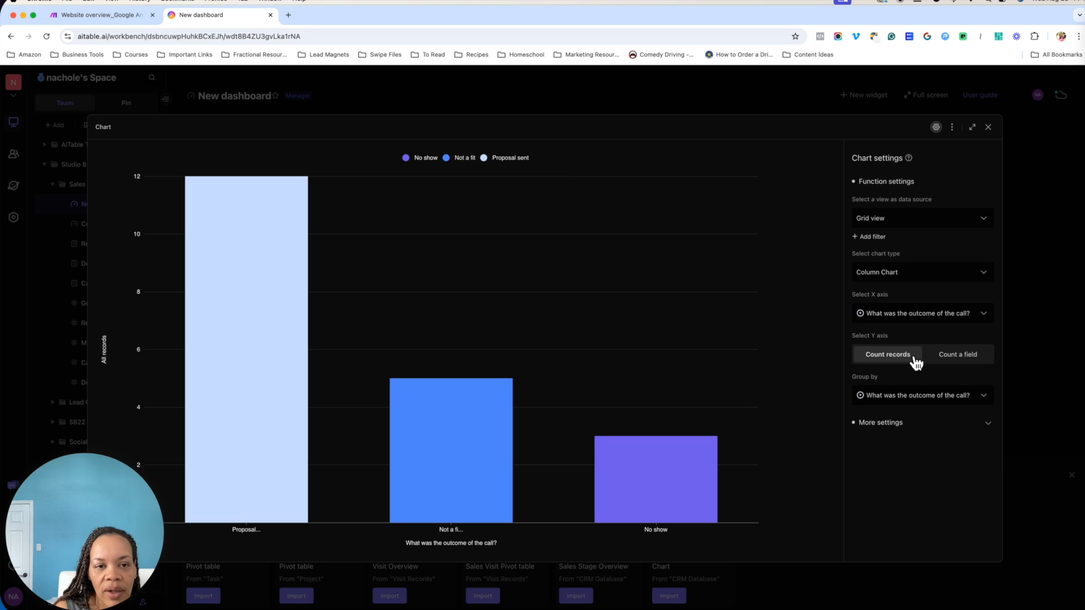
pyautogui.moveTo(918, 356)
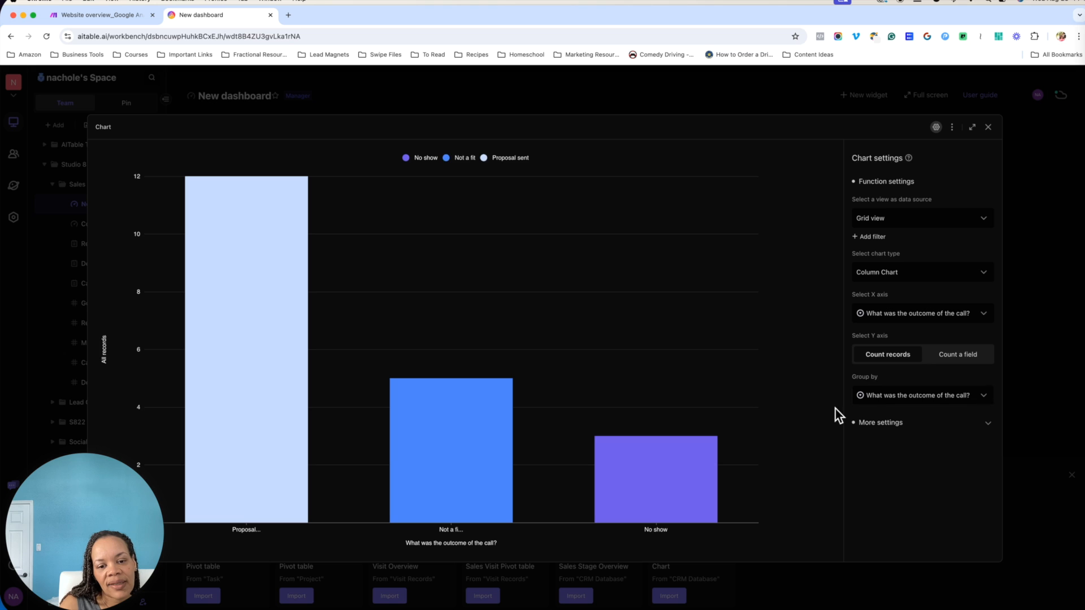
pyautogui.moveTo(665, 474)
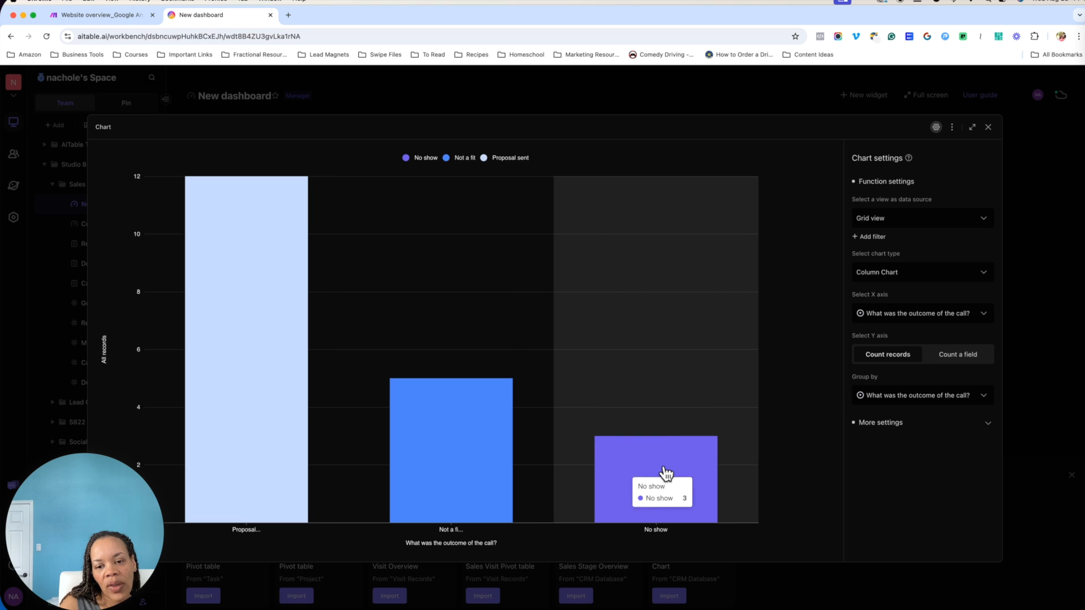
pyautogui.moveTo(206, 471)
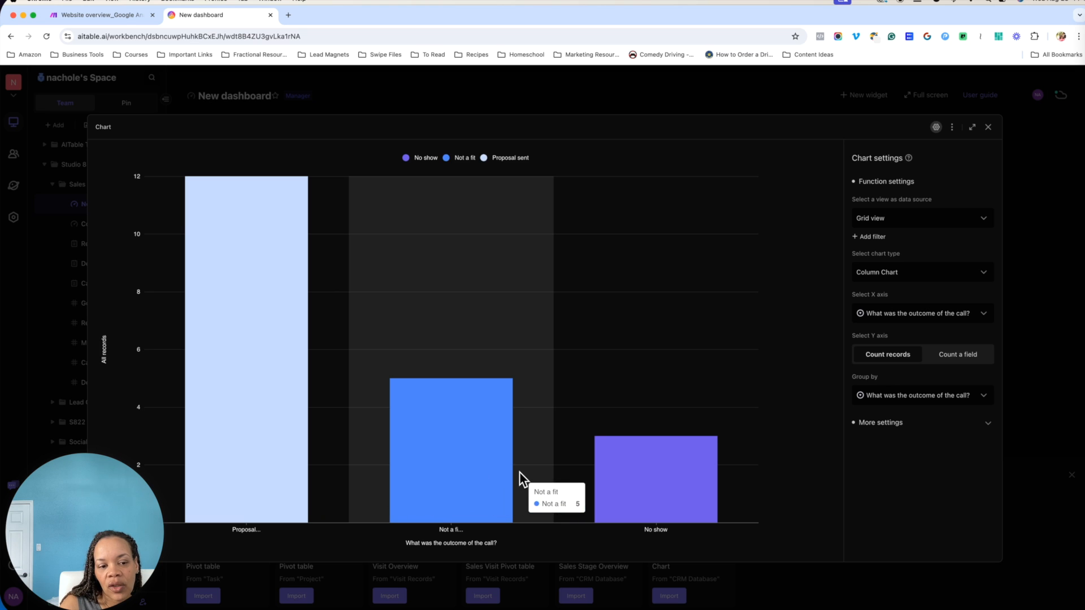
pyautogui.moveTo(280, 474)
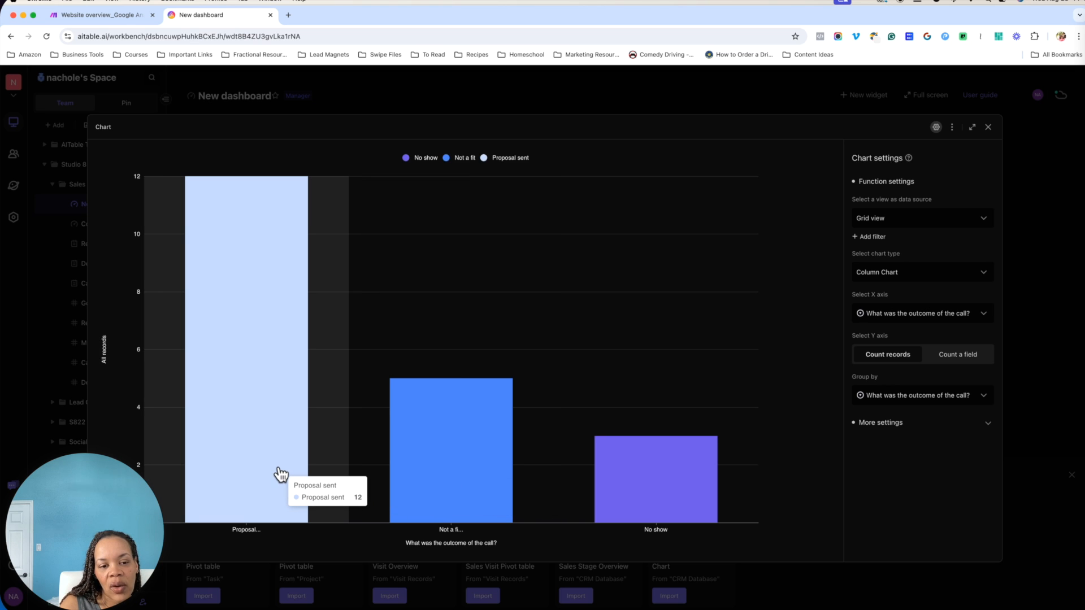
pyautogui.moveTo(421, 480)
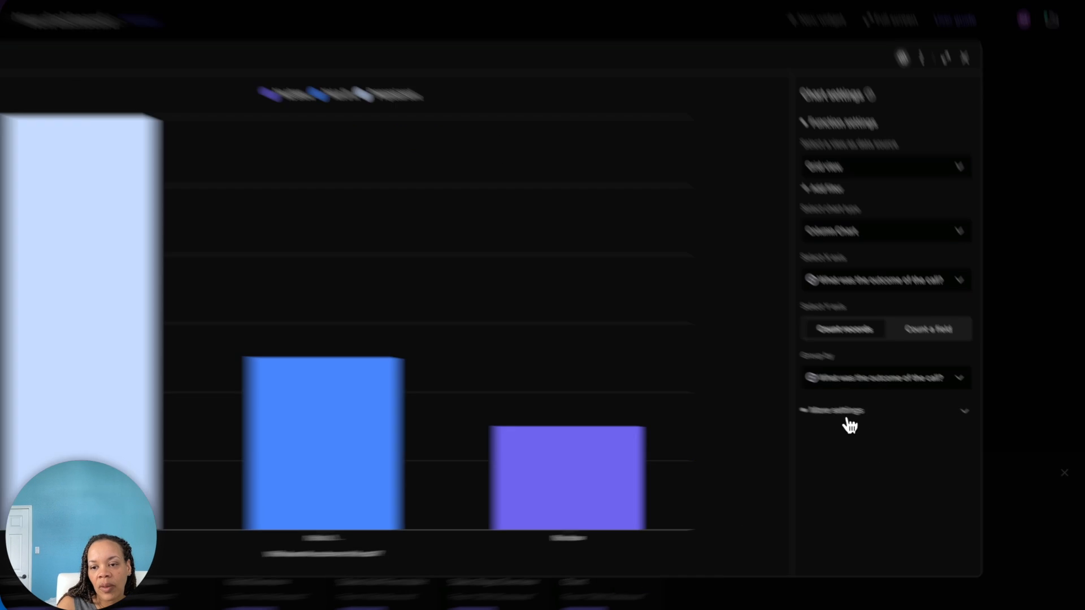
# Try chart theme colours and sort orders under More settings, then close the settings.
pyautogui.click(850, 411)
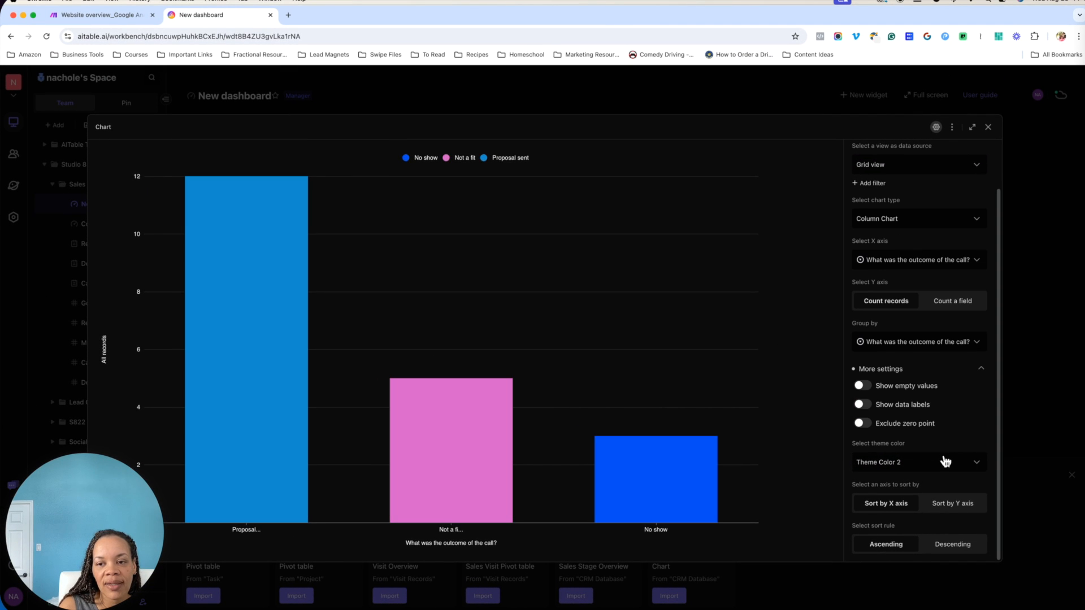
pyautogui.click(916, 462)
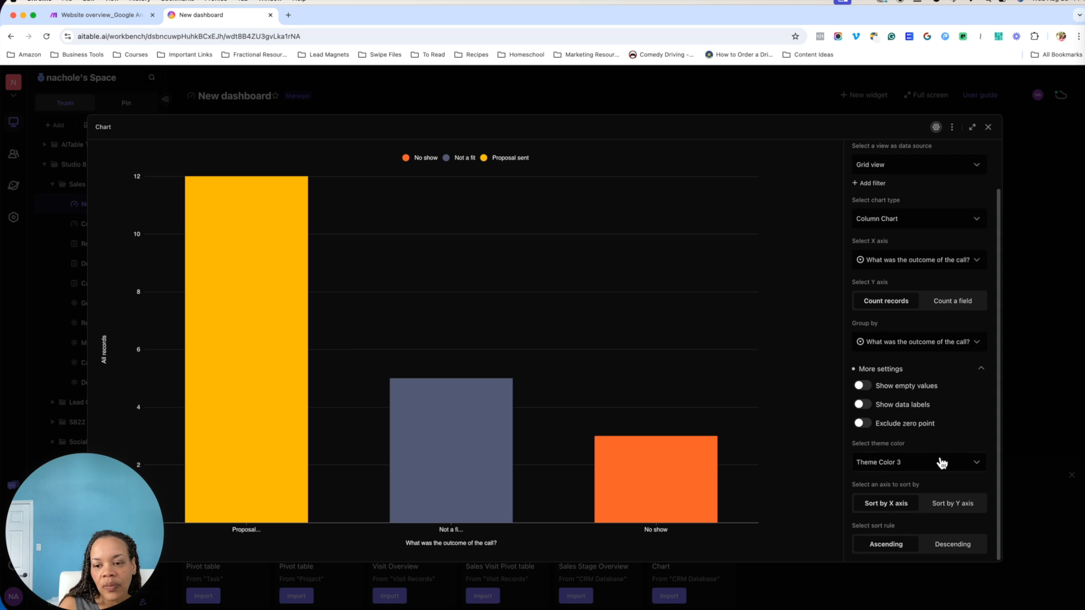
pyautogui.click(918, 462)
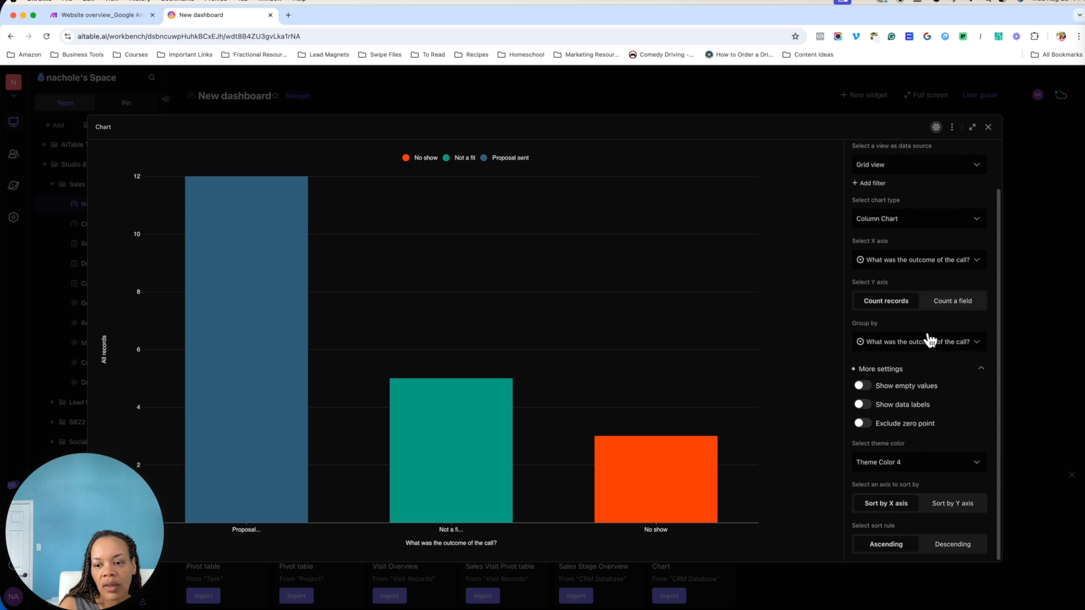
pyautogui.moveTo(919, 533)
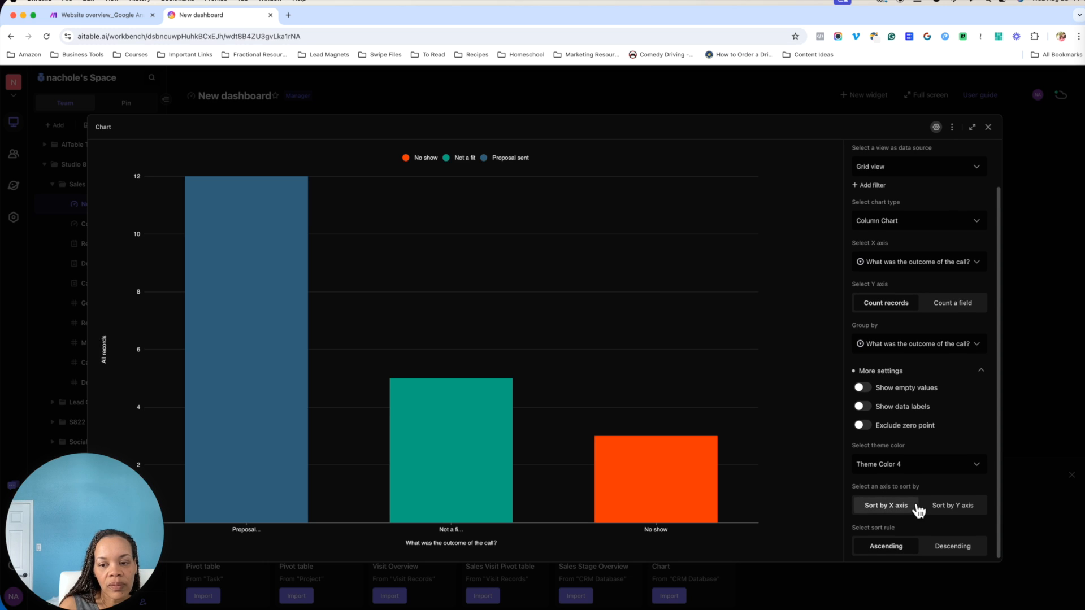
pyautogui.click(953, 505)
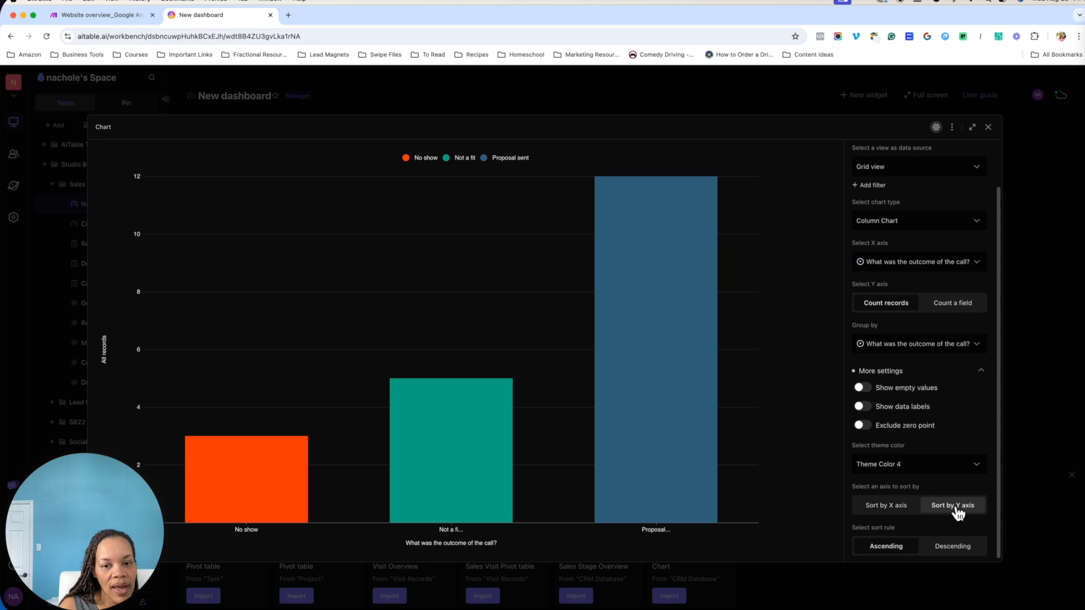
pyautogui.click(953, 549)
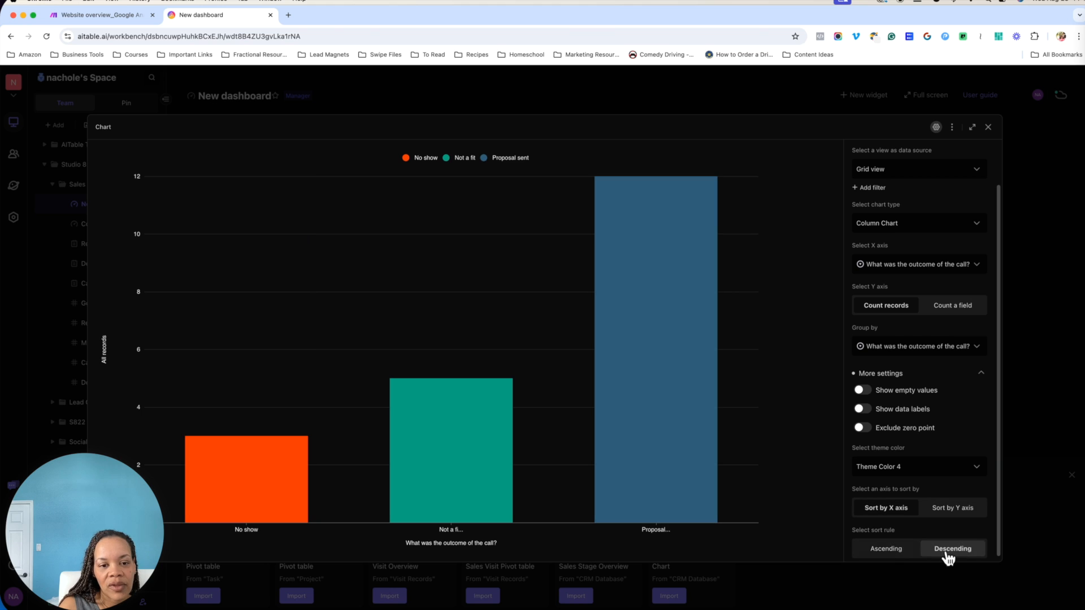
pyautogui.click(885, 549)
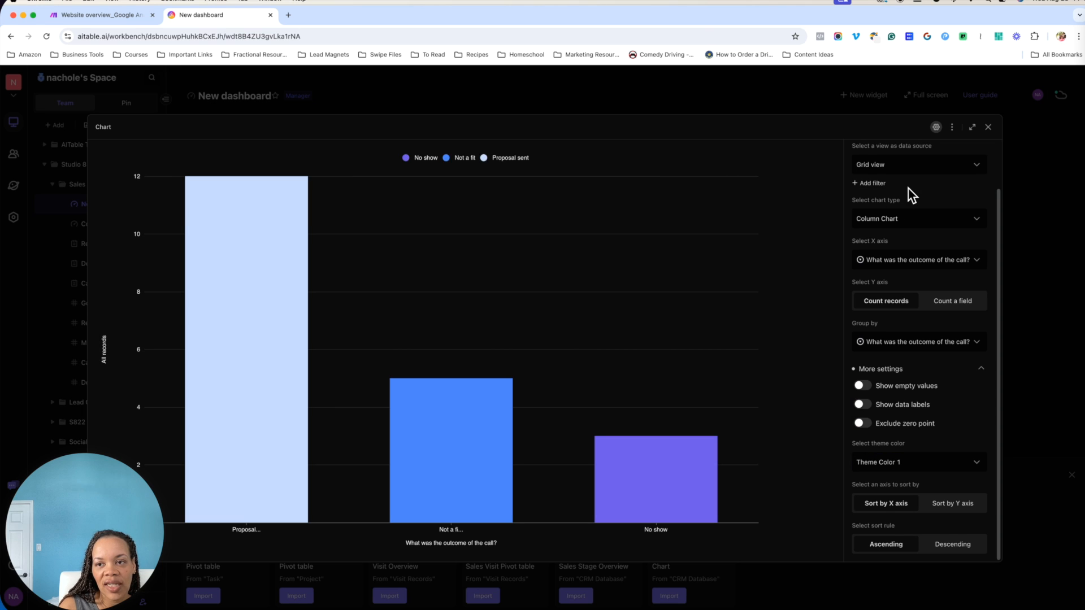
pyautogui.click(988, 127)
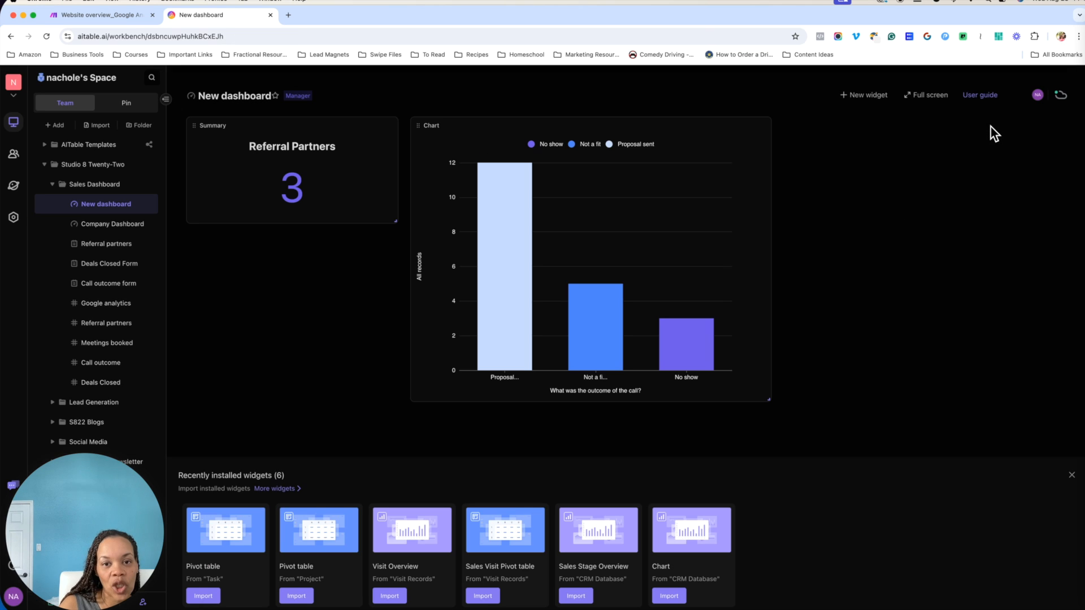